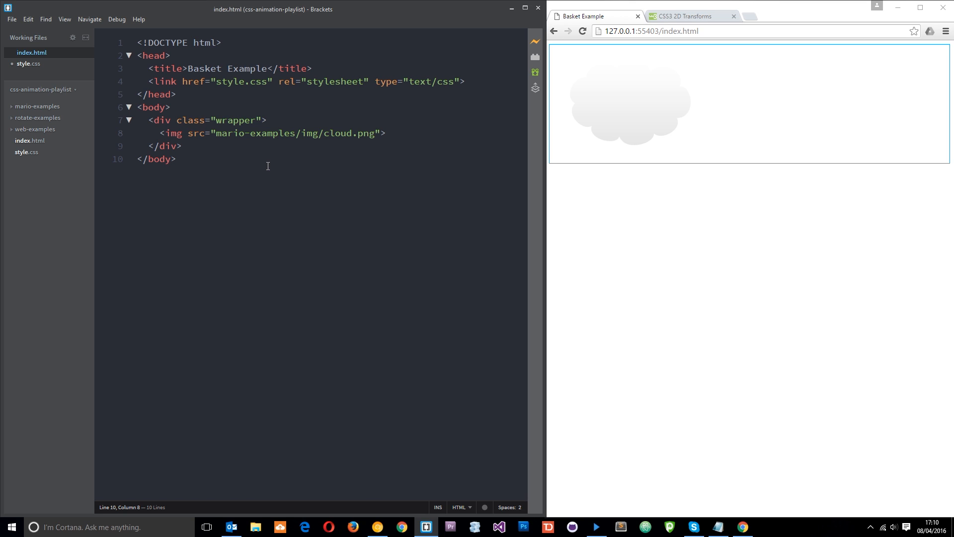
Open style.css from the mario-examples folder in the sidebar.
left_click(177, 159)
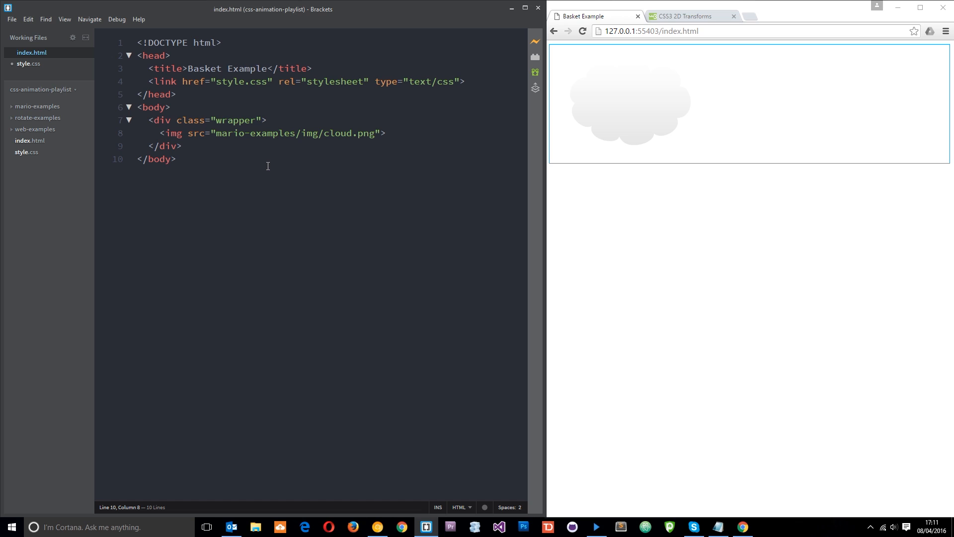
left_click(176, 159)
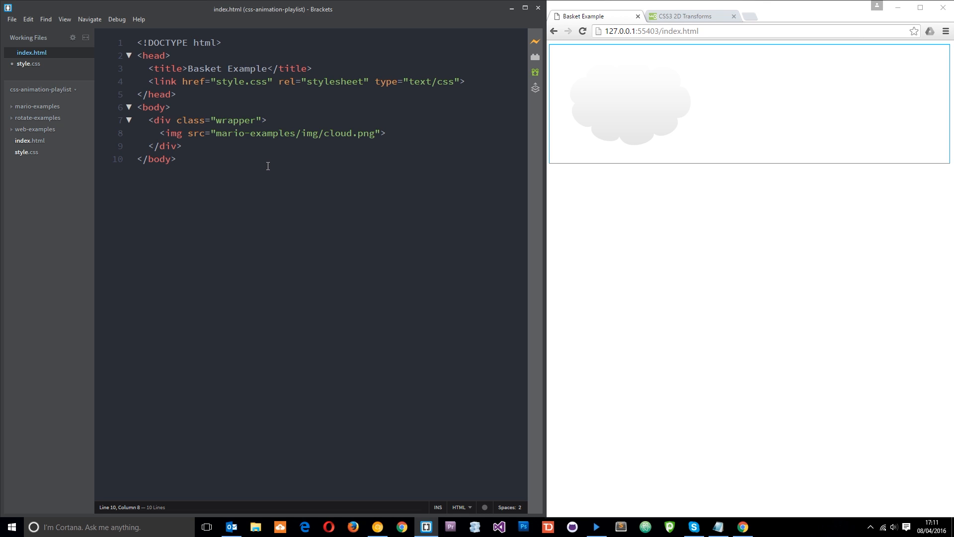
left_click(176, 159)
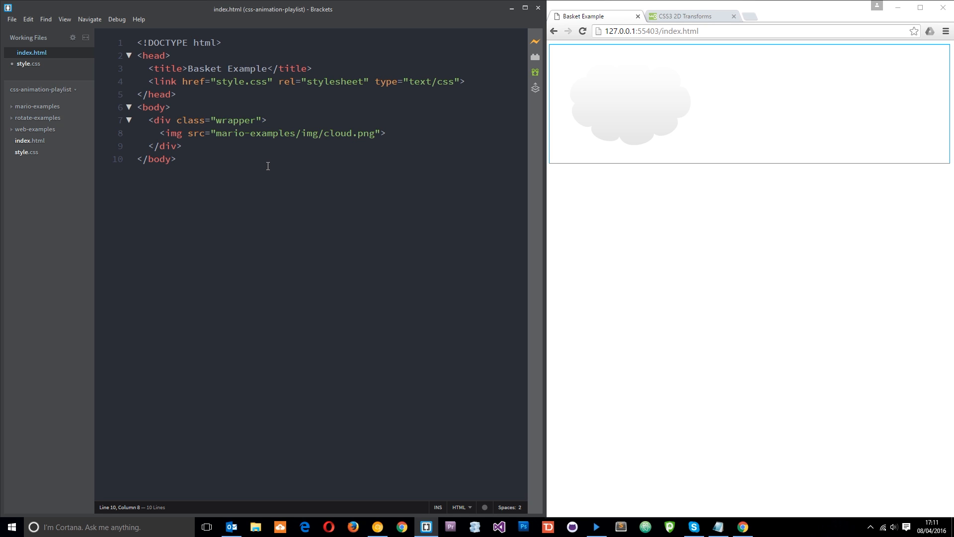
mouse_move(19, 144)
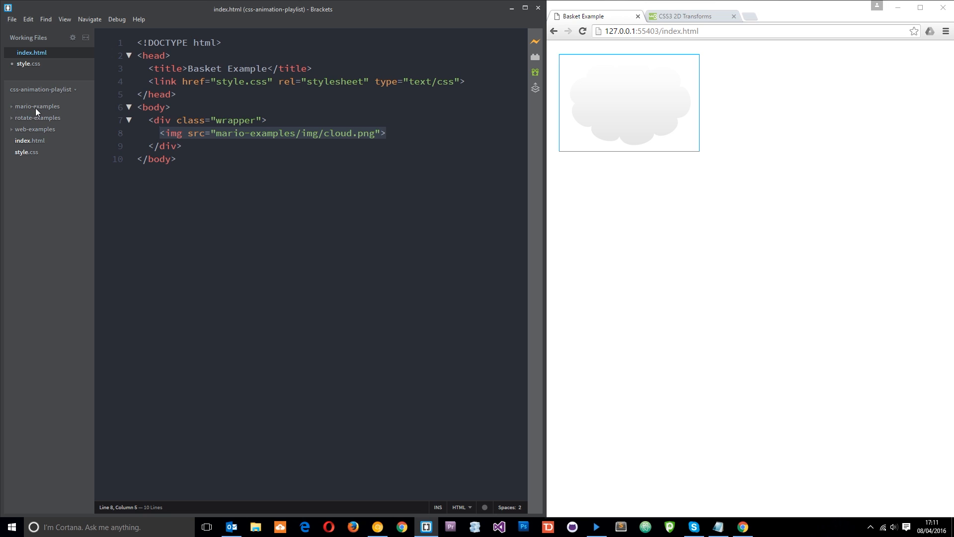
left_click(36, 106)
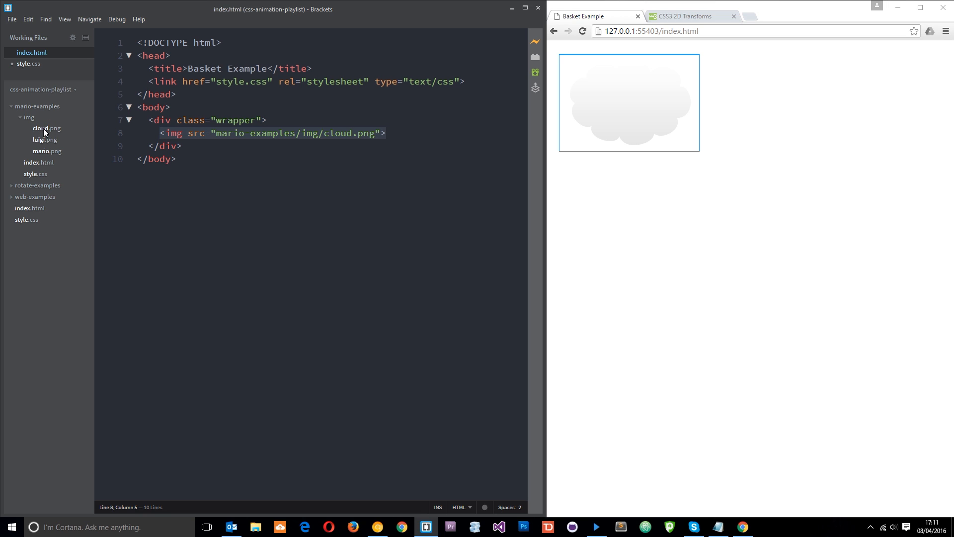
left_click(37, 106)
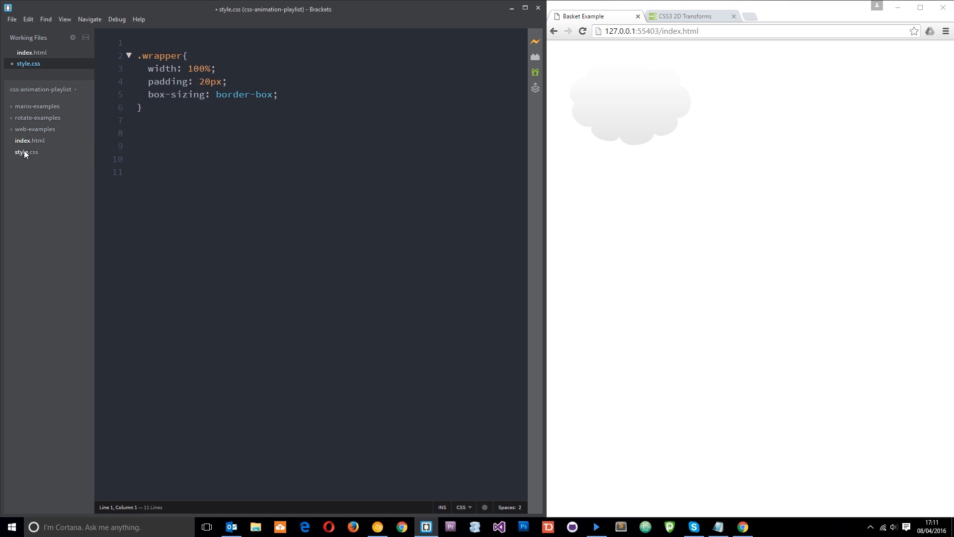
mouse_move(249, 5)
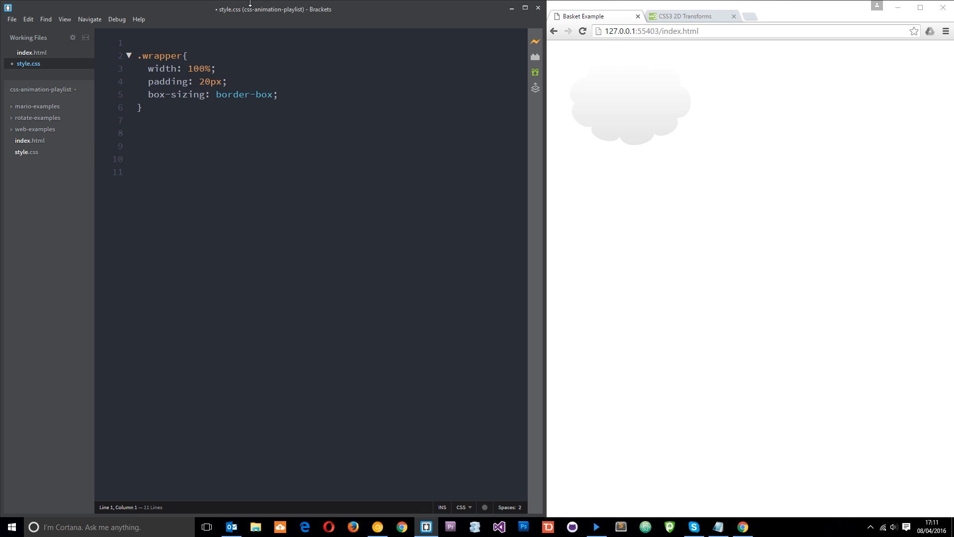
Add body{background: lightblue; text-align: center;} and begin an empty img{ rule.
type("body{")
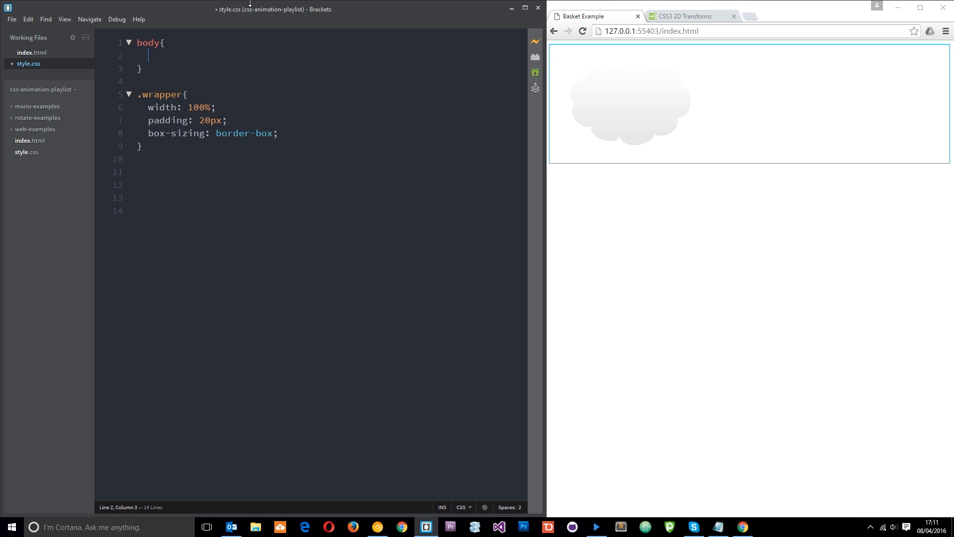
type("backgro")
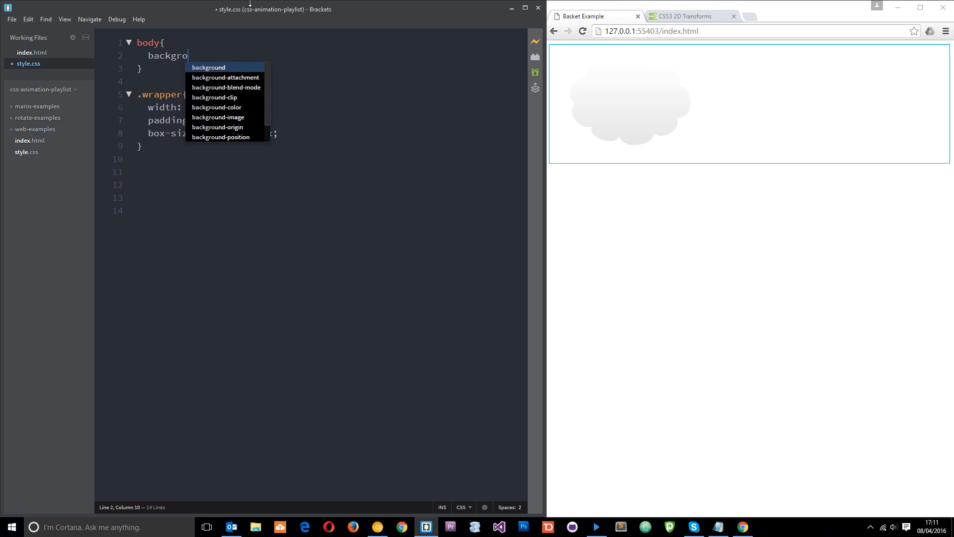
type(": lightblue;")
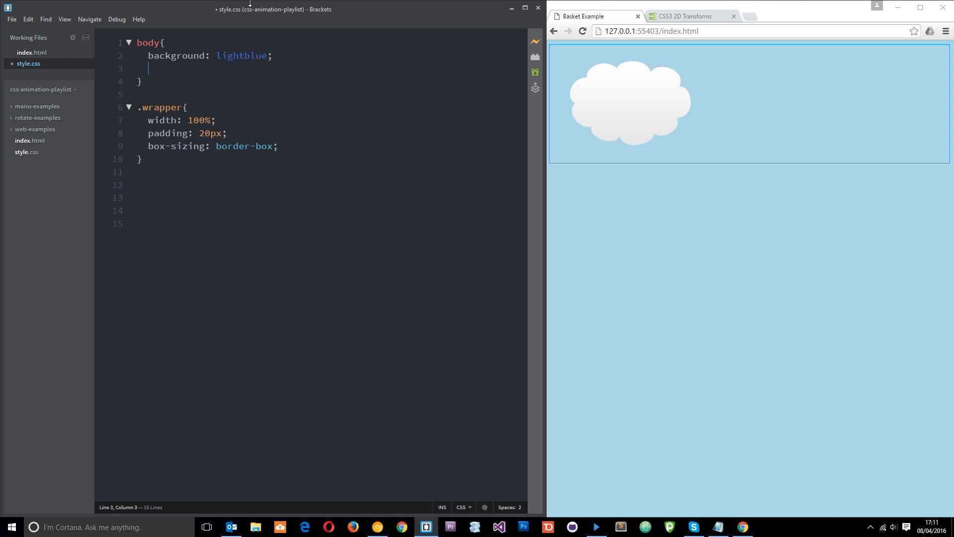
type("m")
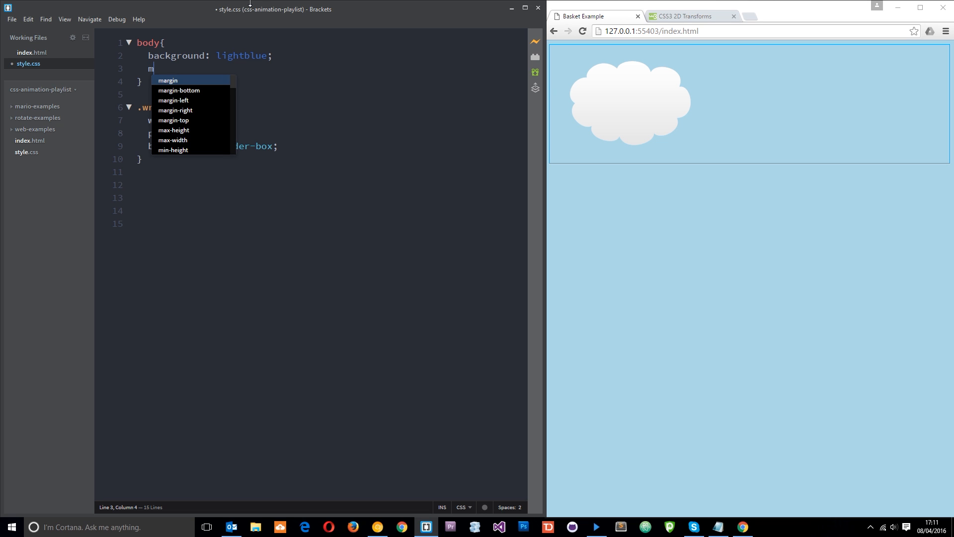
type("ext-align: center;")
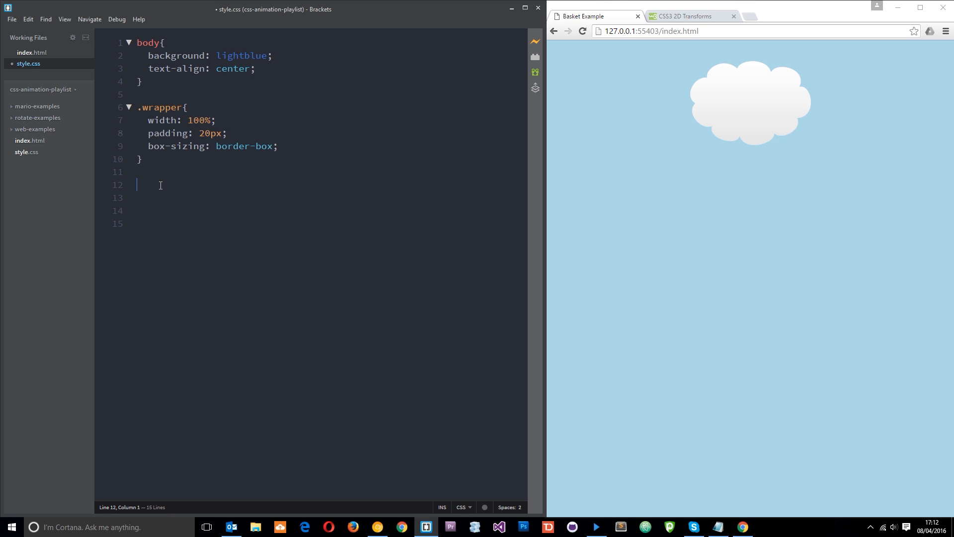
type("im")
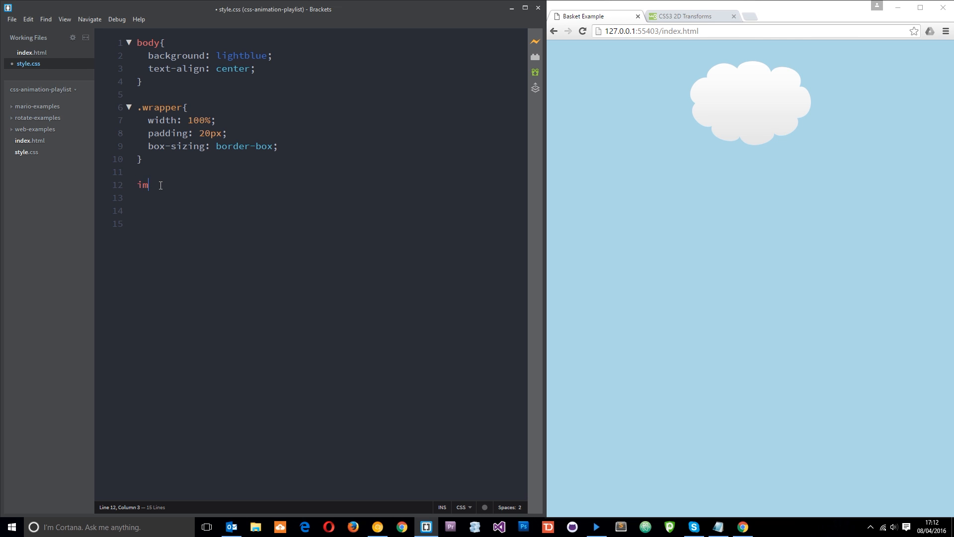
type("g{")
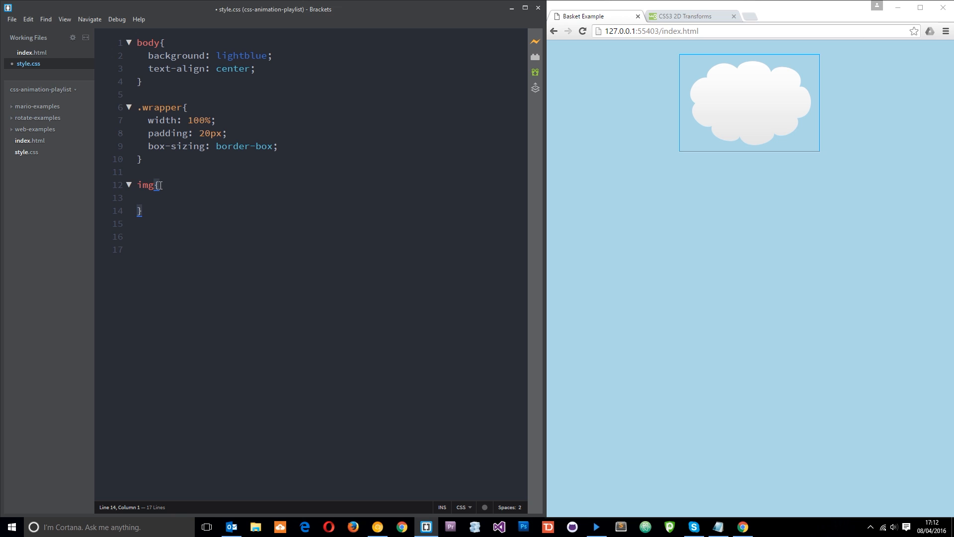
Start a transform: property inside the img rule, browsing the transform-function hints.
left_click(189, 195)
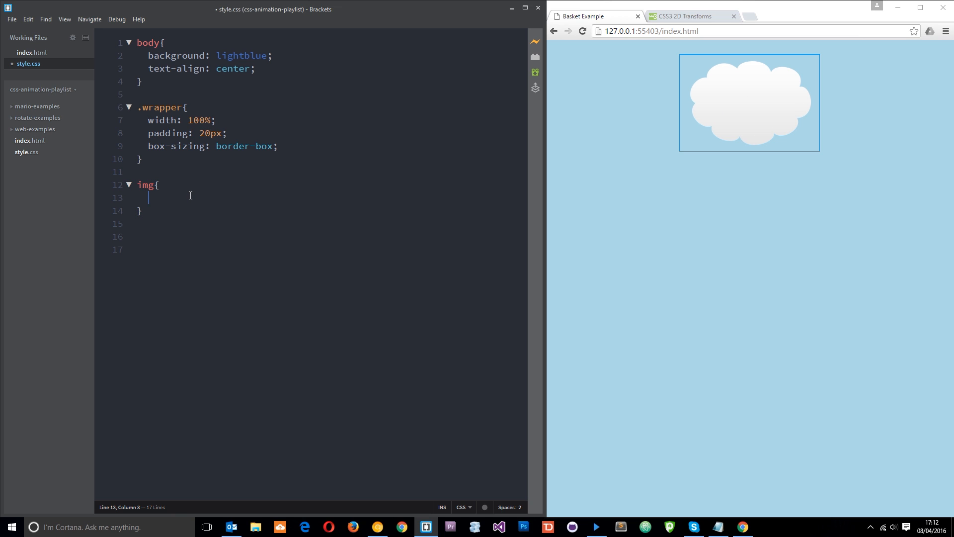
type("transform:")
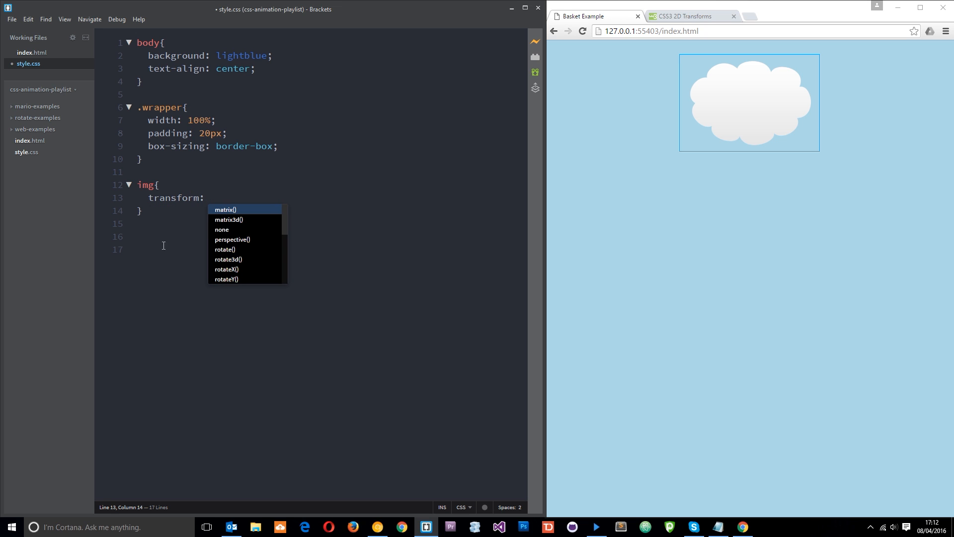
mouse_move(243, 209)
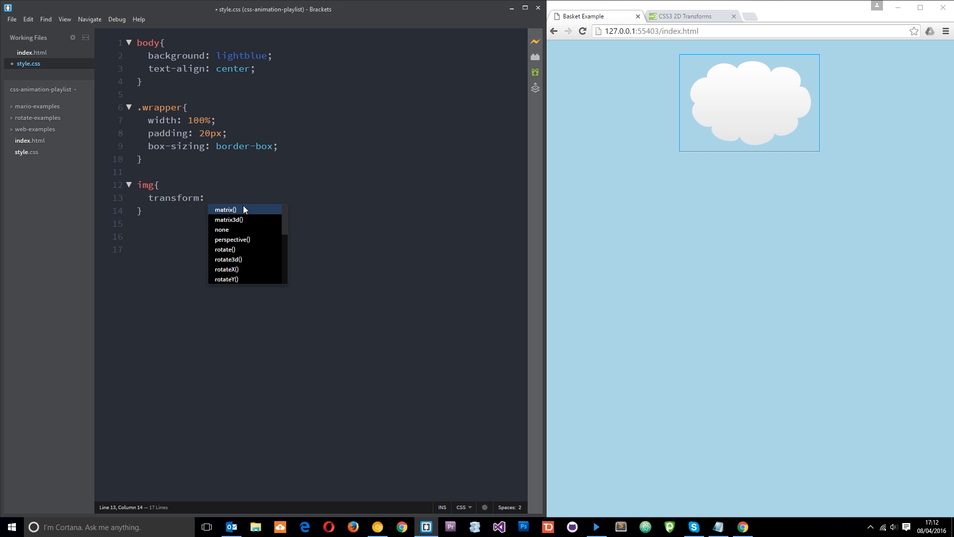
mouse_move(316, 192)
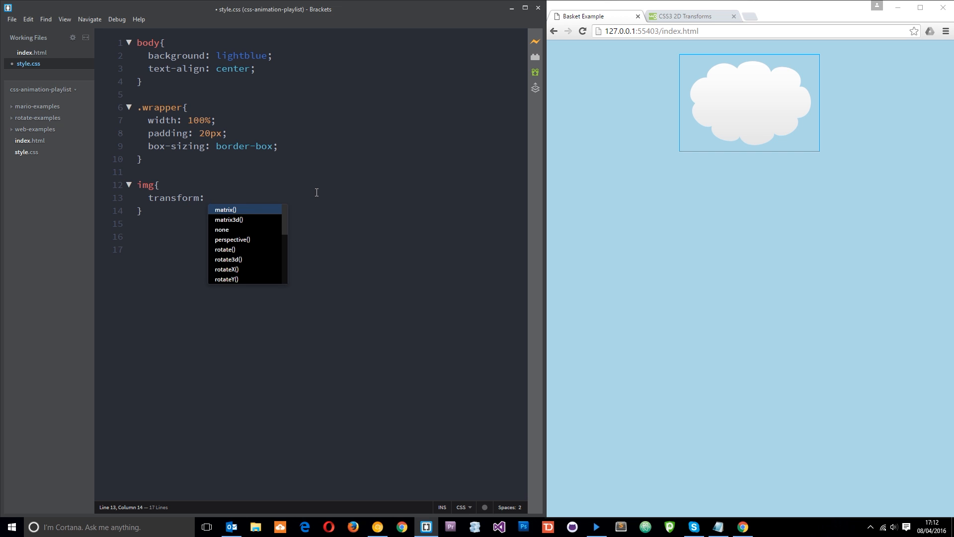
scroll("down", 3)
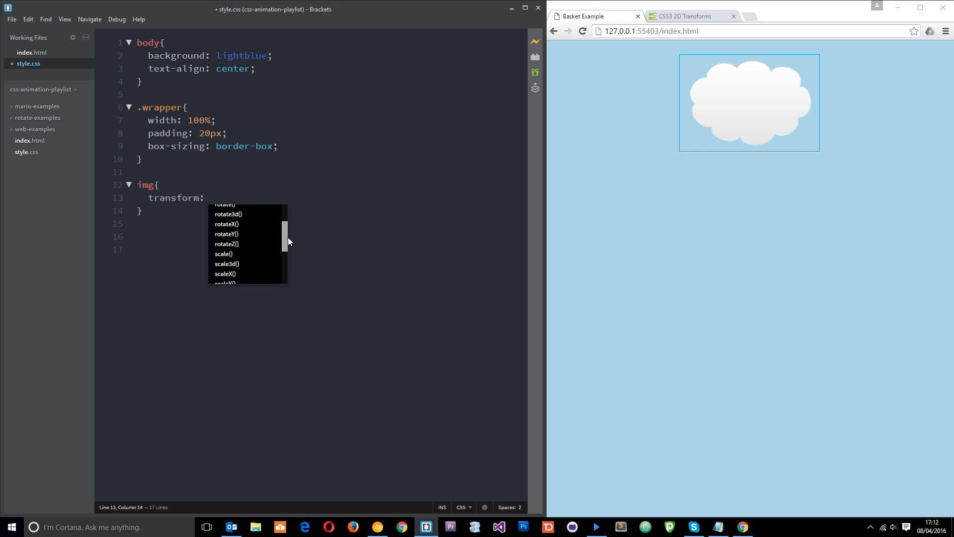
scroll("up", 3)
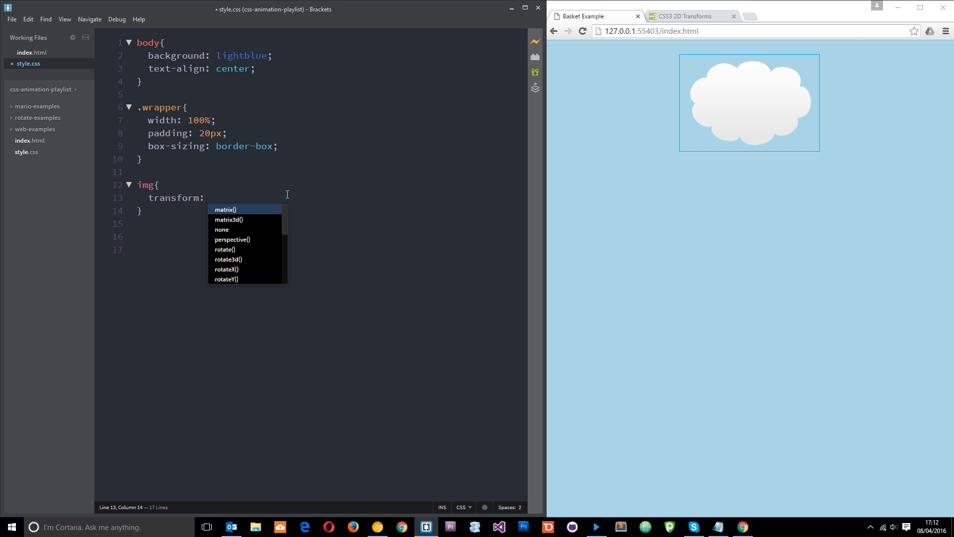
mouse_move(722, 113)
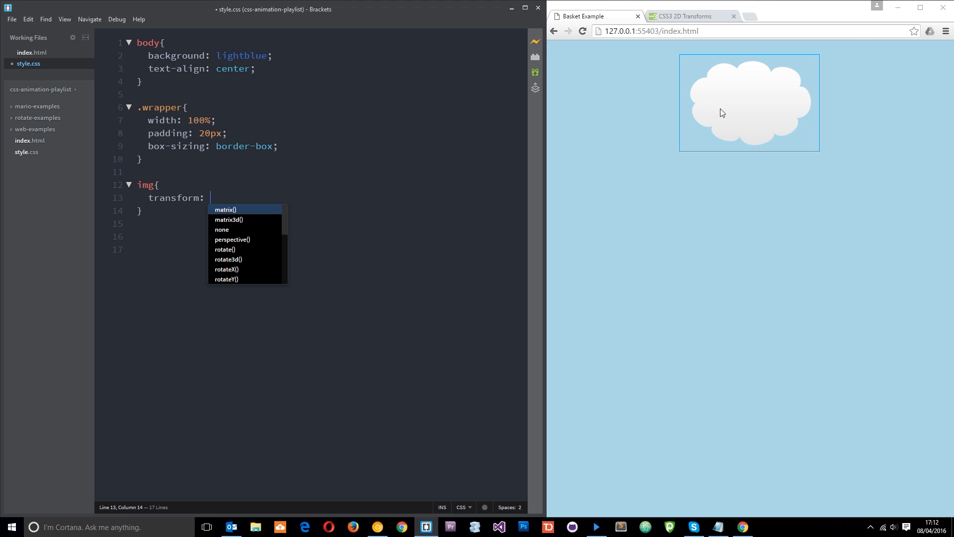
mouse_move(924, 101)
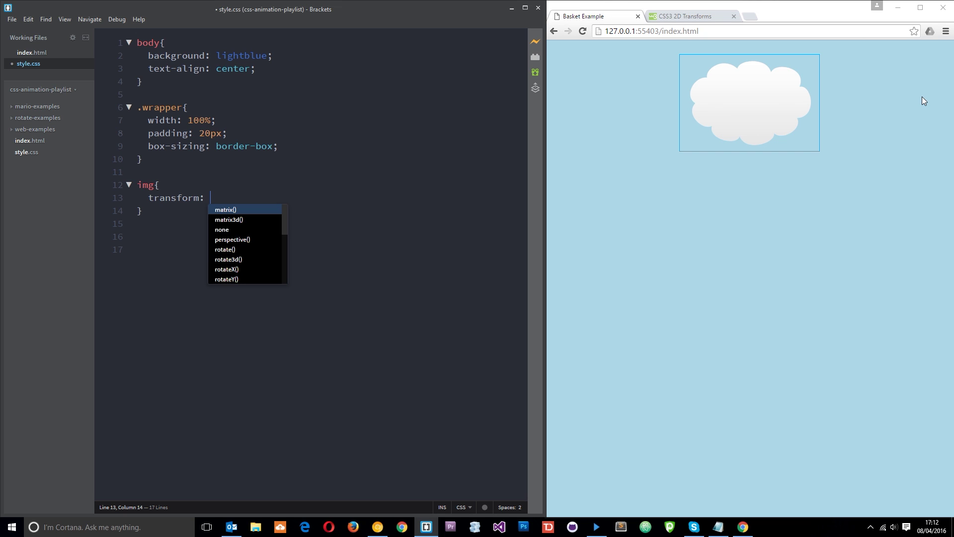
mouse_move(878, 111)
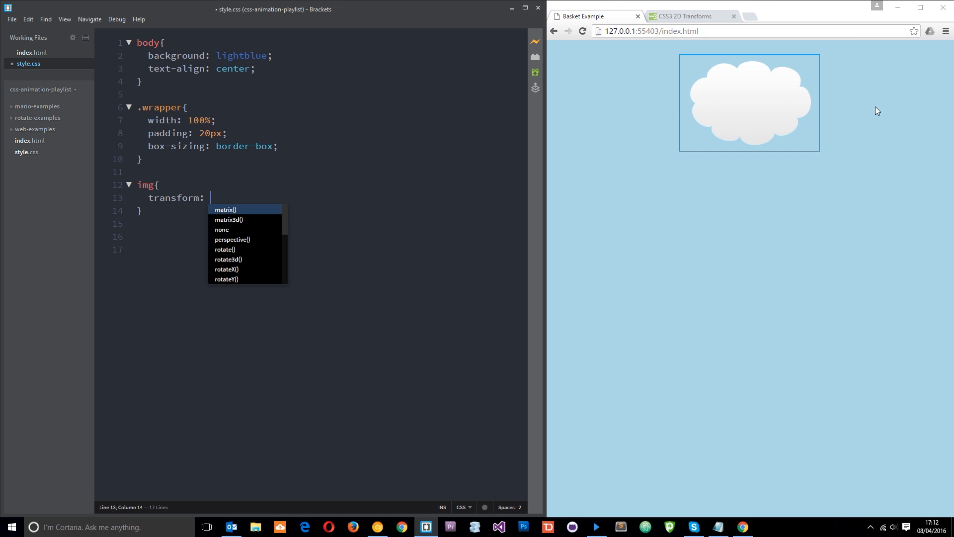
mouse_move(777, 176)
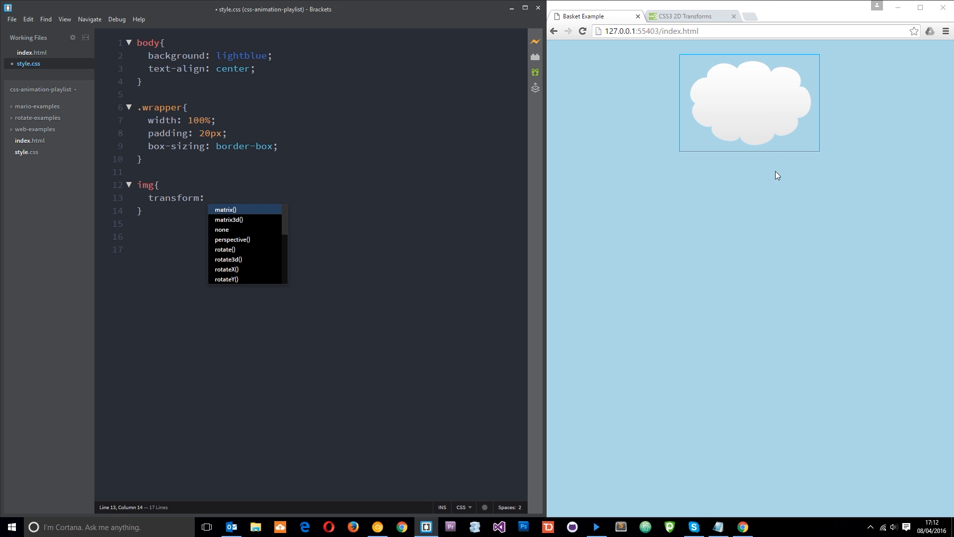
mouse_move(756, 328)
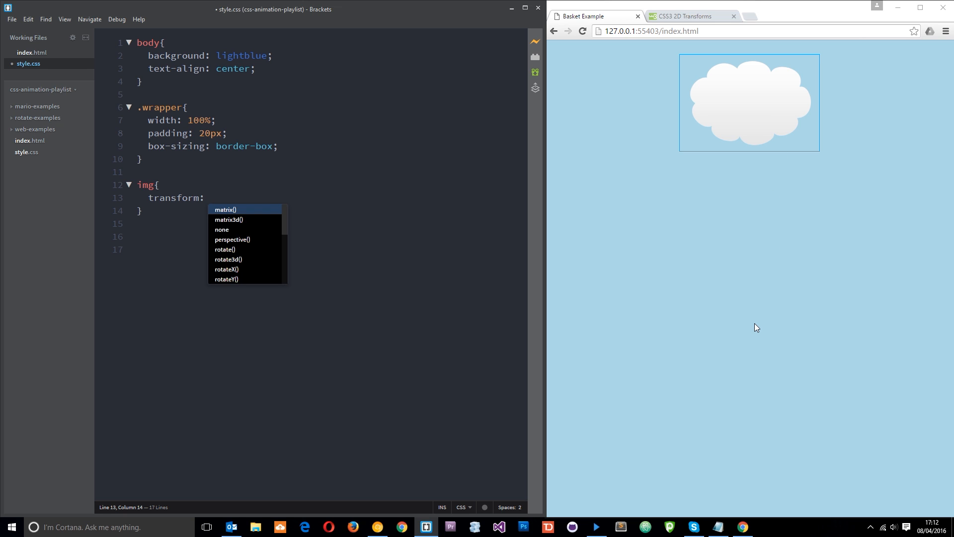
Enter translateX(200px), flip it to -200px, then make it translateY(-200px).
type("trans")
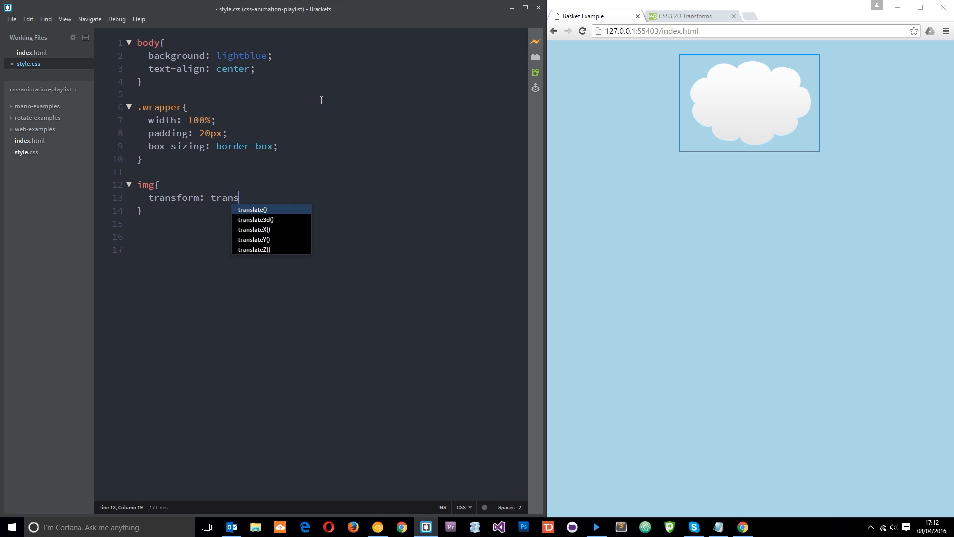
type("lateX(")
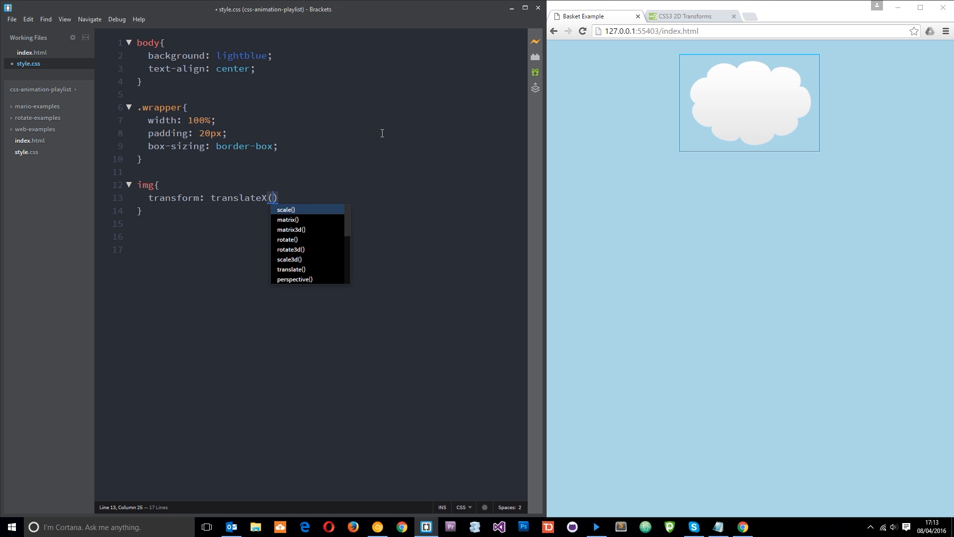
type("200px")
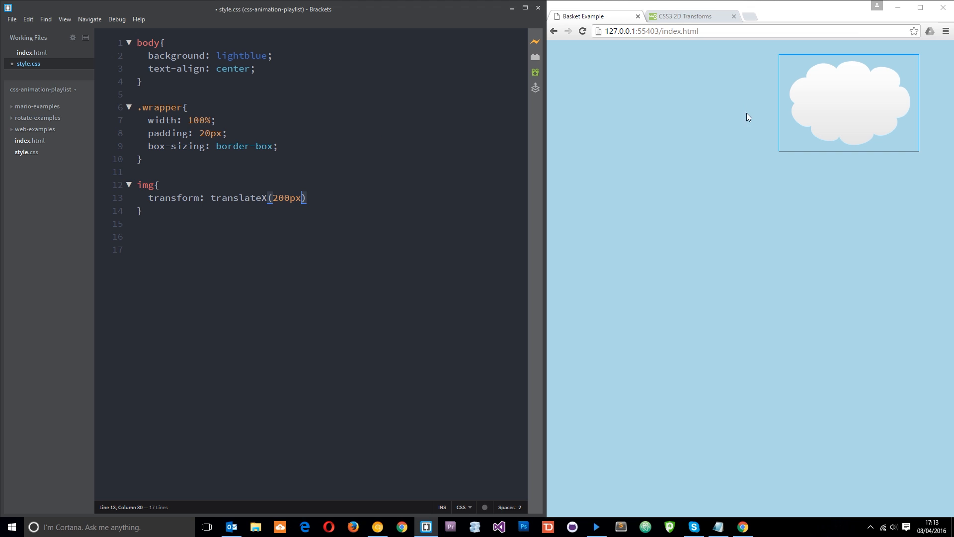
mouse_move(875, 77)
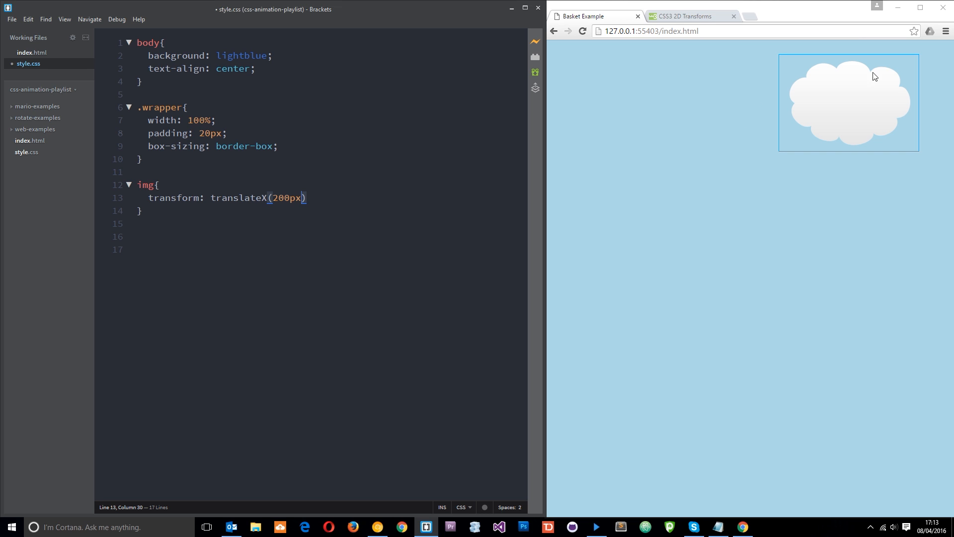
mouse_move(834, 130)
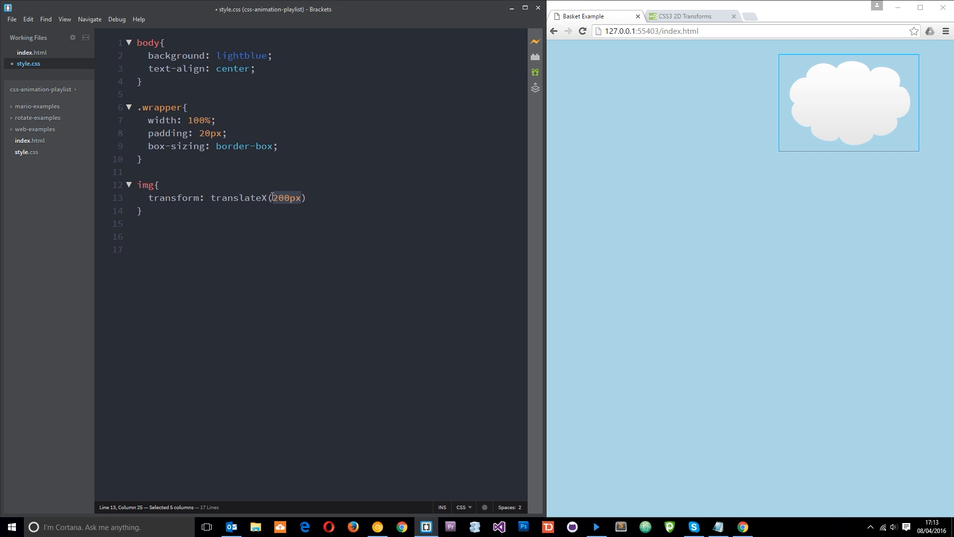
type("-")
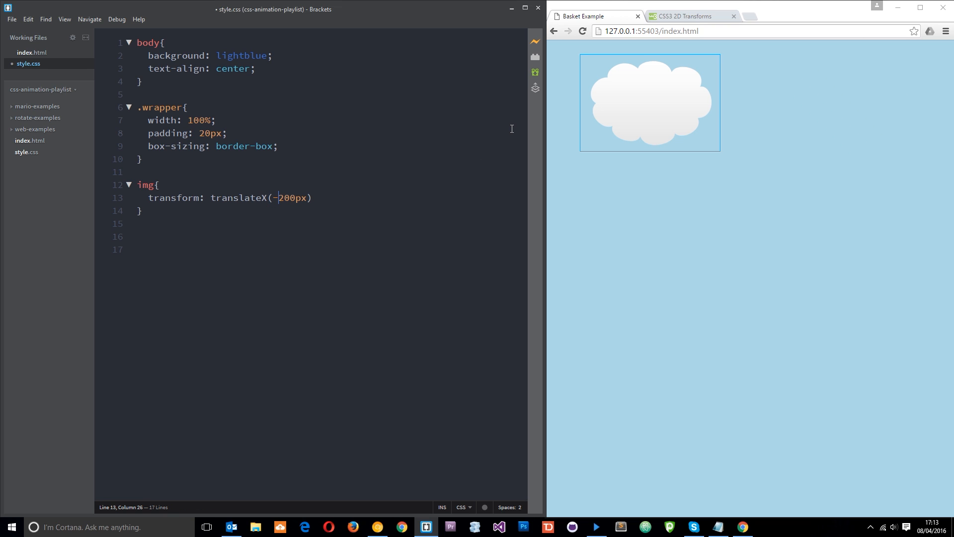
mouse_move(277, 163)
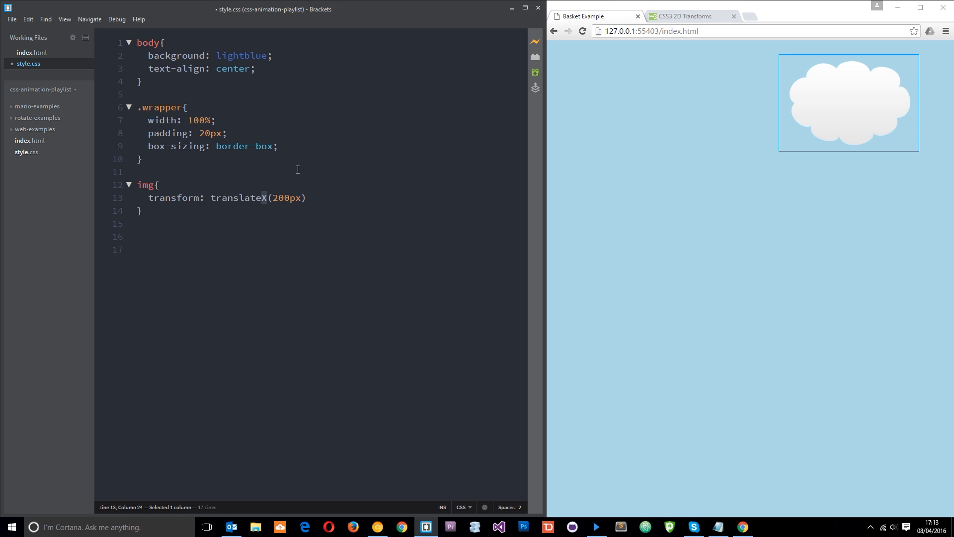
type("Y")
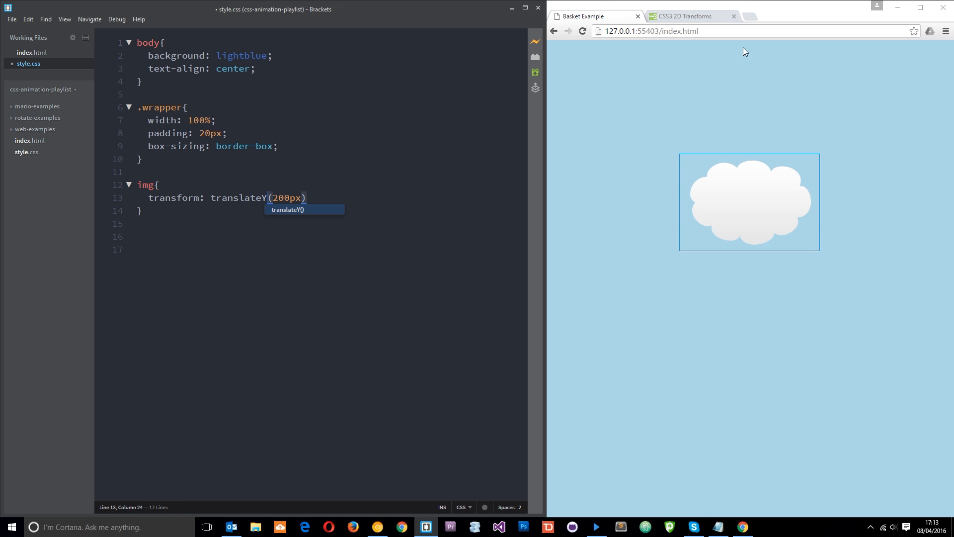
mouse_move(857, 193)
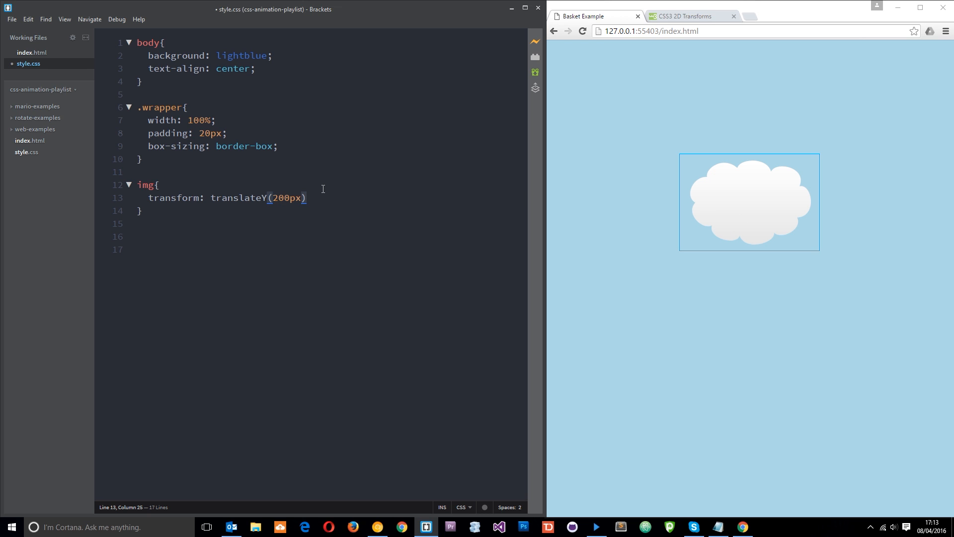
type("-")
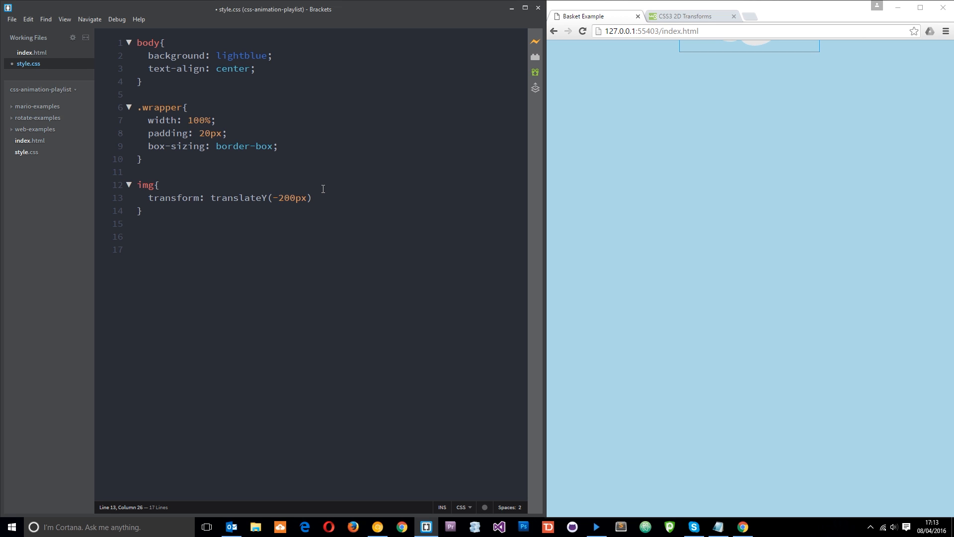
mouse_move(318, 179)
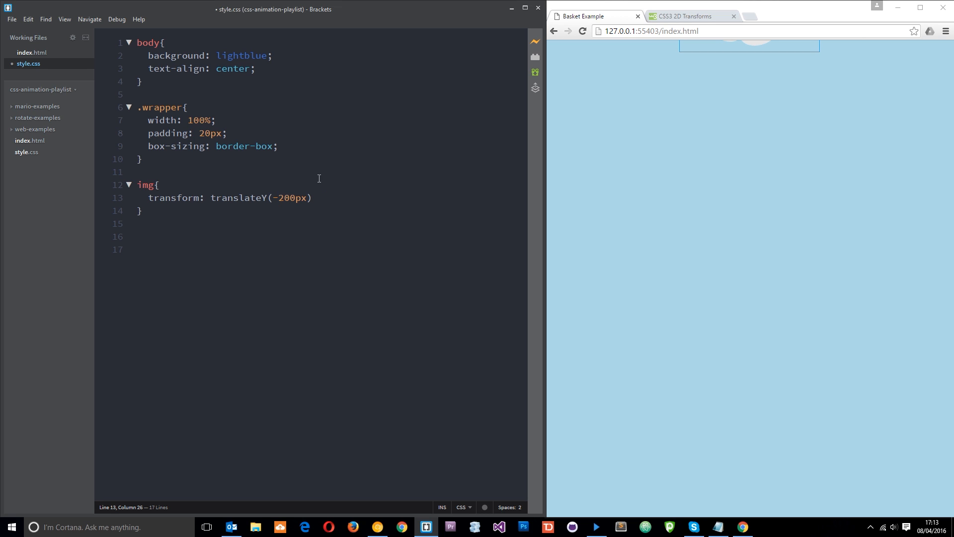
left_click(298, 198)
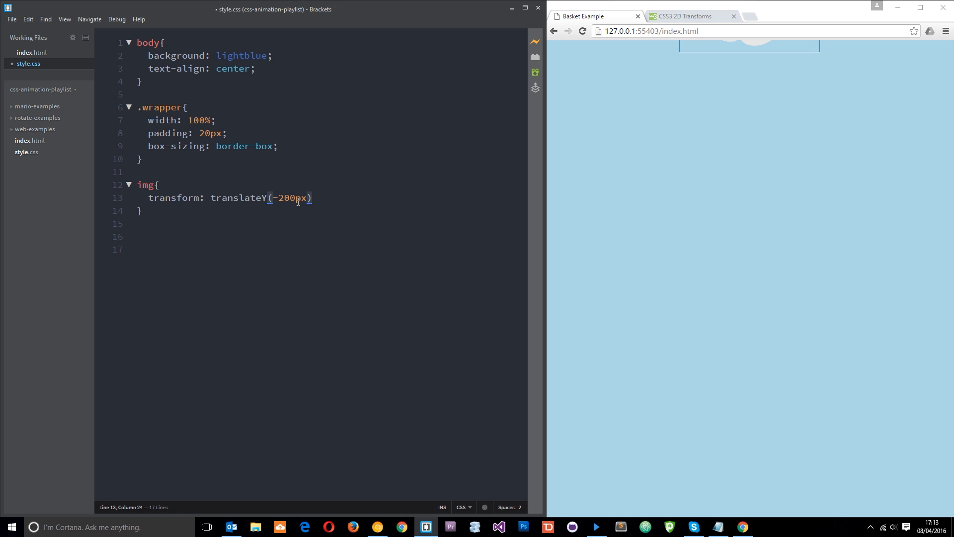
Change translateY to translate with a second 200px argument.
key("Backspace")
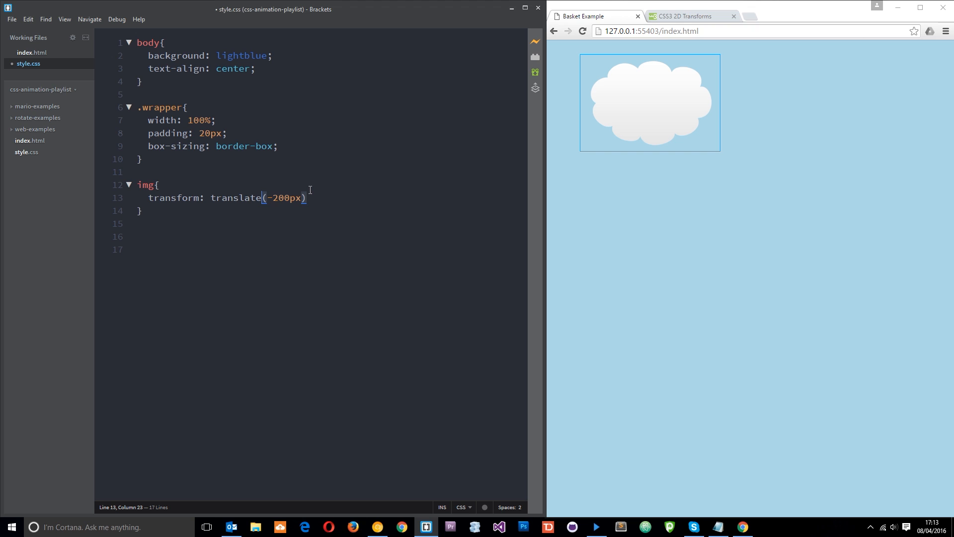
left_click(306, 197)
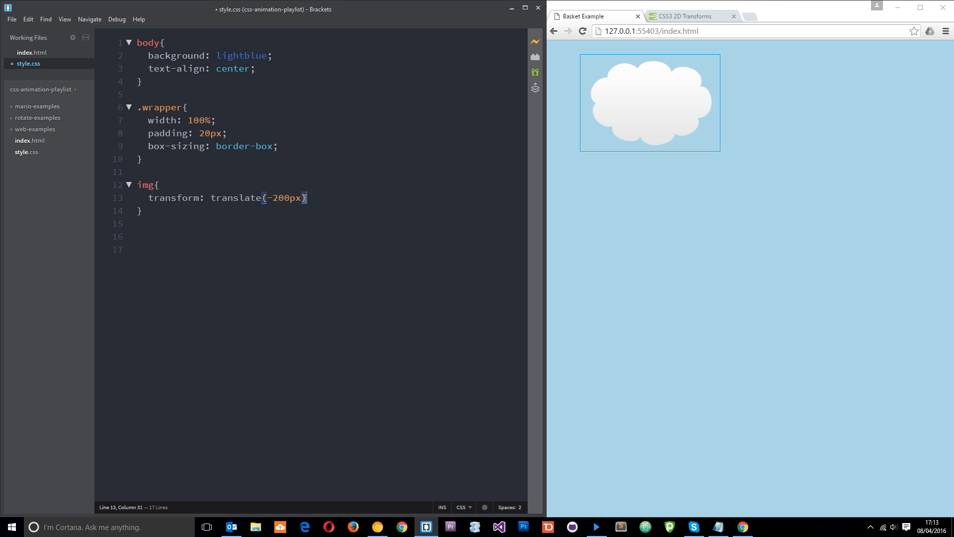
left_click_drag(306, 198, 266, 198)
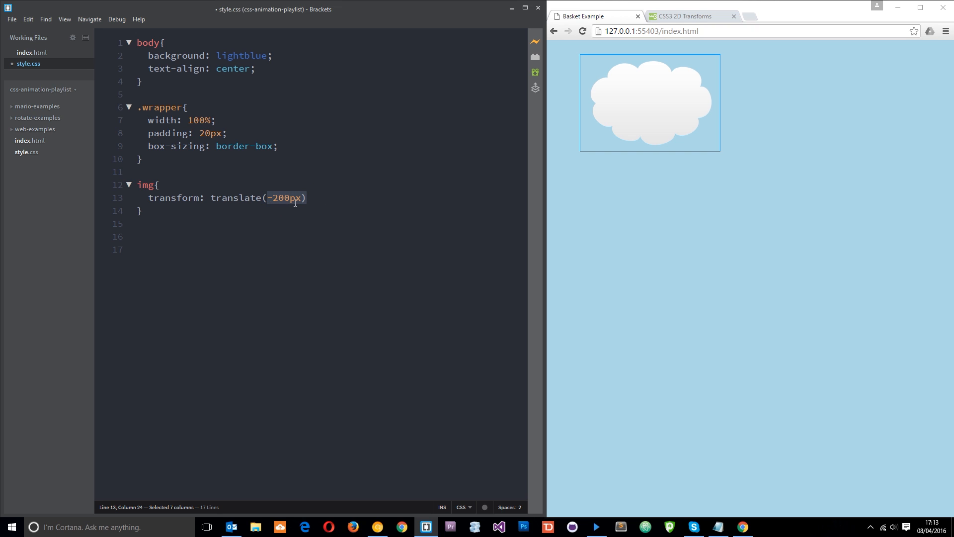
left_click(307, 198)
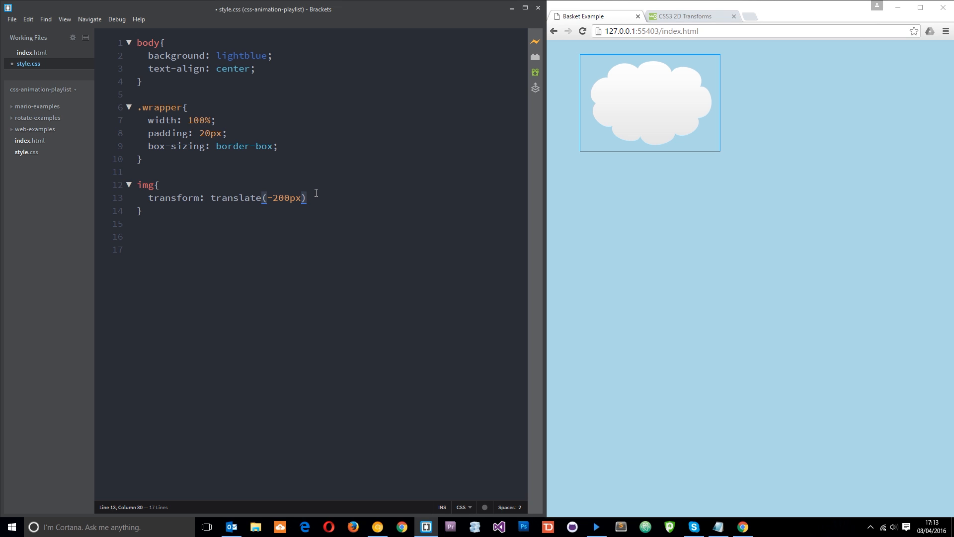
type(",")
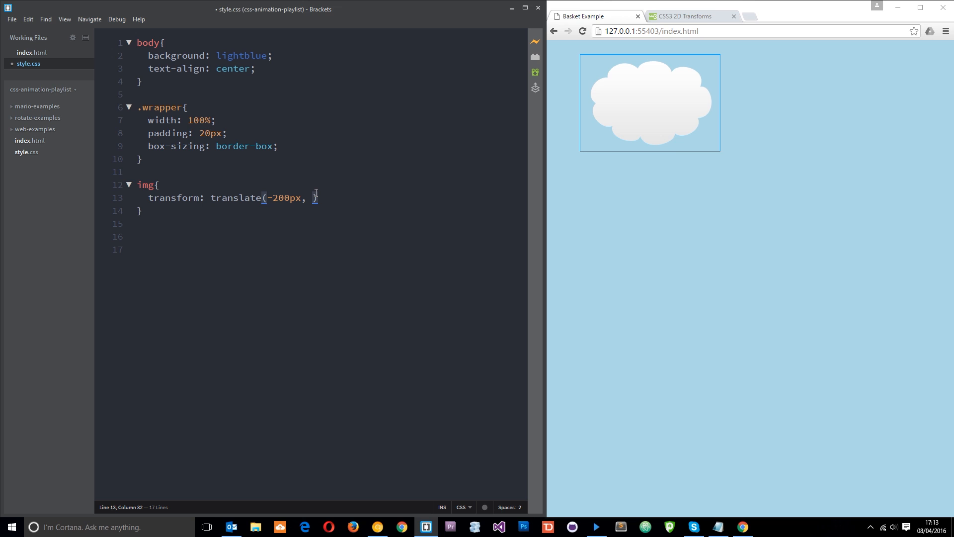
type("200px")
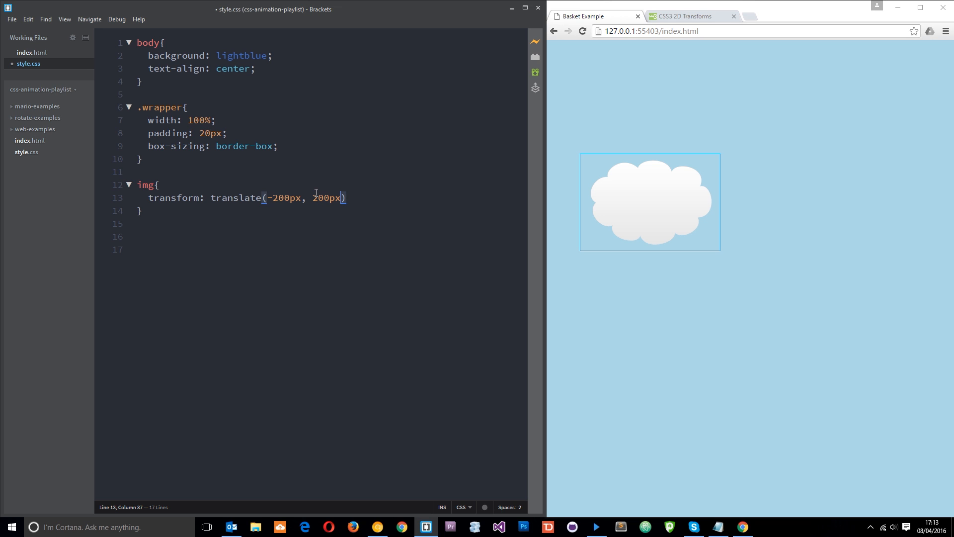
mouse_move(490, 208)
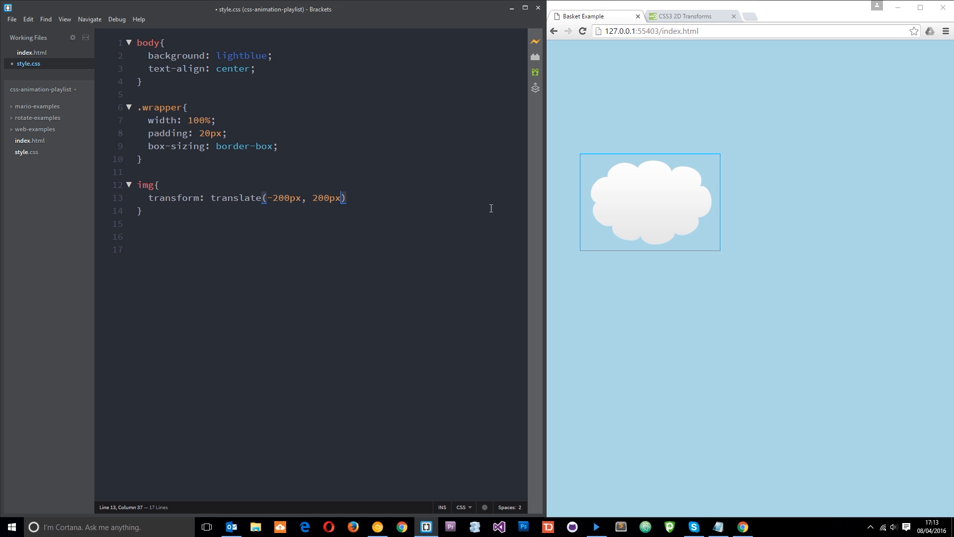
Delete the whole translate(...) value and replace it with scale().
left_click(321, 197)
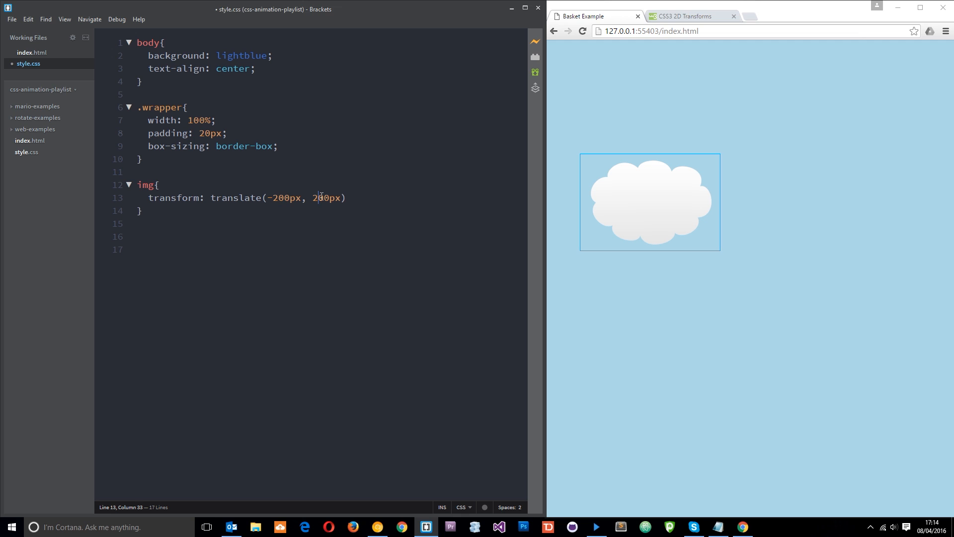
mouse_move(372, 195)
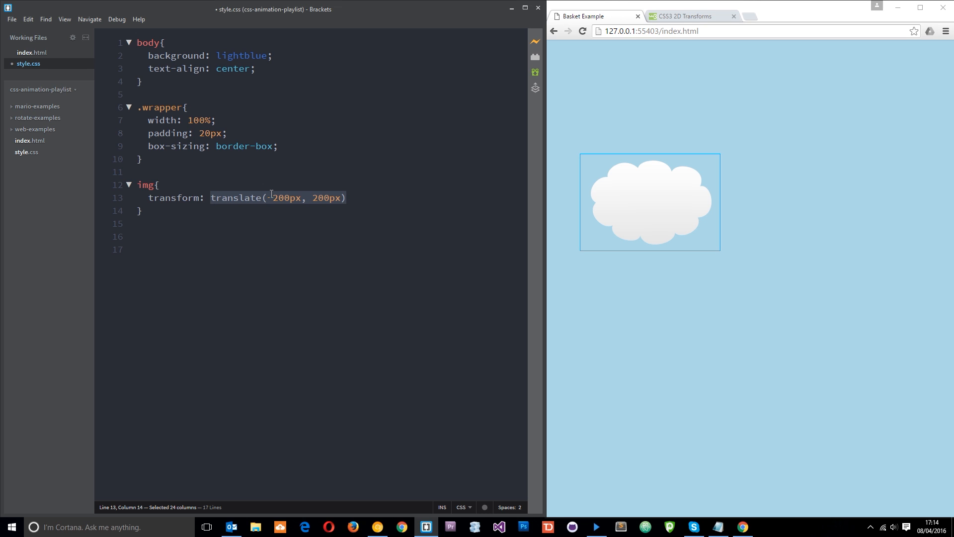
key("Delete")
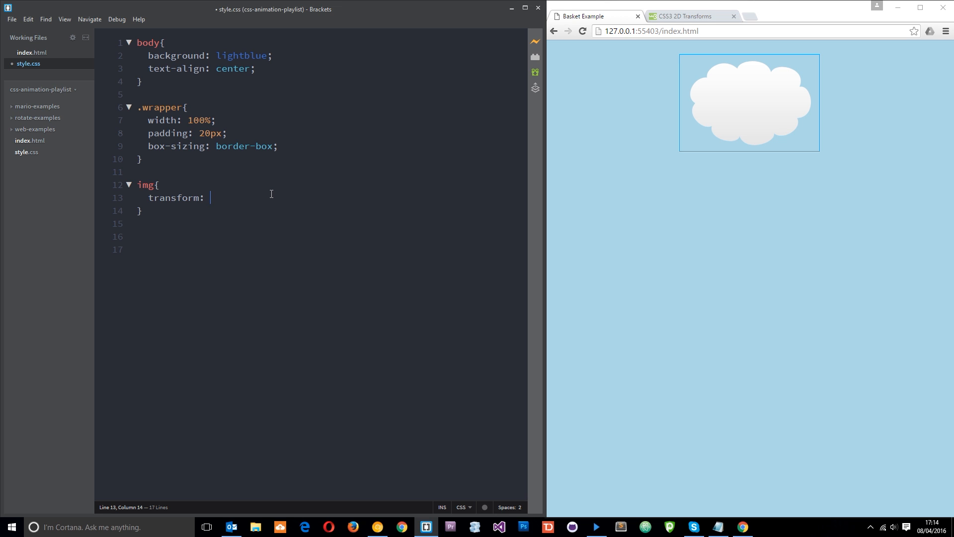
type("scale()")
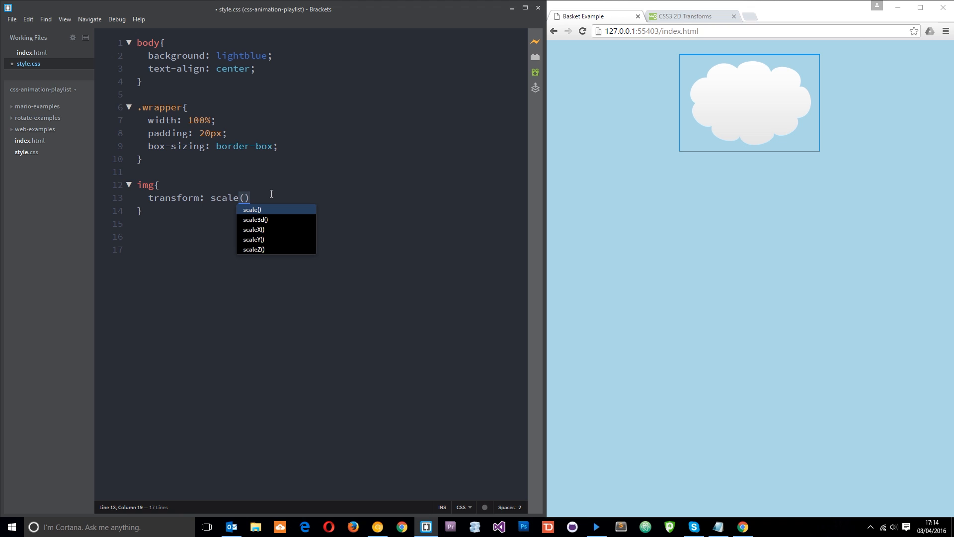
Change scale() to scaleX, try values 1 and 3, then clear the value.
type("X")
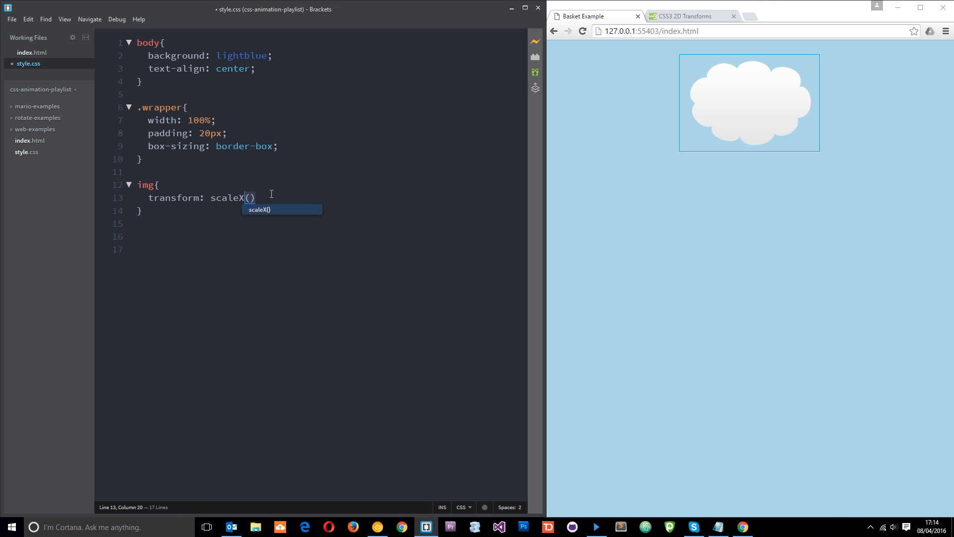
mouse_move(698, 106)
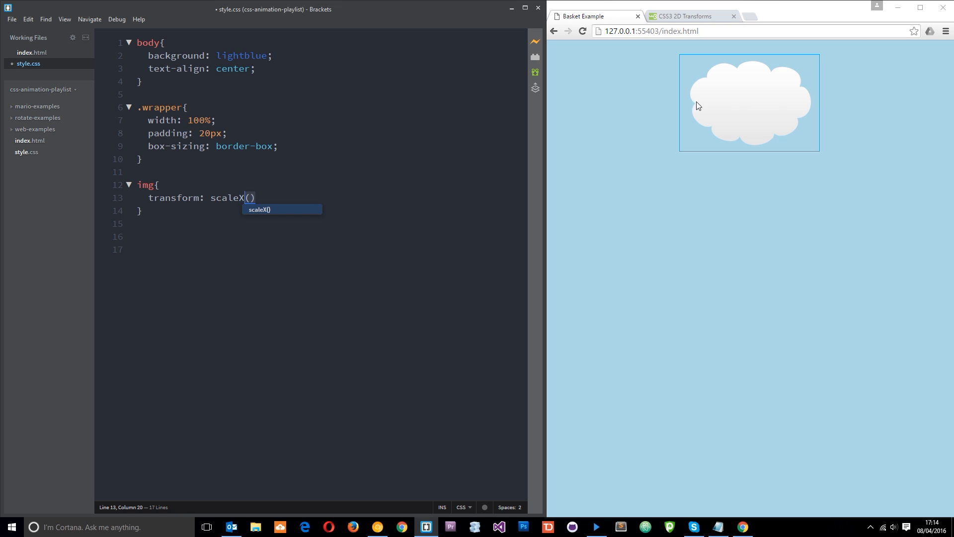
mouse_move(726, 98)
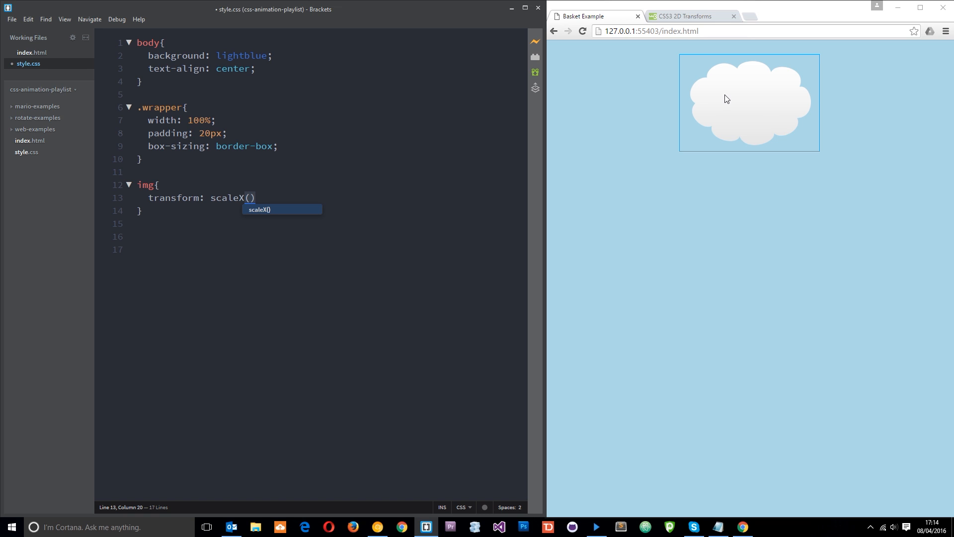
mouse_move(449, 143)
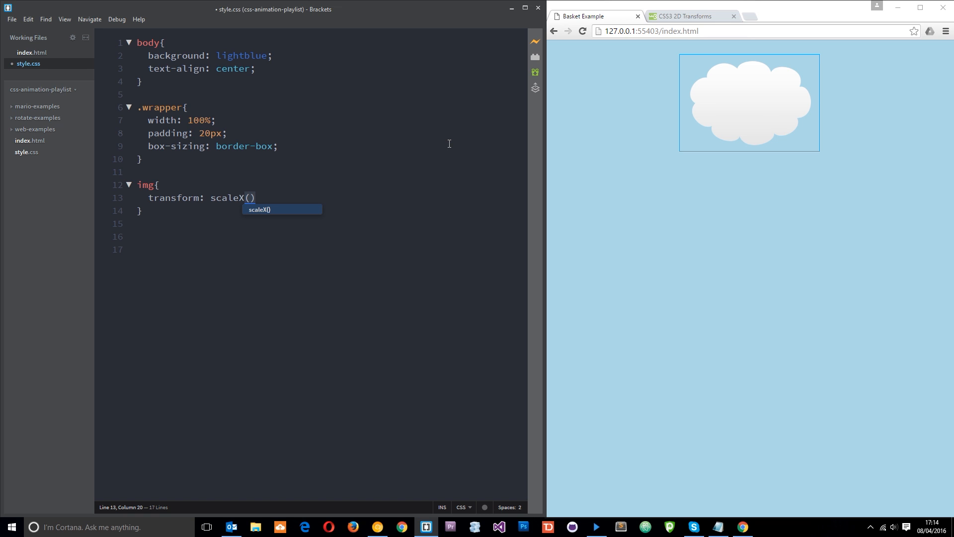
type("1")
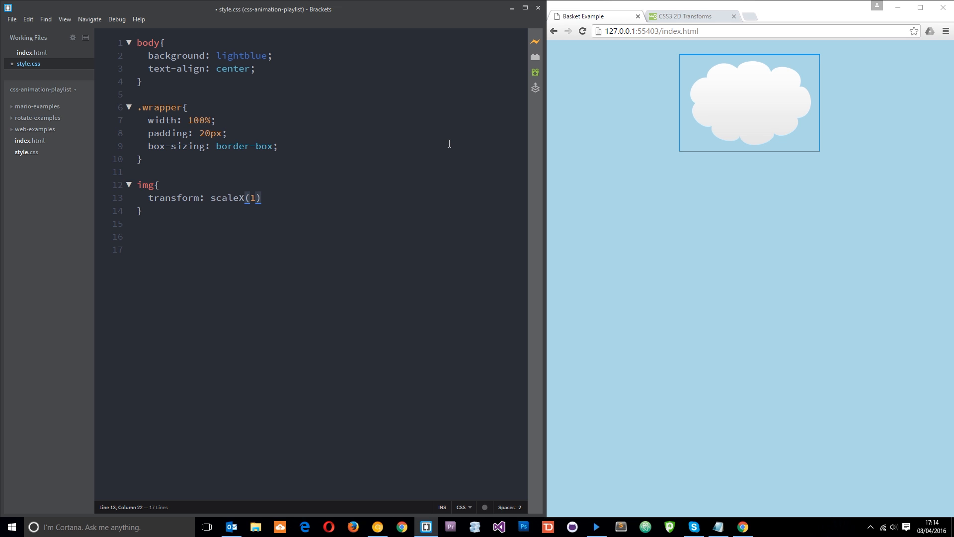
type("3")
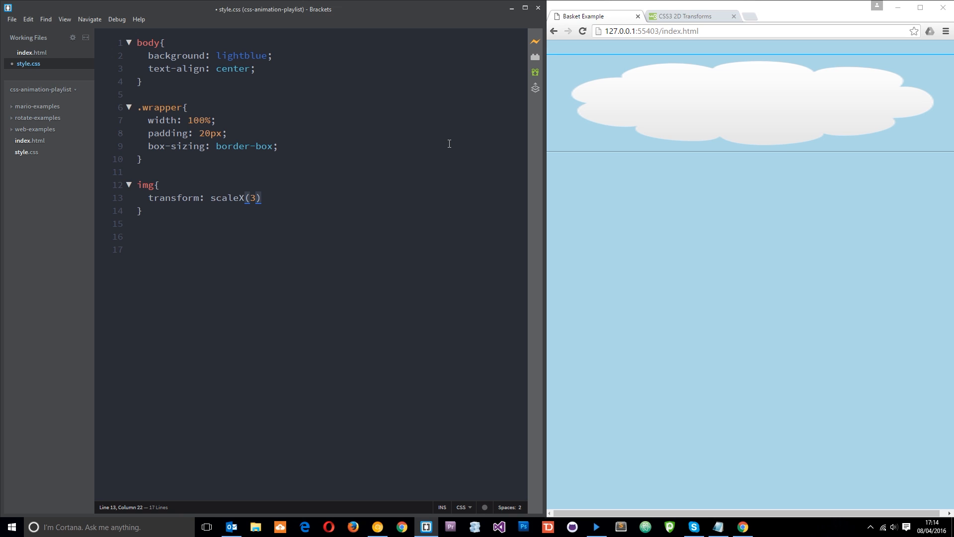
key("Backspace")
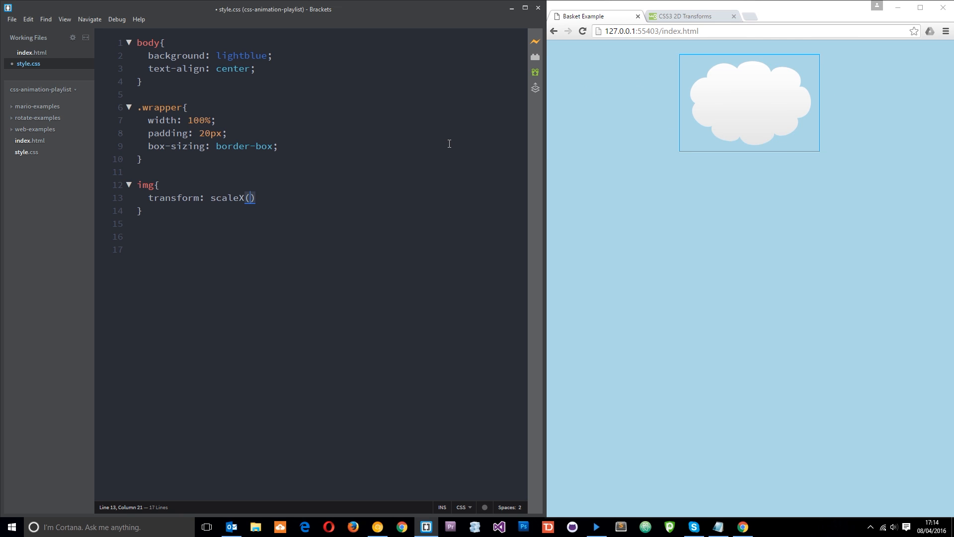
Try scaleY(0.5), then change it to scaleY(3) to stretch the cloud vertically.
type("0.5")
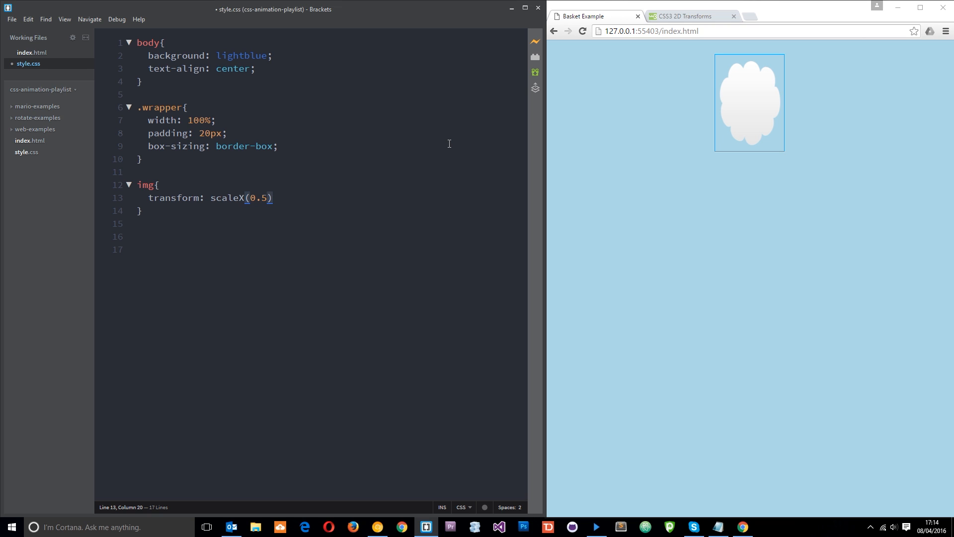
type("Y")
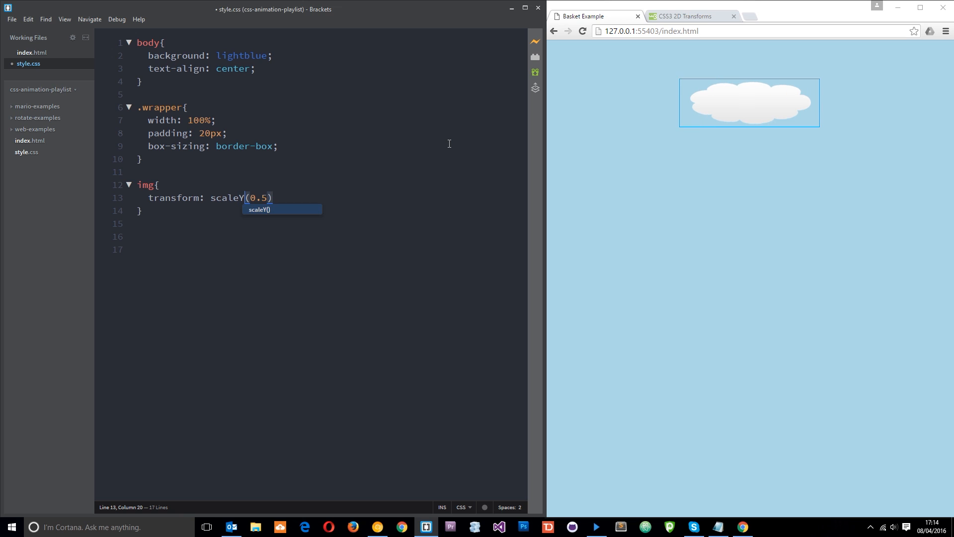
mouse_move(749, 128)
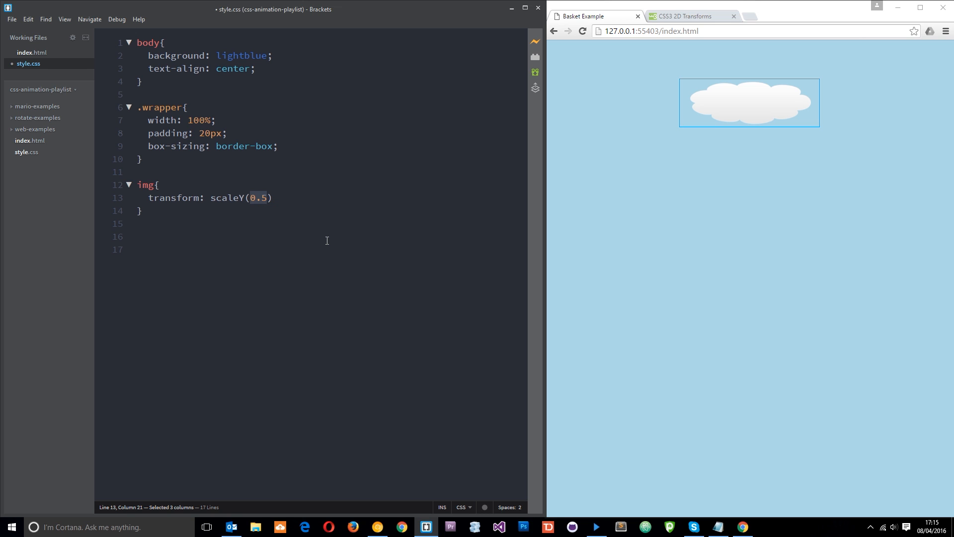
type("3")
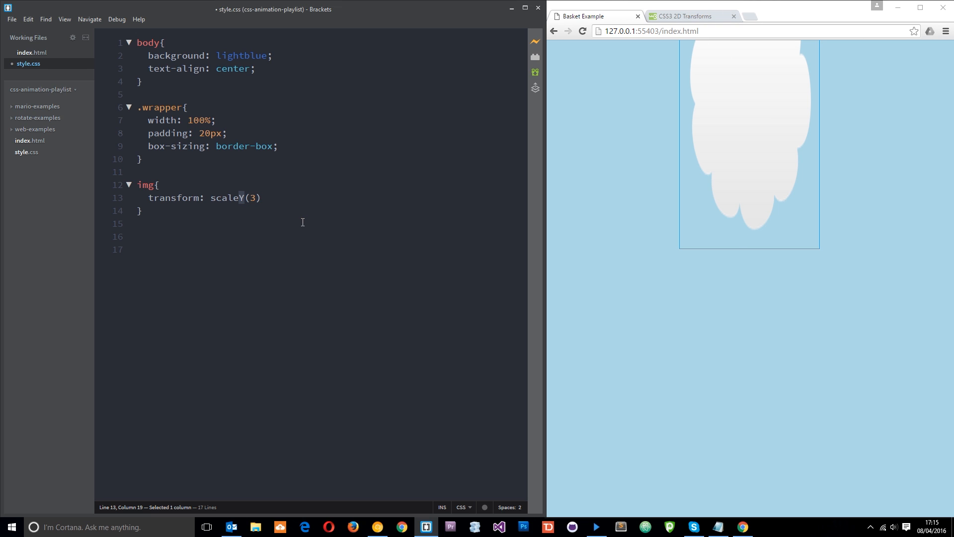
mouse_move(376, 173)
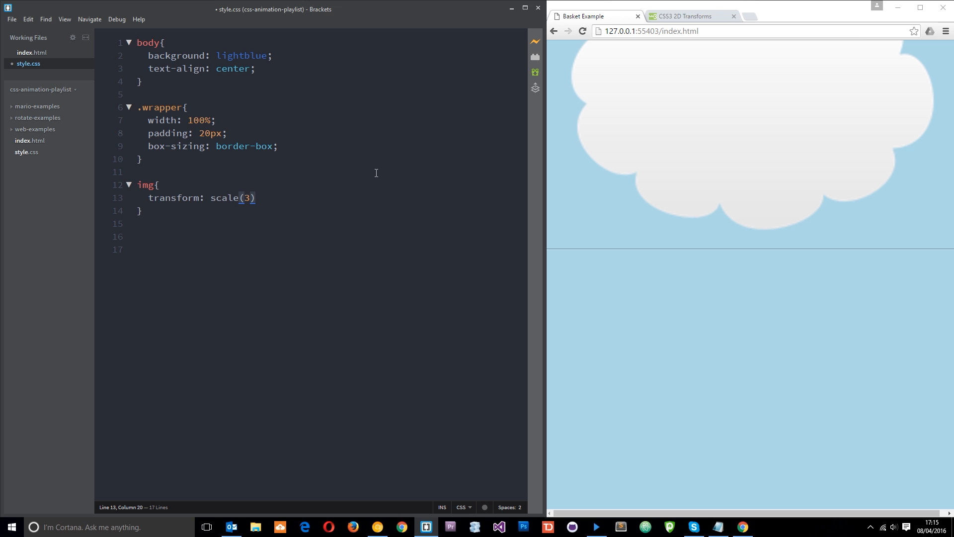
mouse_move(806, 159)
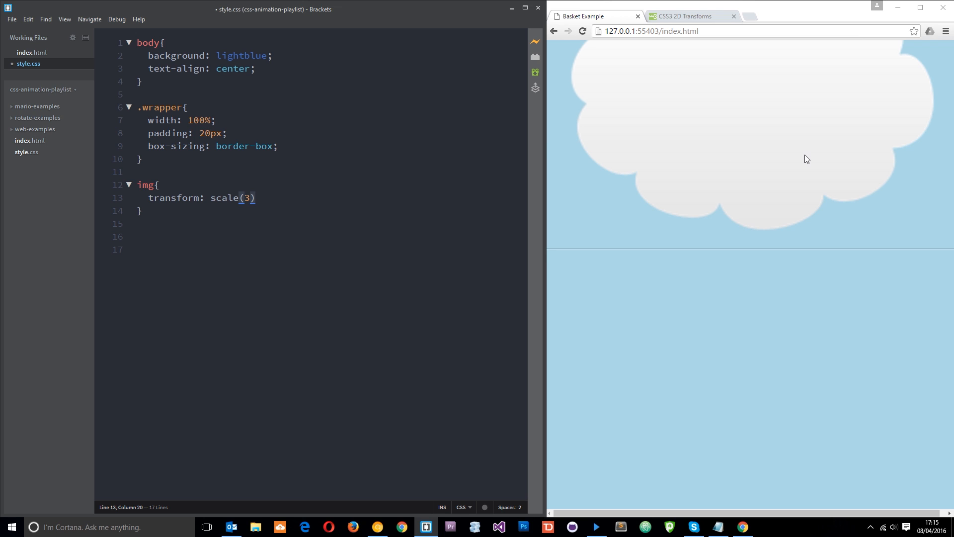
mouse_move(724, 281)
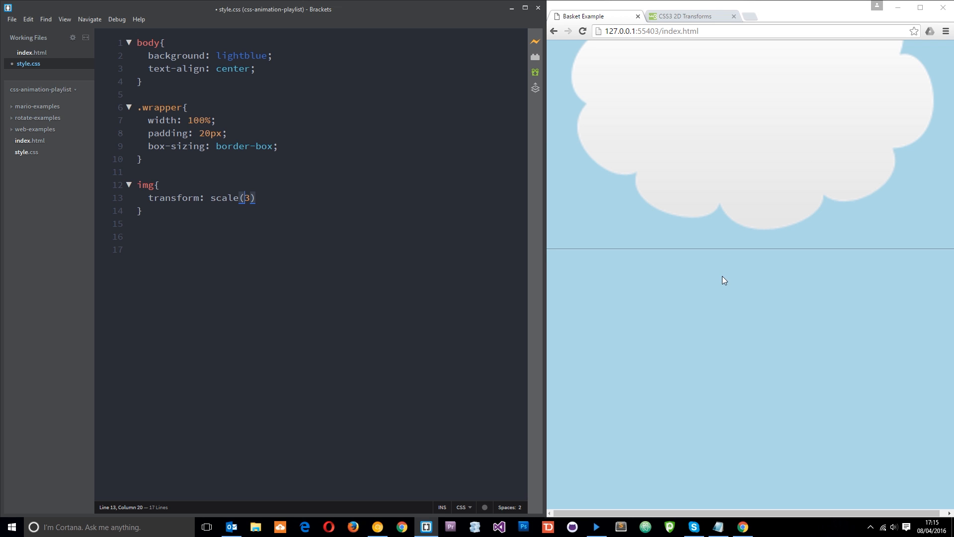
mouse_move(953, 151)
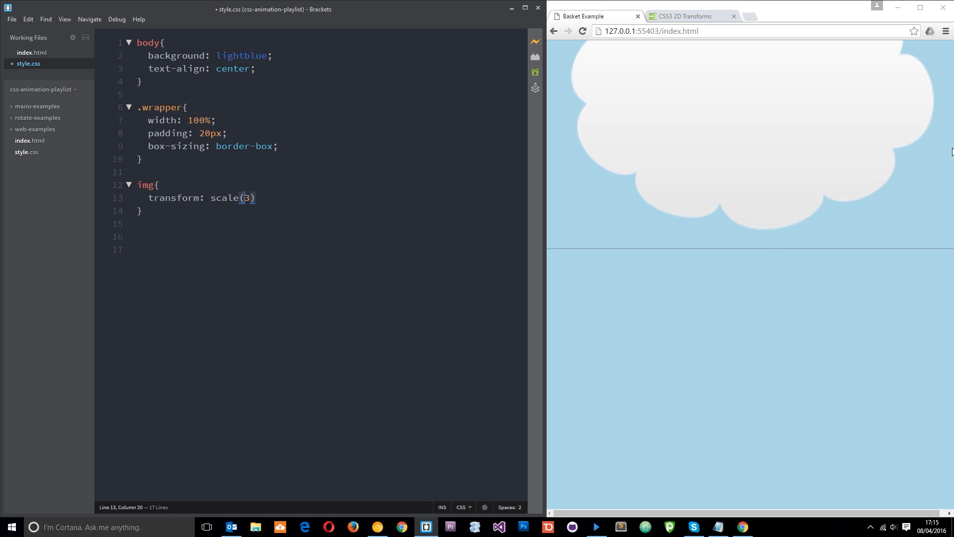
mouse_move(709, 293)
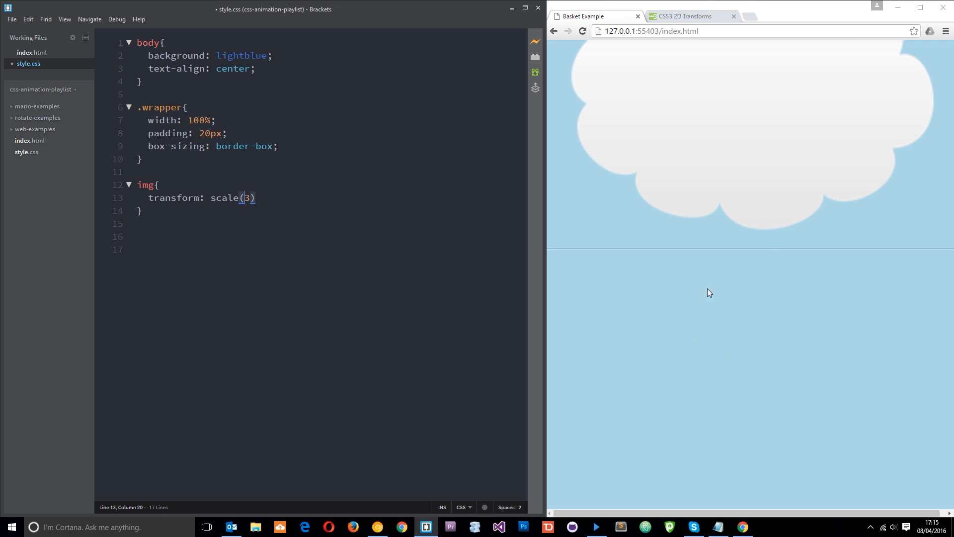
mouse_move(352, 161)
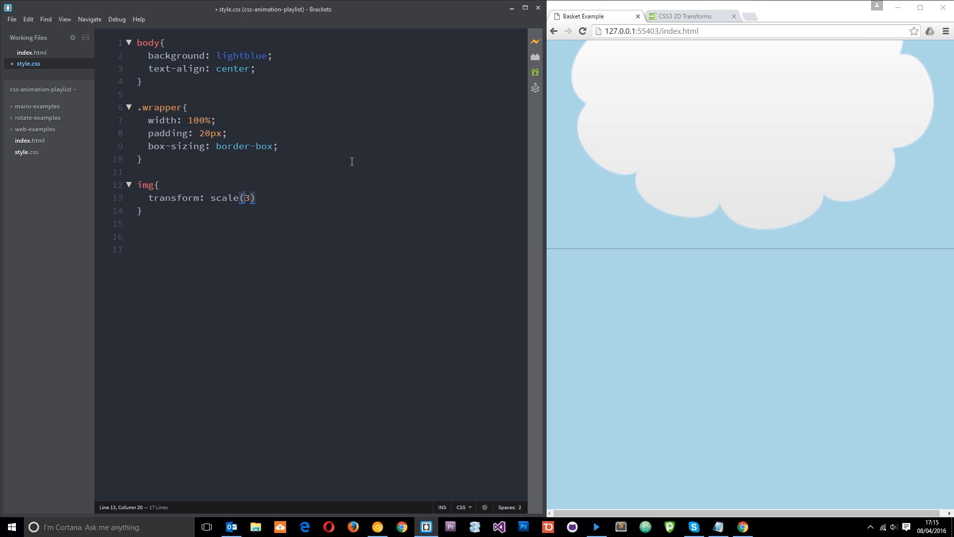
Extend to scale(3, 0.5), then delete the whole transform value.
type(",")
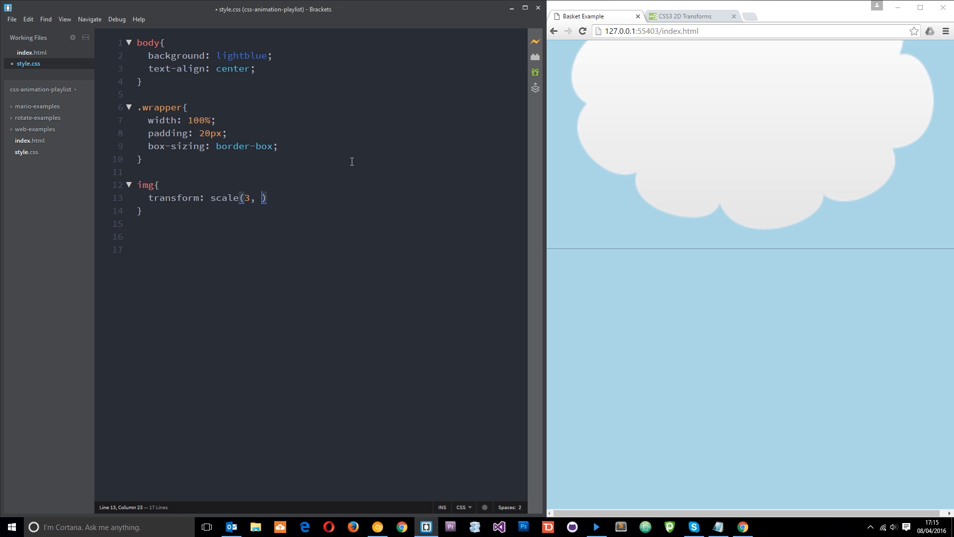
type("0.5")
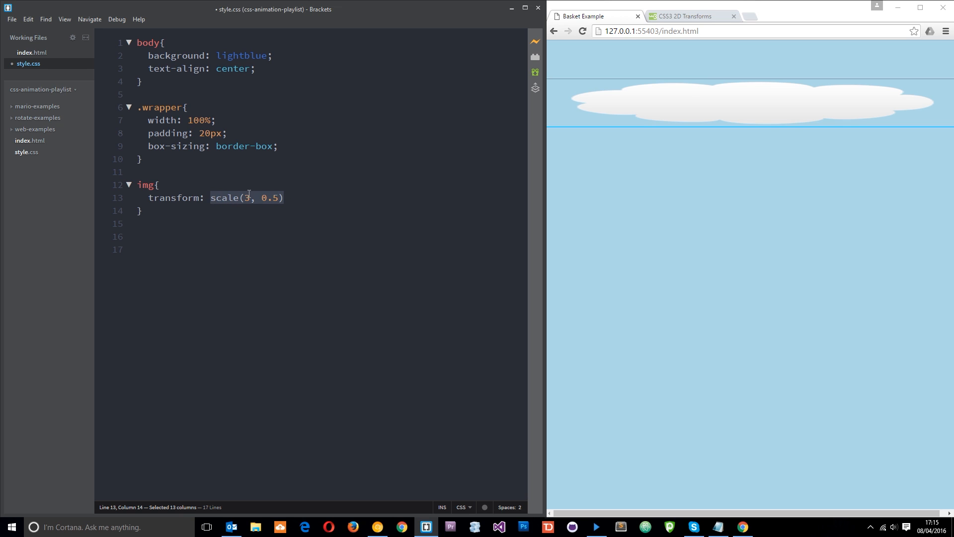
key("Delete")
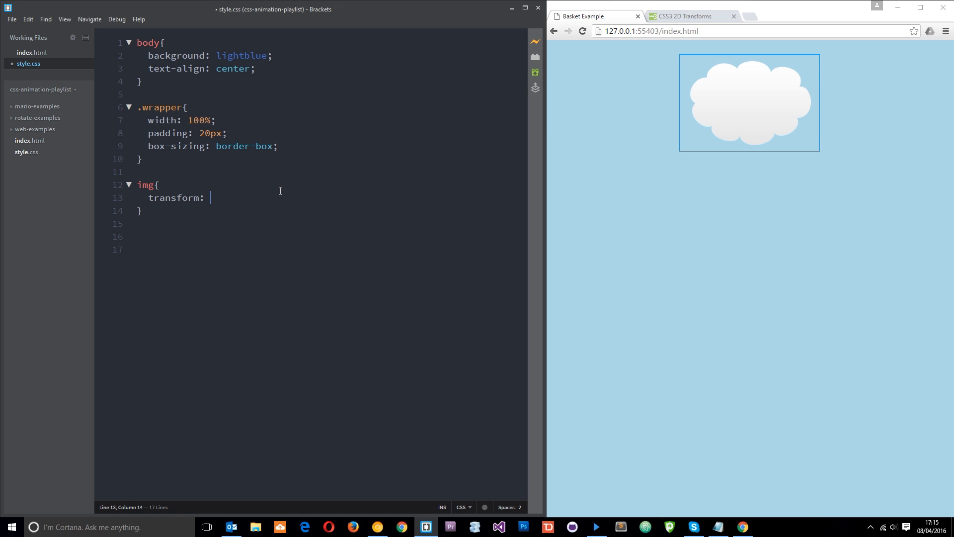
Enter rotate( and insert X to make it rotateX() with no angle yet.
type("rotate")
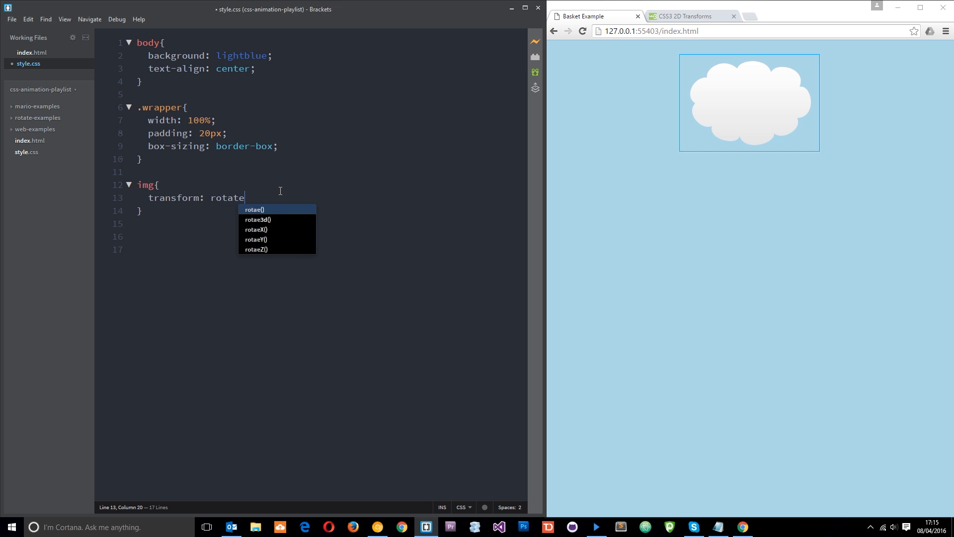
type("(")
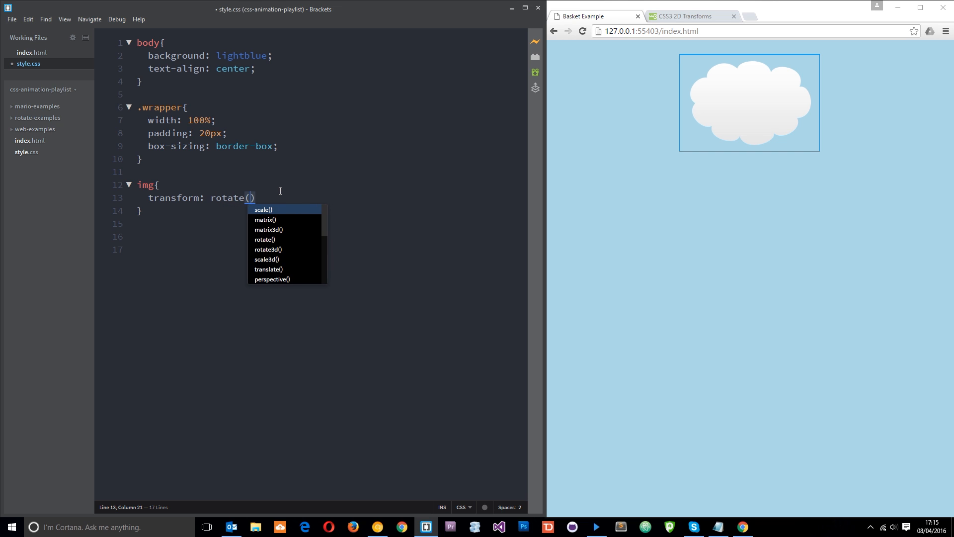
left_click(333, 163)
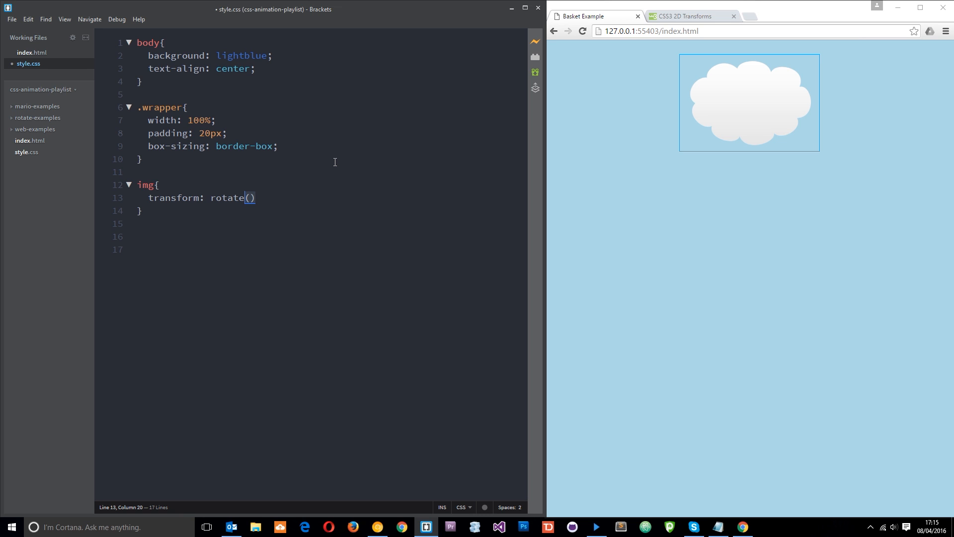
type("X")
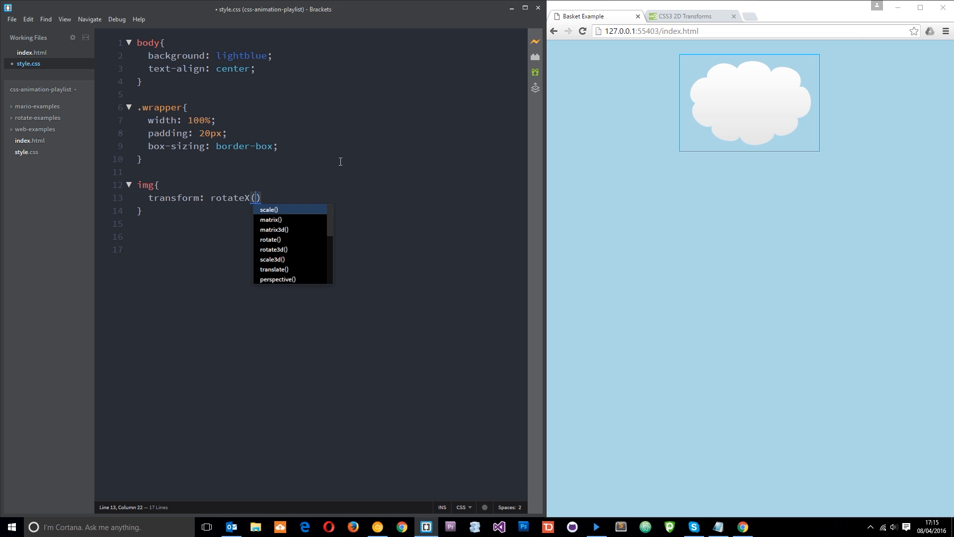
mouse_move(635, 105)
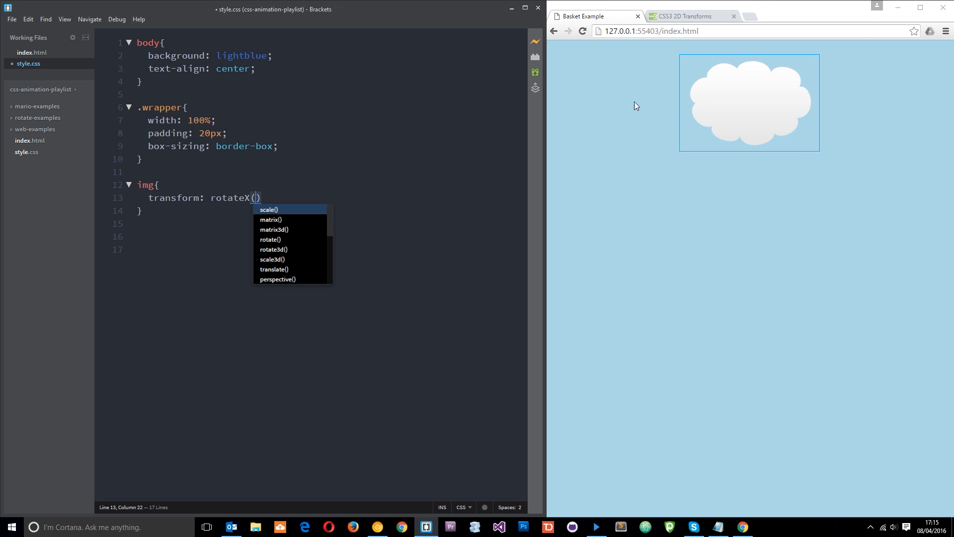
mouse_move(560, 107)
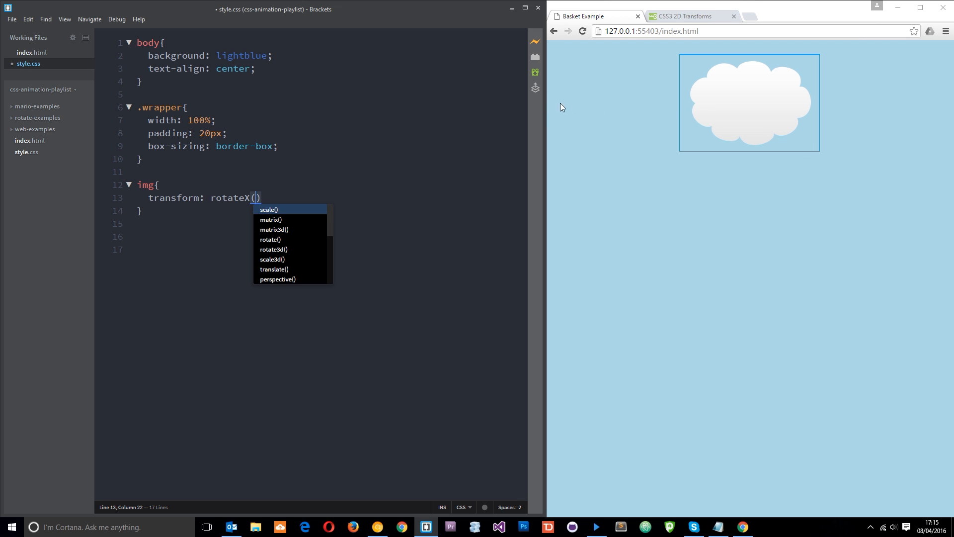
mouse_move(891, 98)
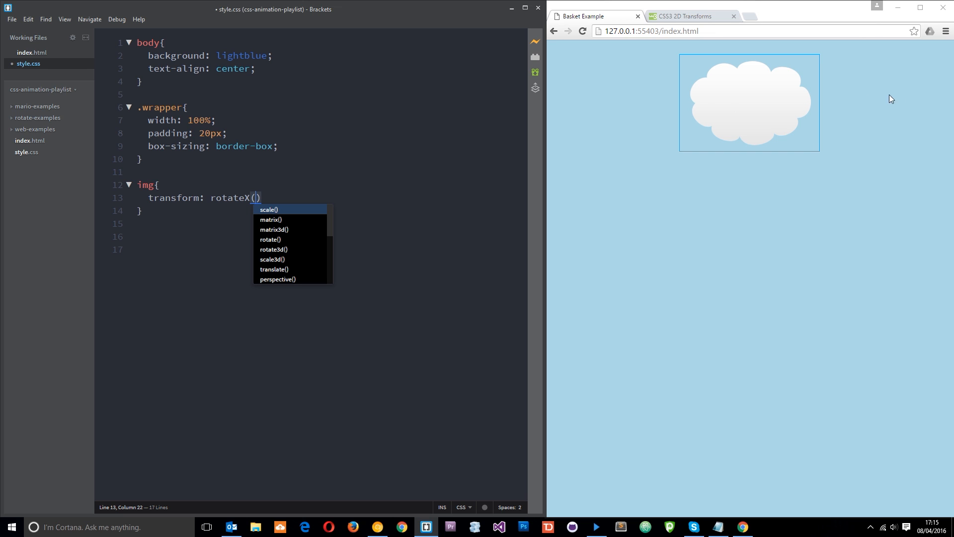
mouse_move(810, 105)
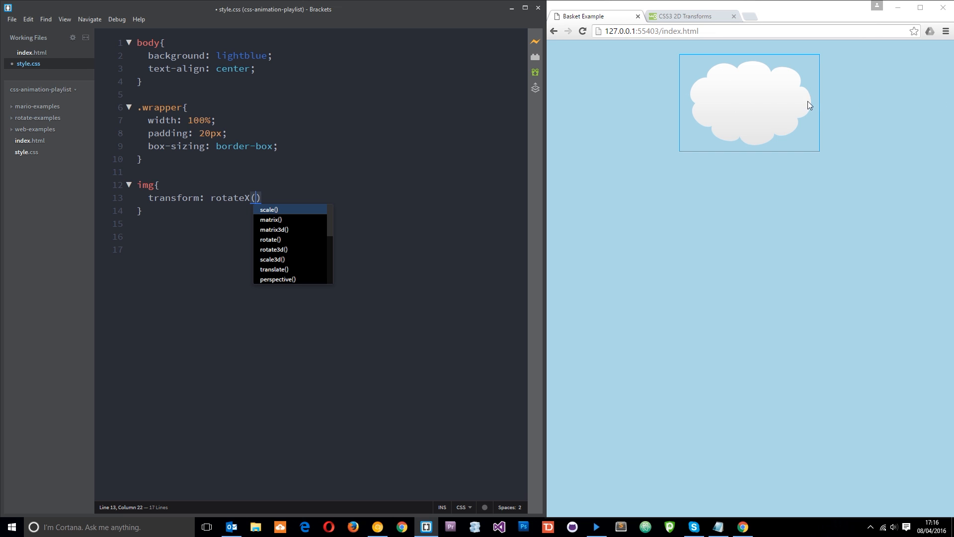
mouse_move(790, 111)
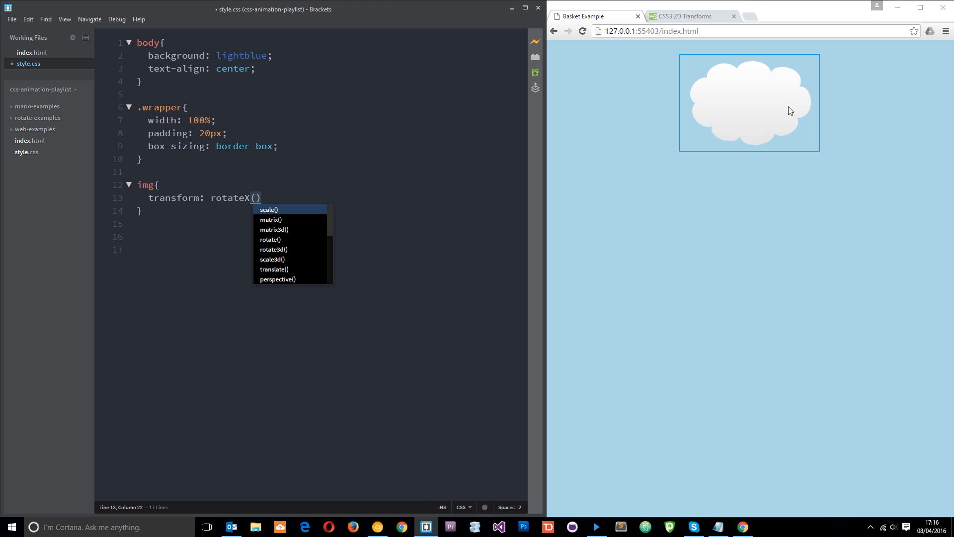
mouse_move(854, 98)
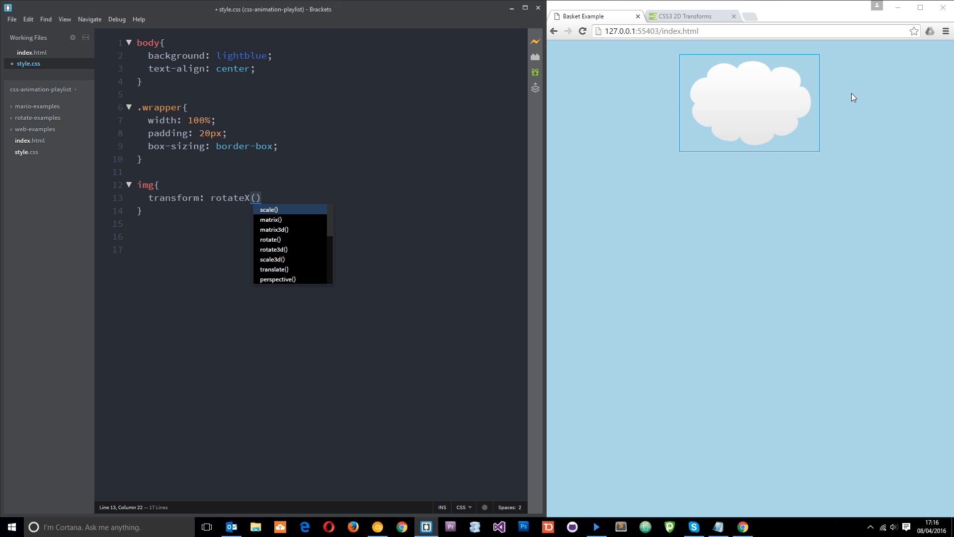
mouse_move(721, 120)
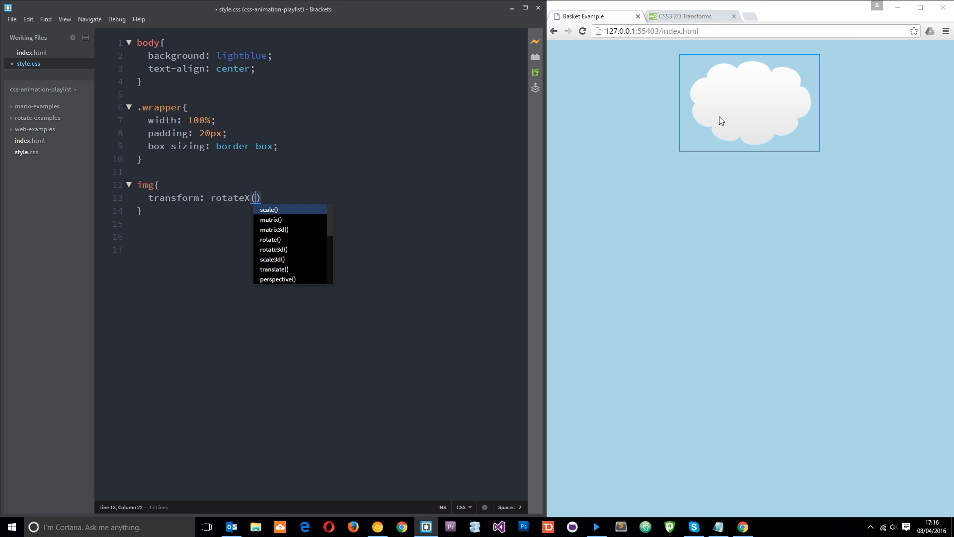
mouse_move(661, 111)
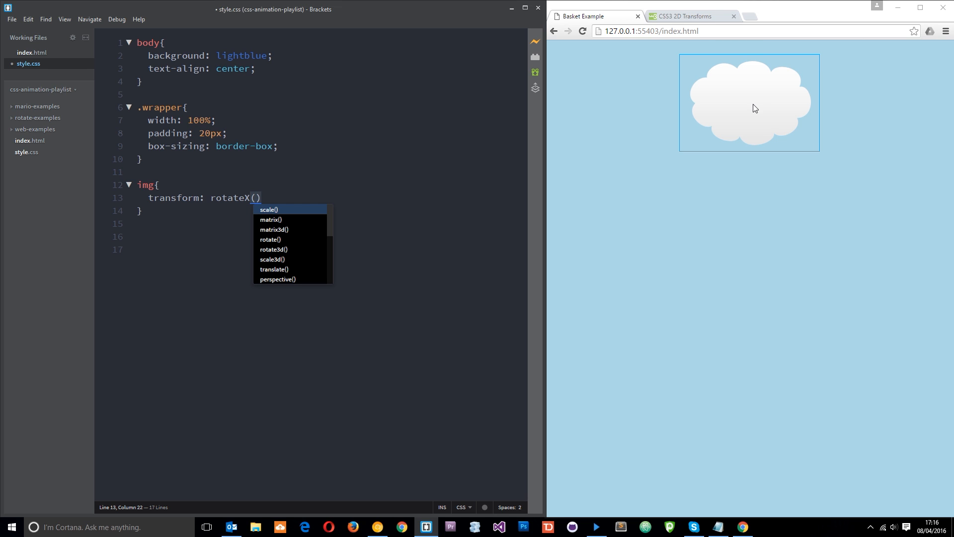
mouse_move(278, 160)
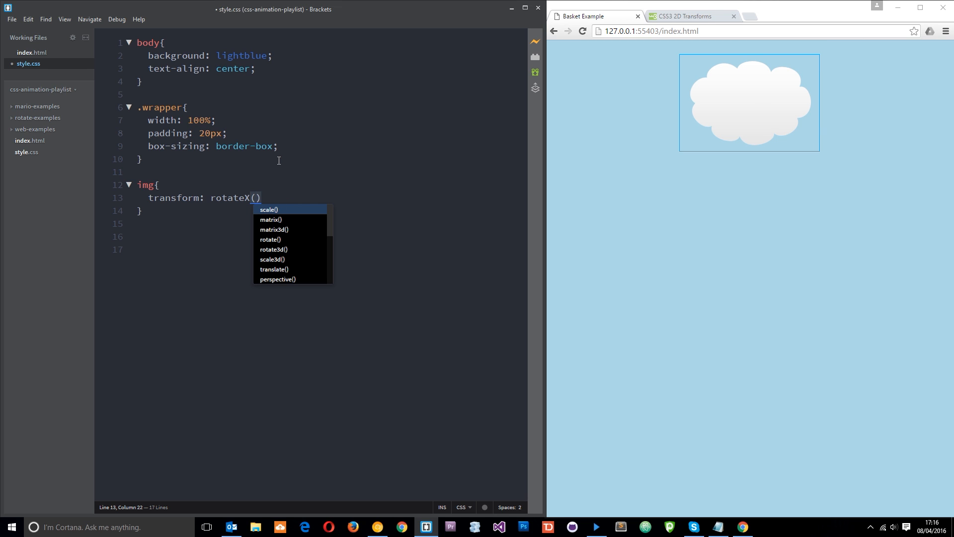
Try rotateX(60deg) and larger tilts, end at 0deg and remove the X axis.
type("60de")
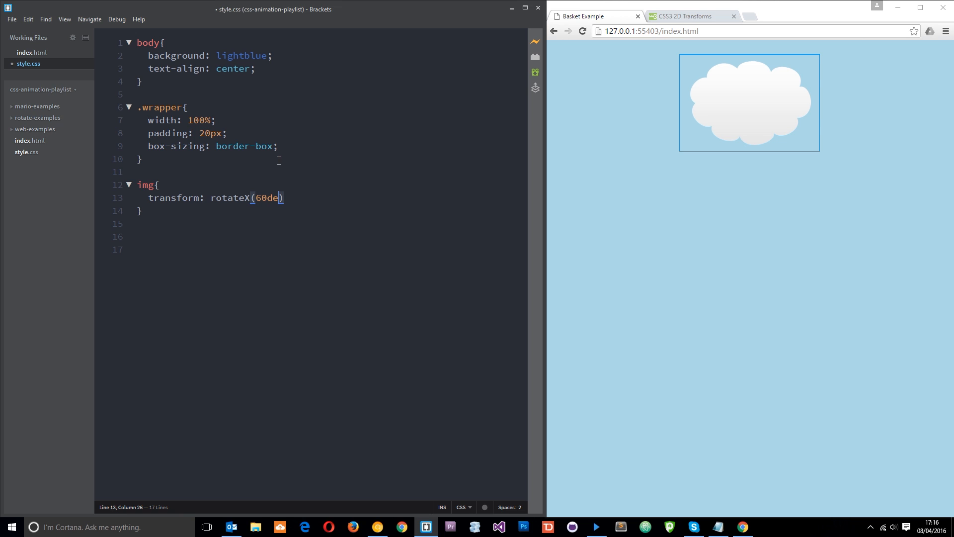
type("g")
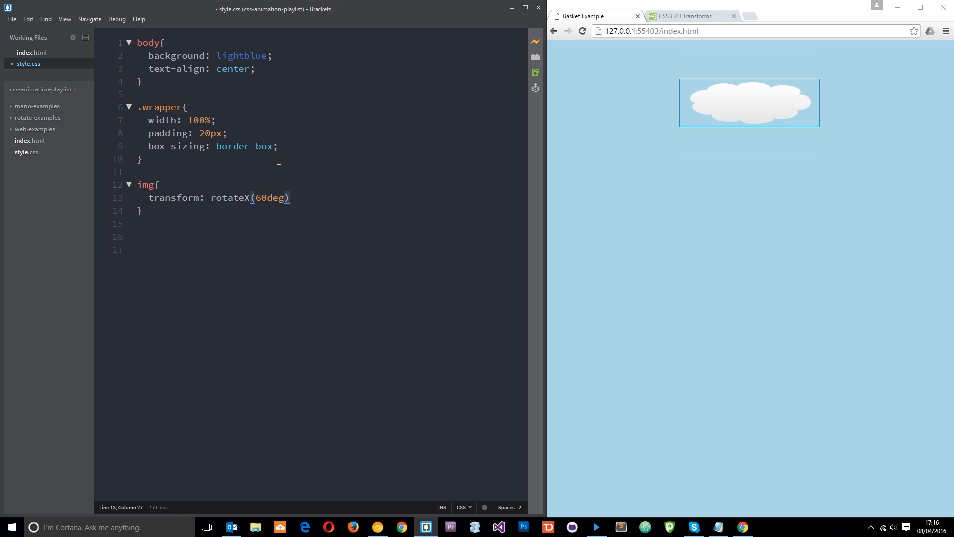
left_click(262, 198)
type("9")
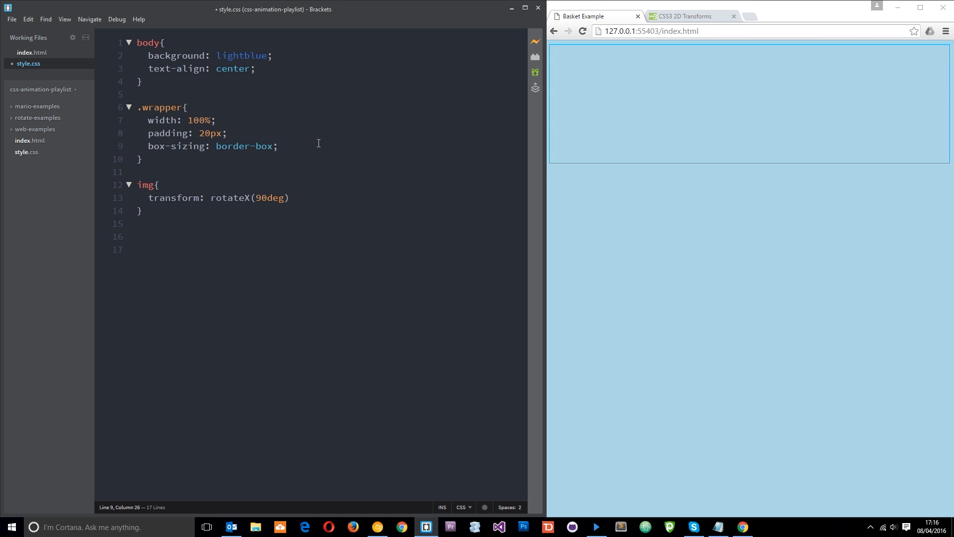
mouse_move(318, 203)
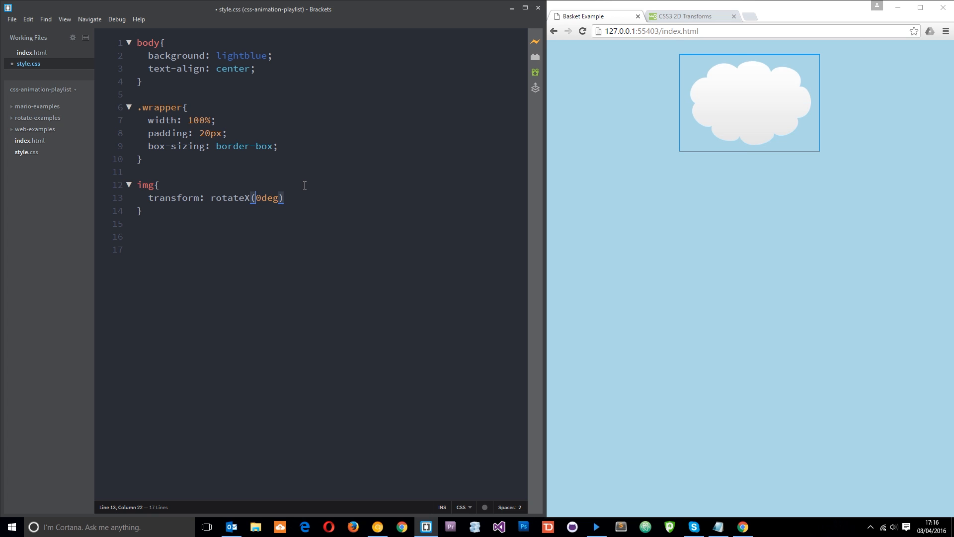
type("100")
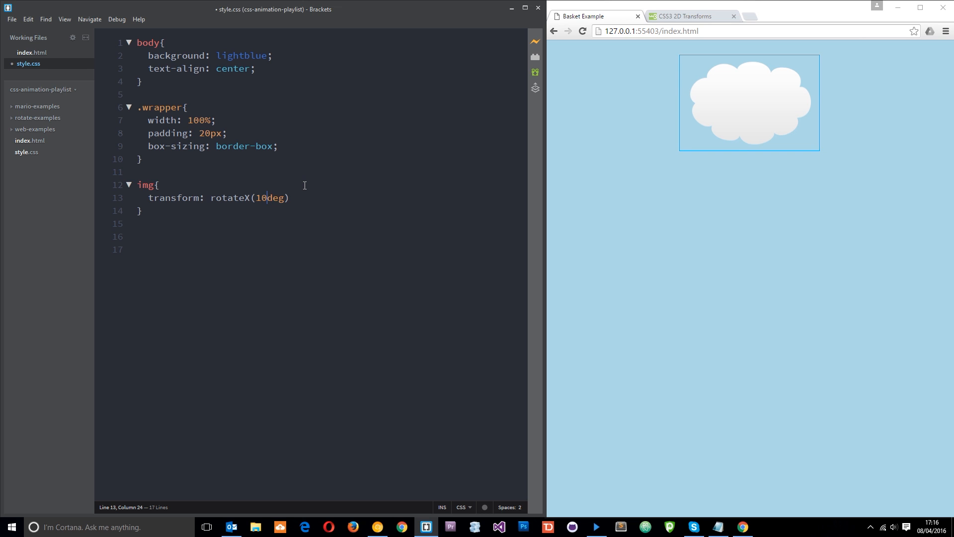
key("Backspace")
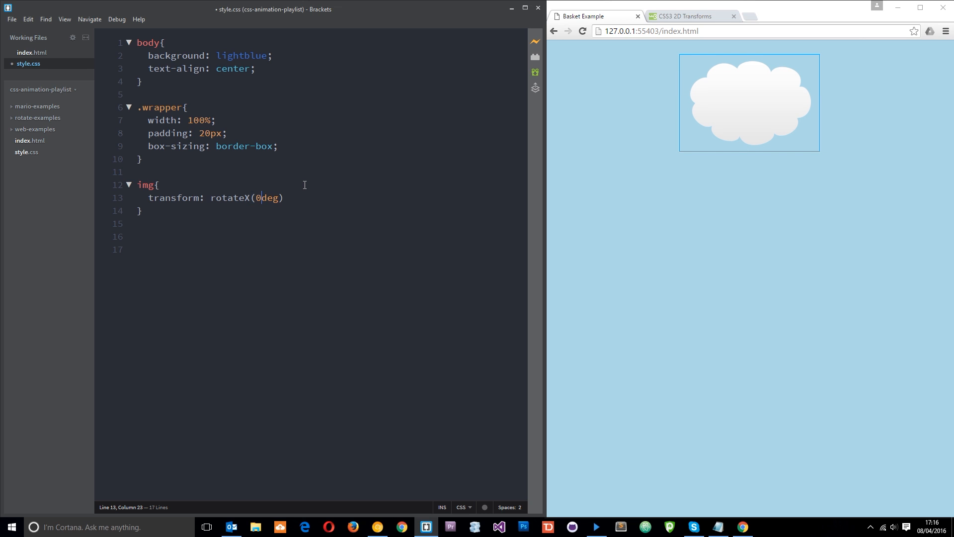
Make it rotateY, try 60, 90 and 130 degrees, then reset to rotateY(0deg).
type("Y")
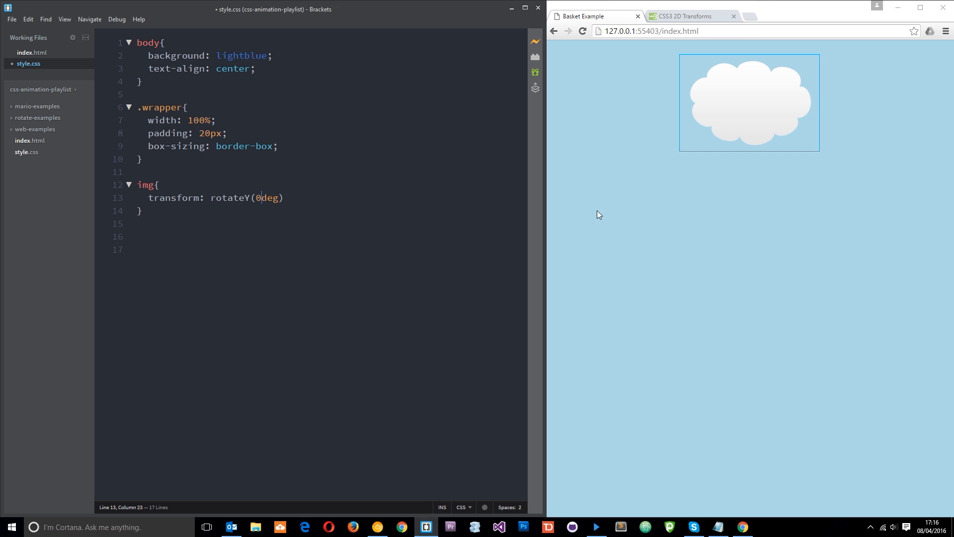
mouse_move(753, 96)
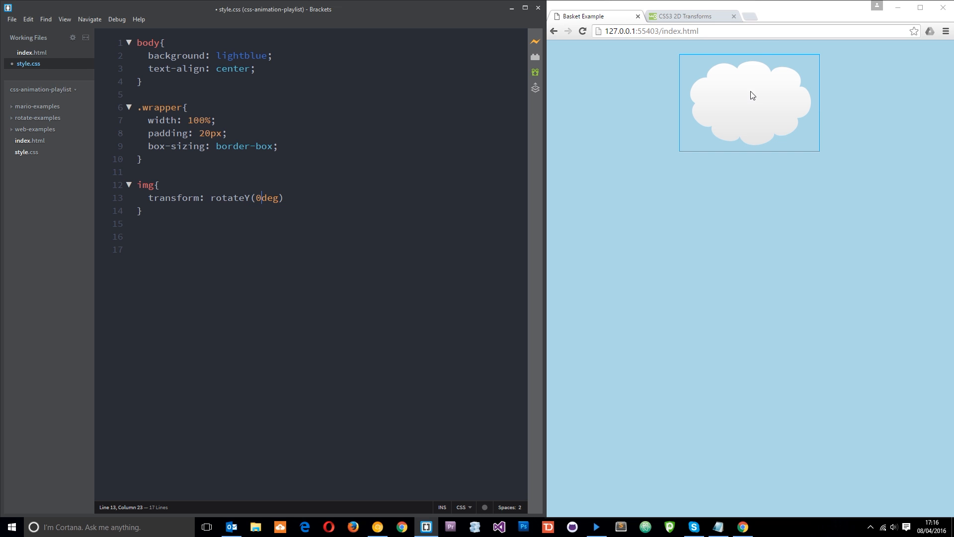
mouse_move(809, 103)
type("6")
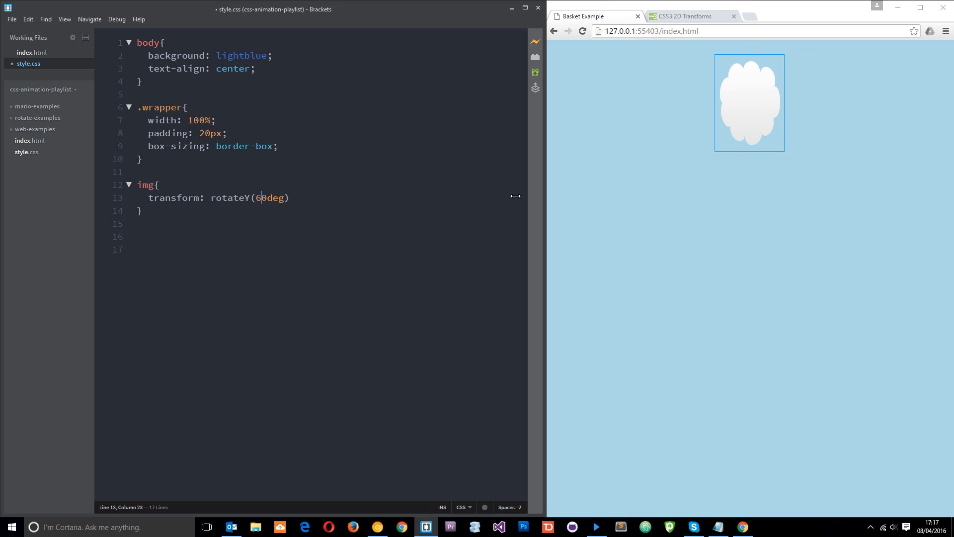
type("9")
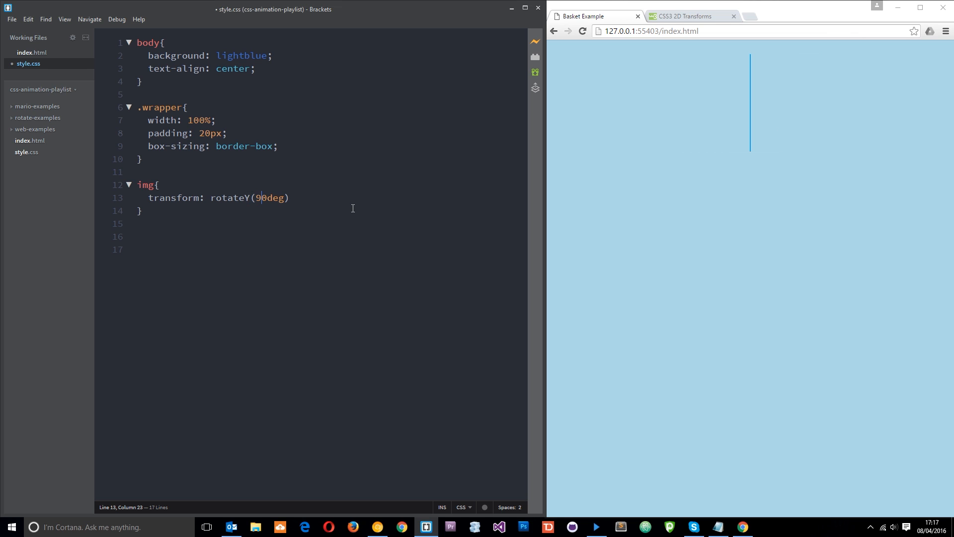
left_click(141, 159)
type("13")
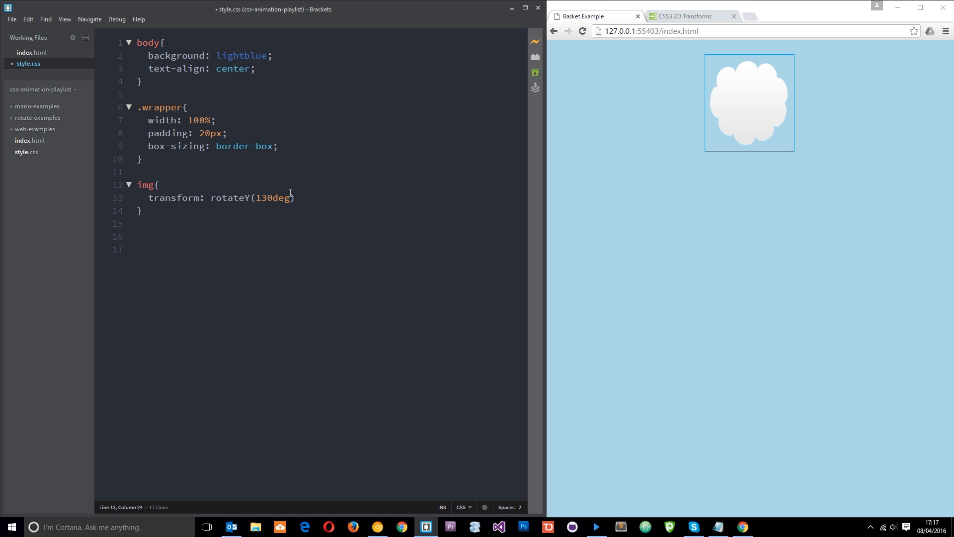
type("0")
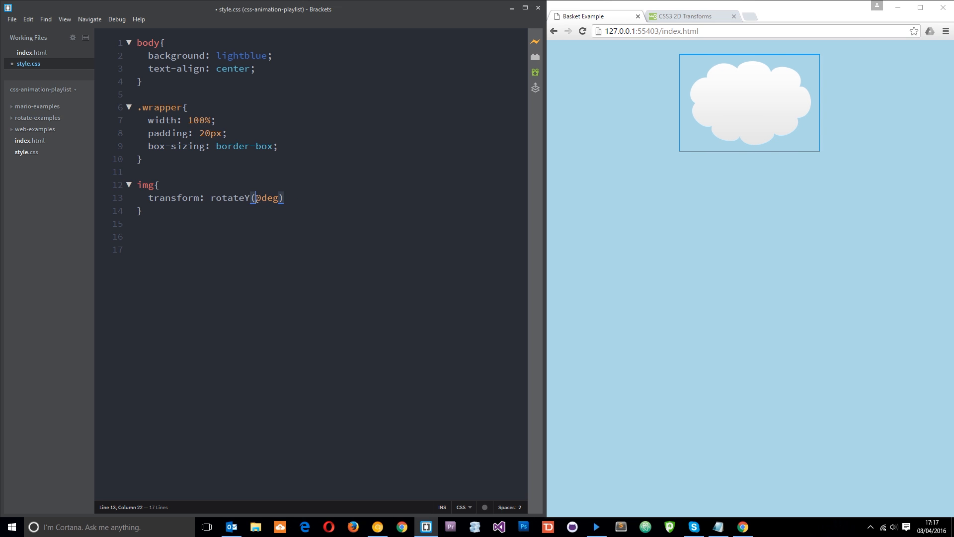
Switch rotateY to rotateZ, try 90, 180 and -45 degrees, then settle on rotateZ(-90deg).
type("Z")
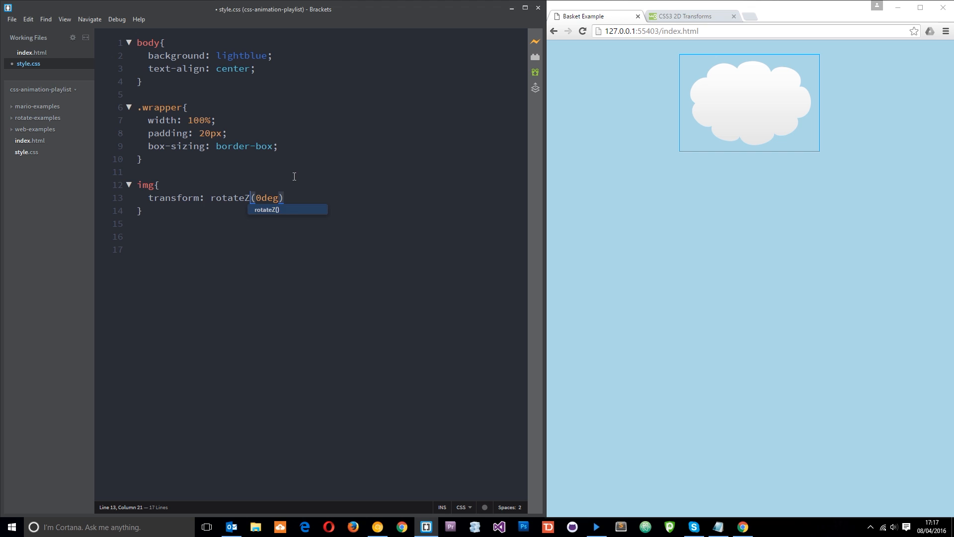
mouse_move(768, 117)
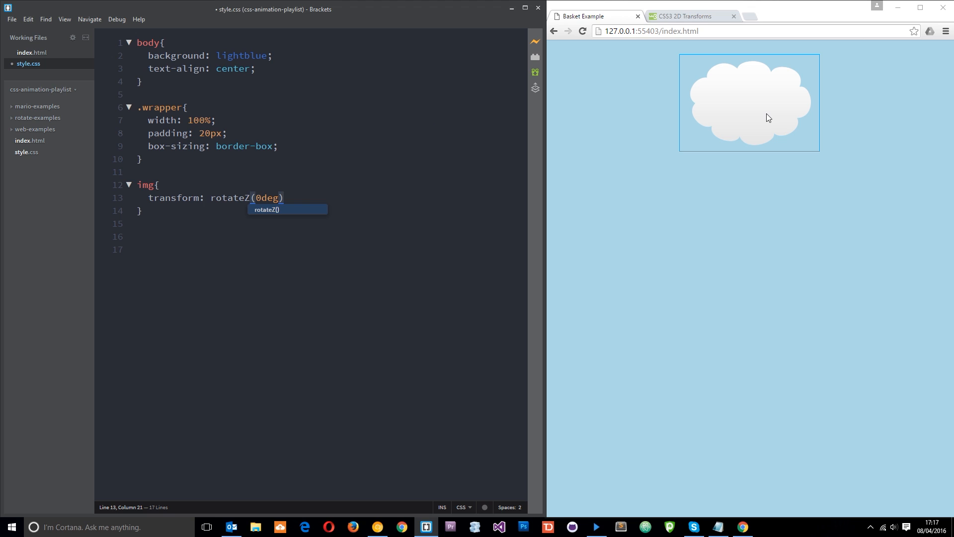
mouse_move(772, 116)
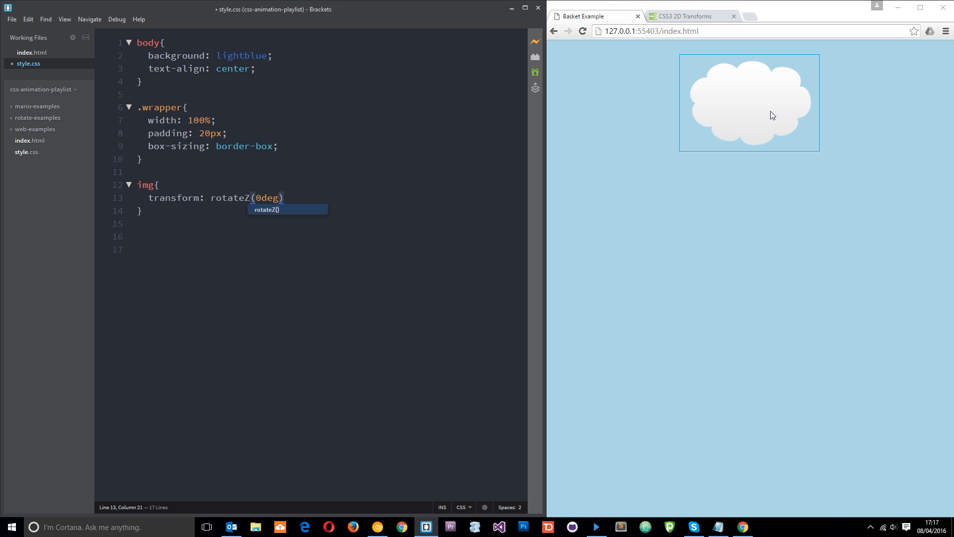
mouse_move(758, 59)
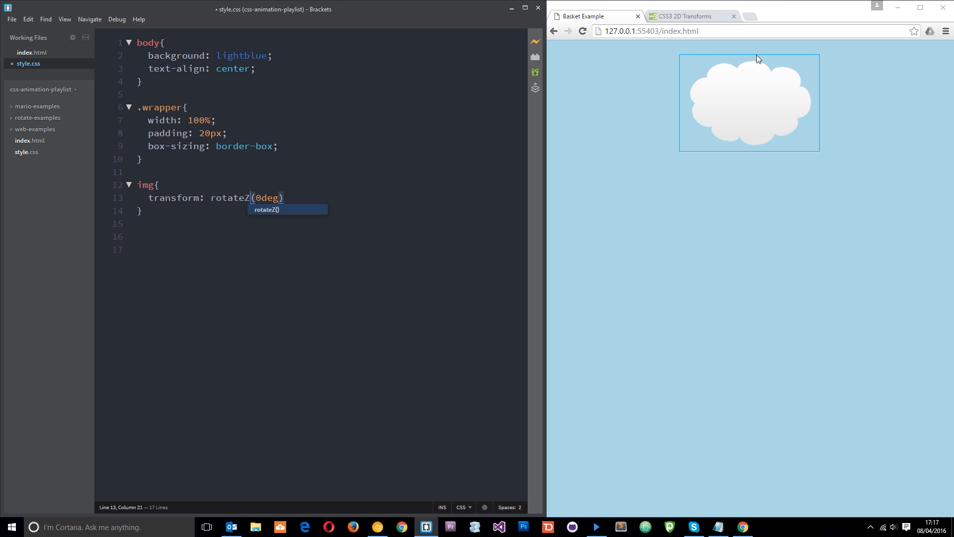
mouse_move(716, 60)
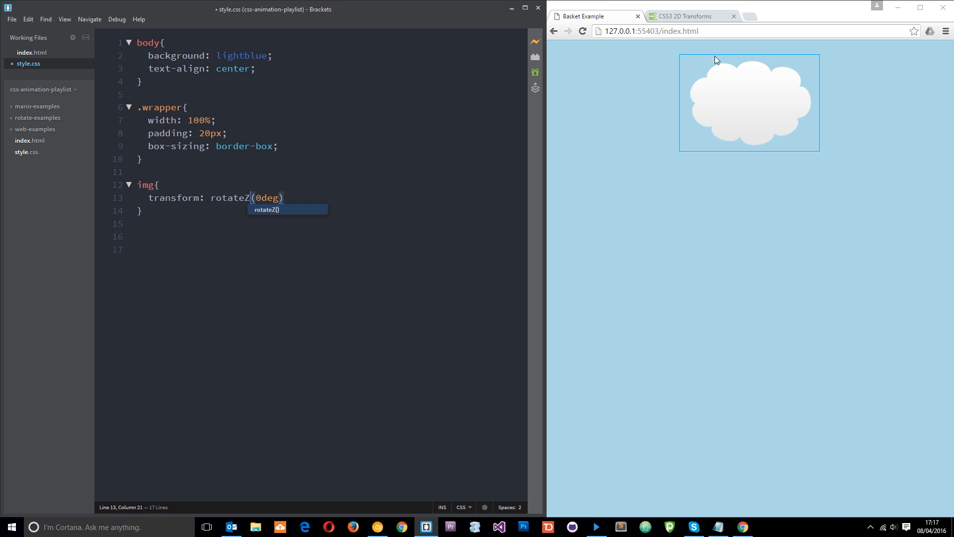
mouse_move(497, 219)
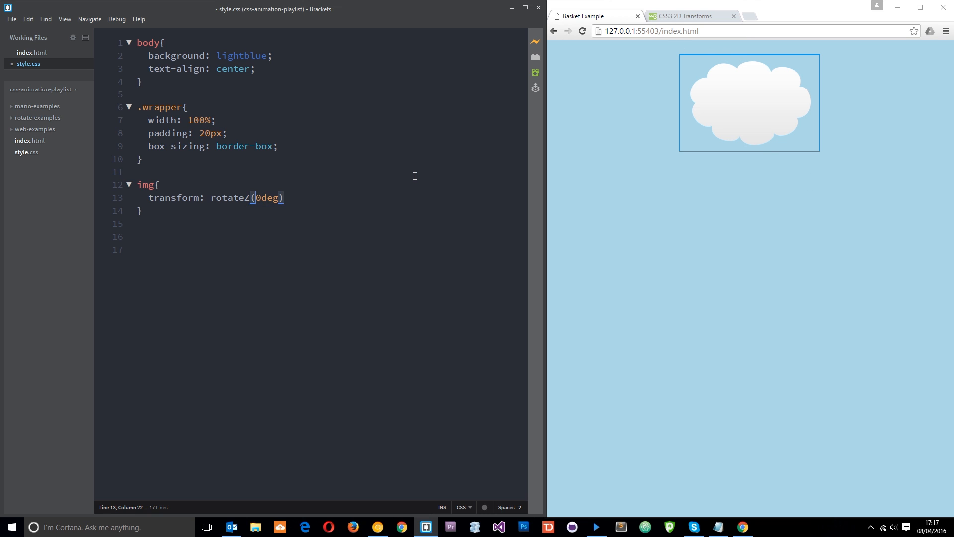
type("9")
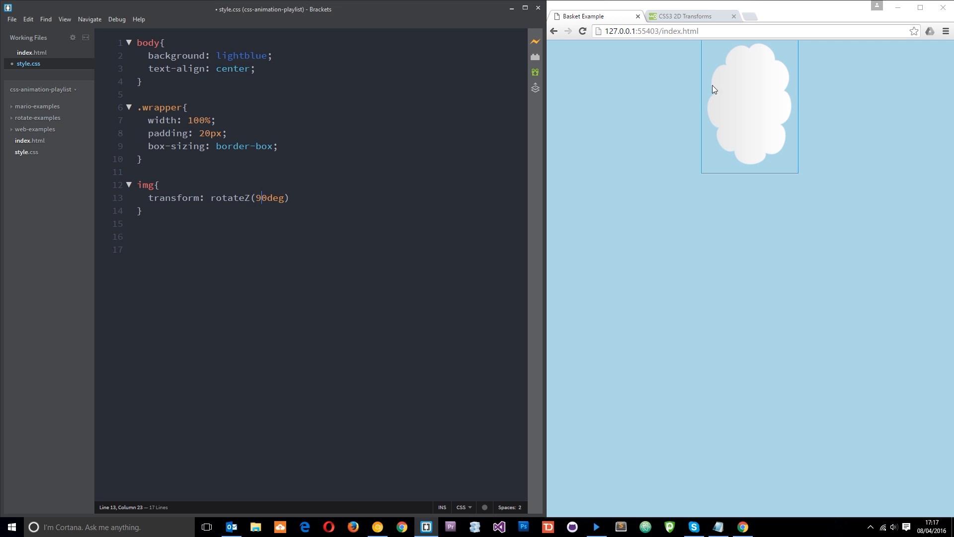
mouse_move(796, 134)
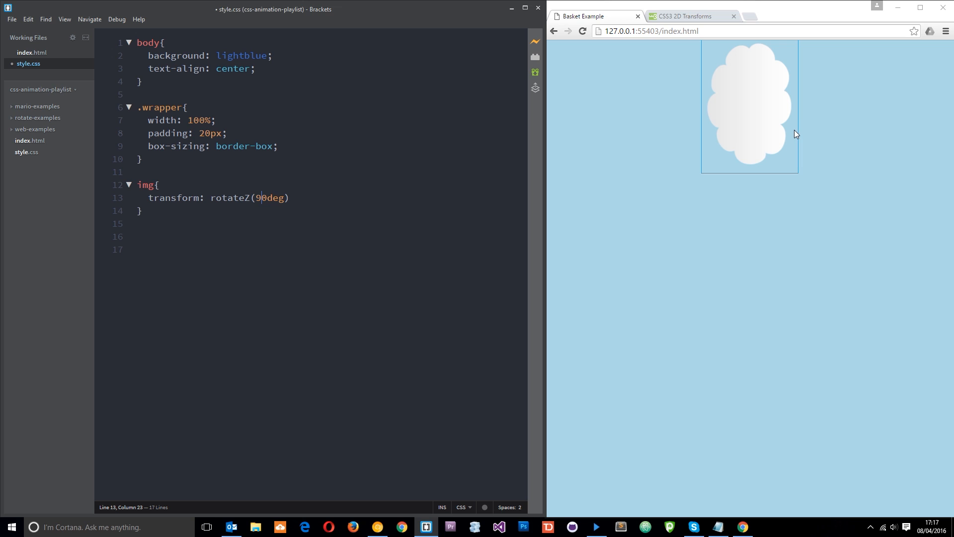
type("18")
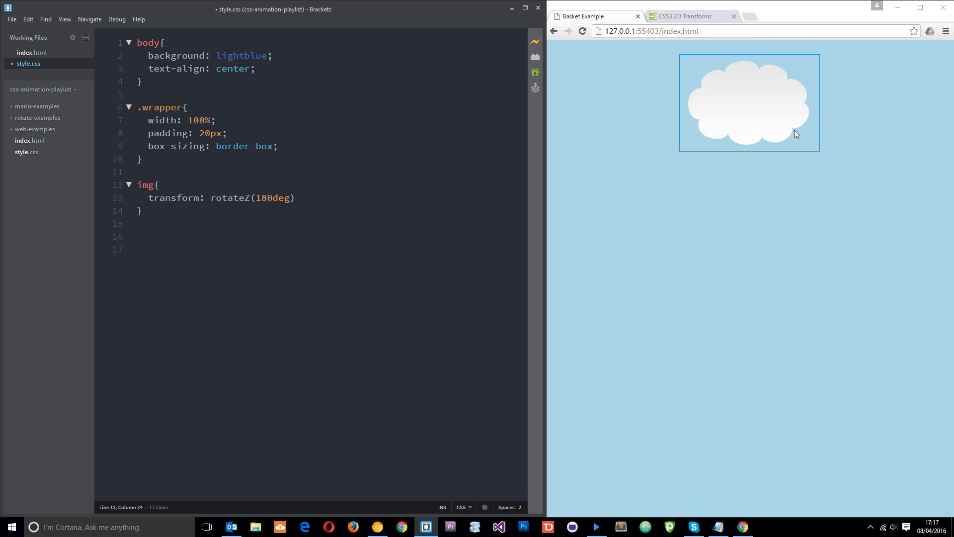
mouse_move(823, 56)
type("36")
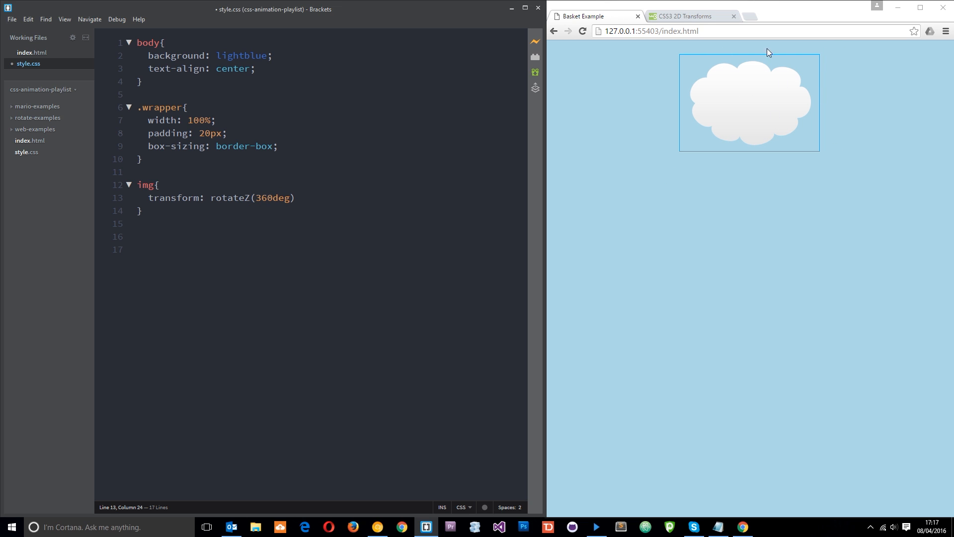
mouse_move(764, 93)
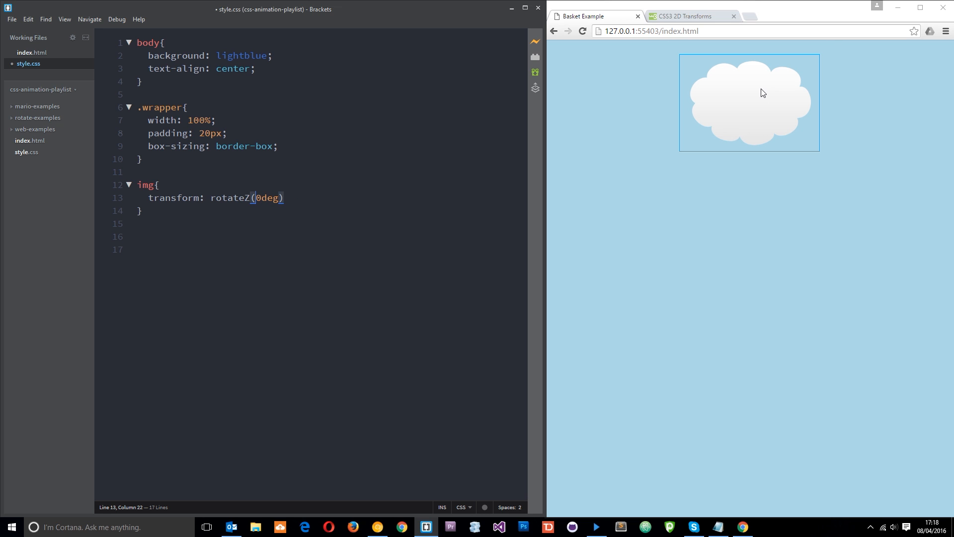
type("-")
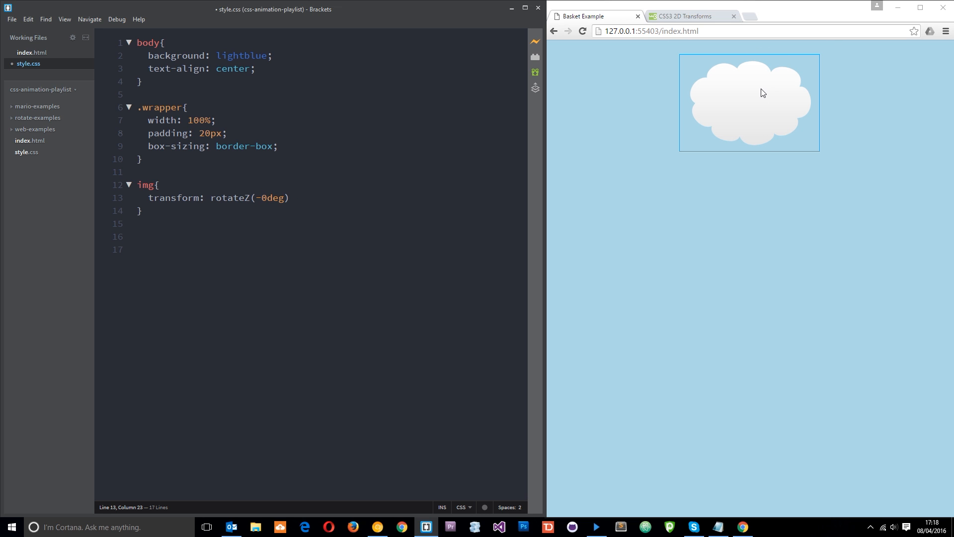
type("45")
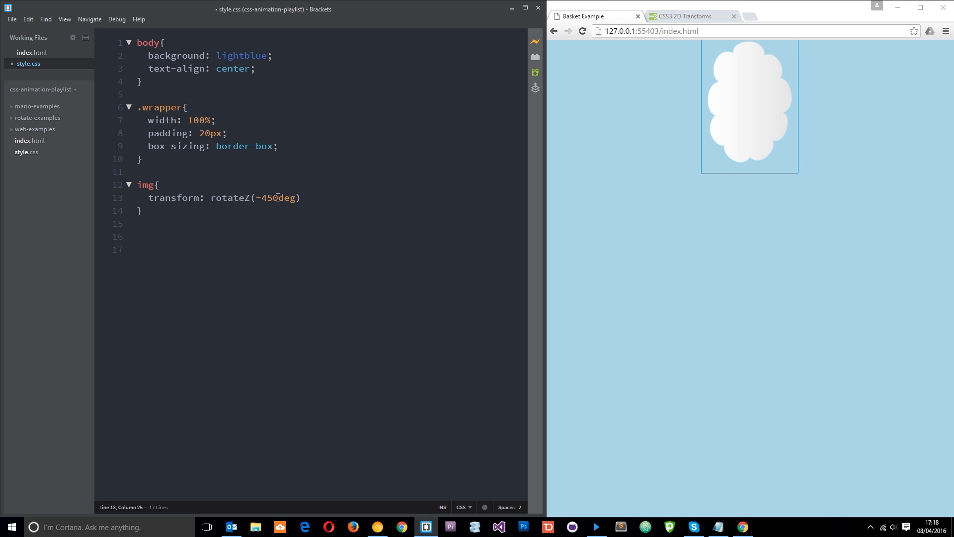
key("Backspace")
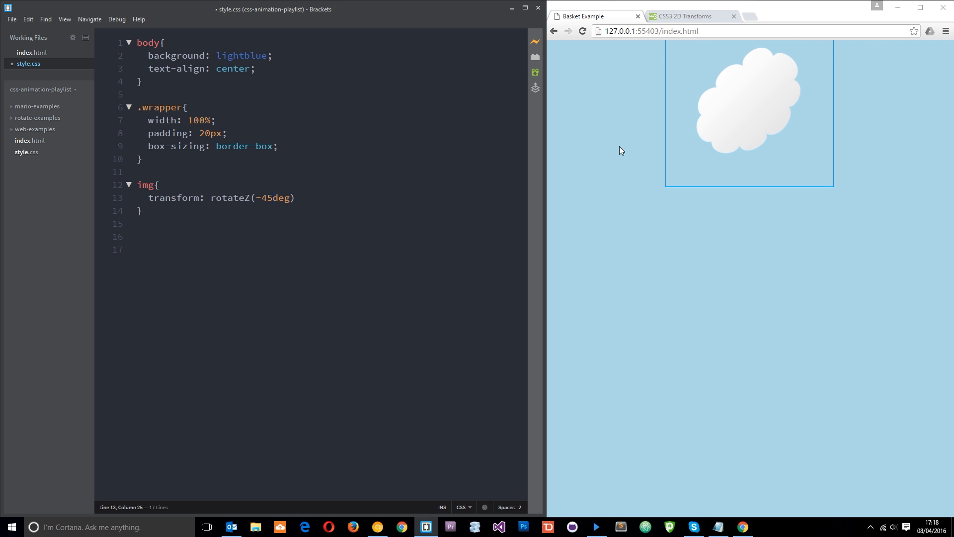
mouse_move(353, 173)
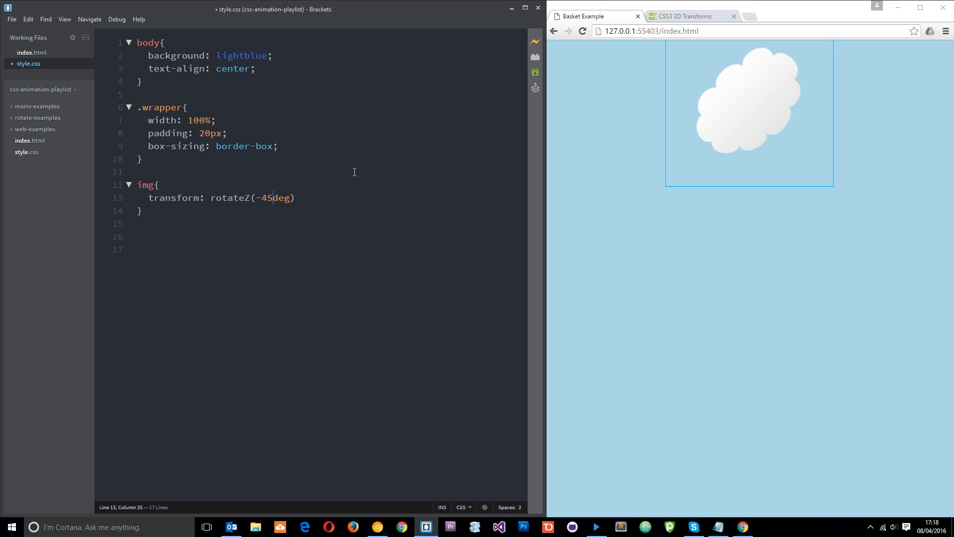
type("90")
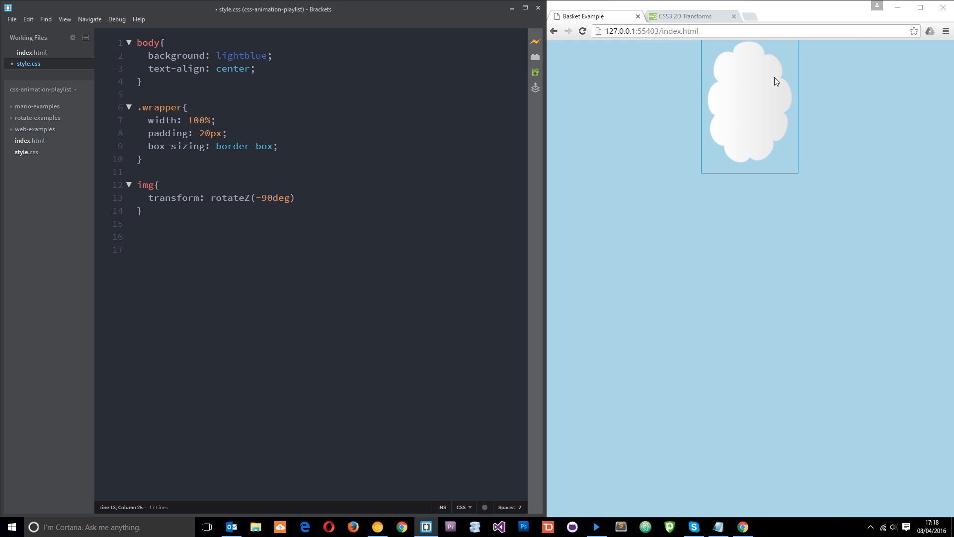
mouse_move(532, 143)
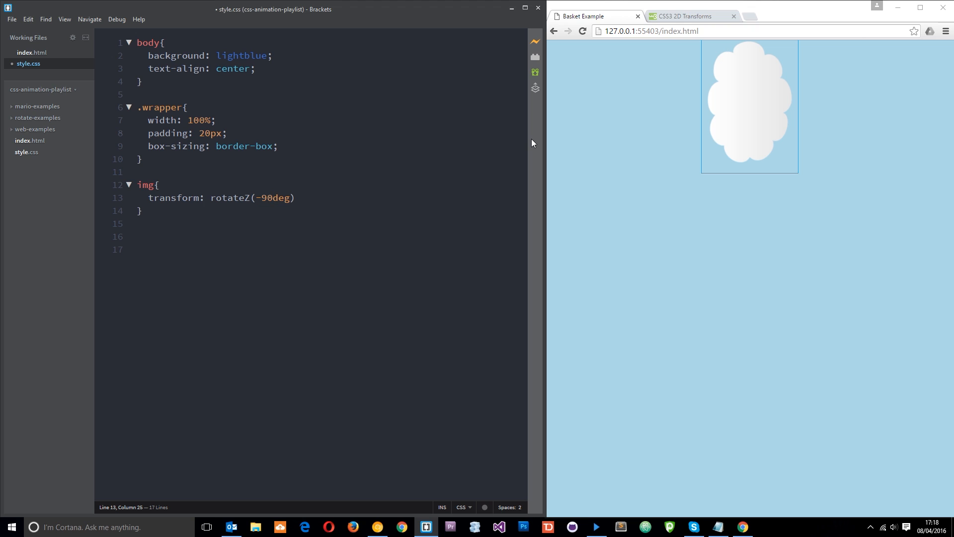
mouse_move(373, 232)
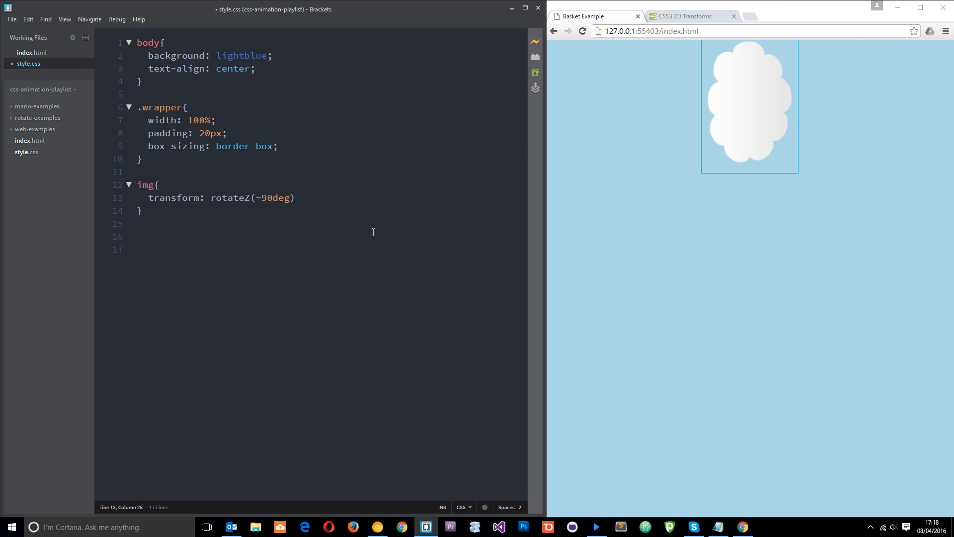
mouse_move(325, 198)
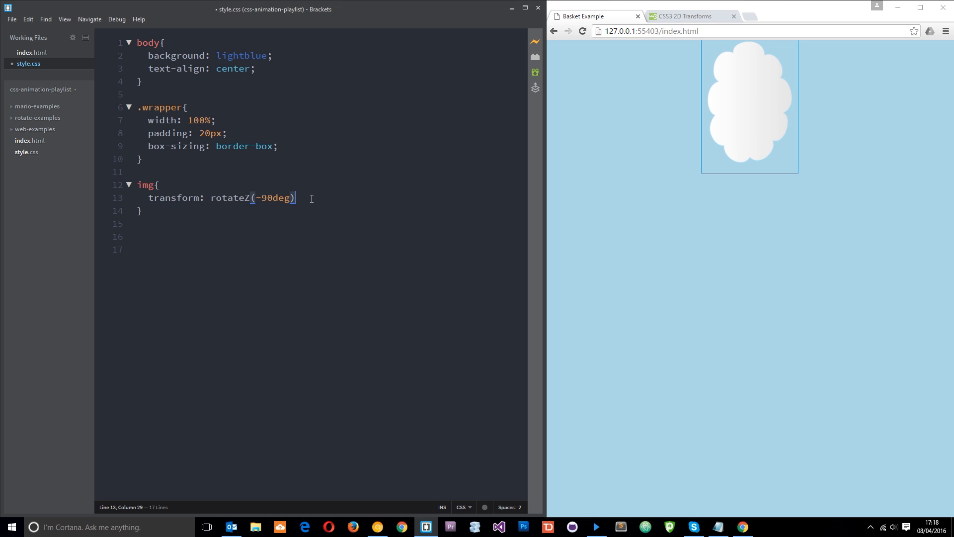
mouse_move(314, 183)
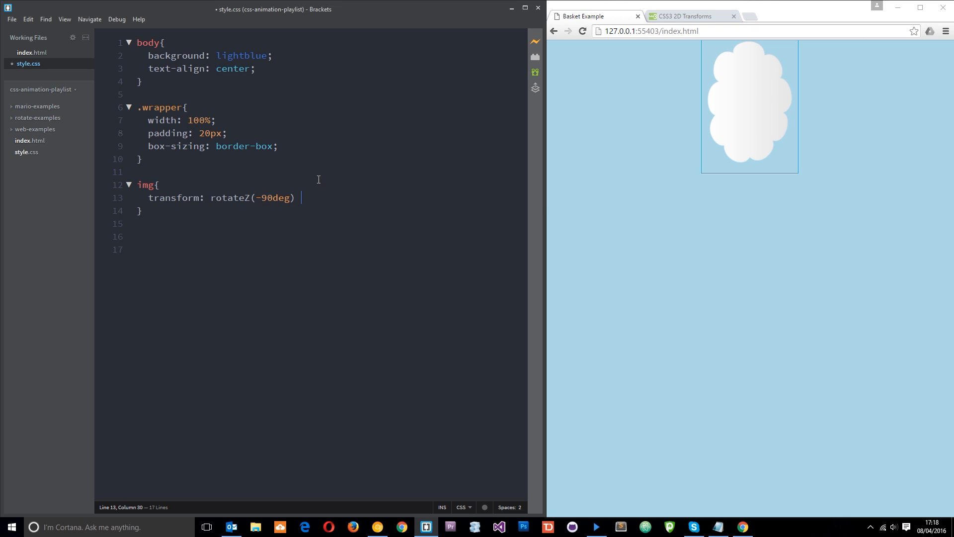
mouse_move(311, 111)
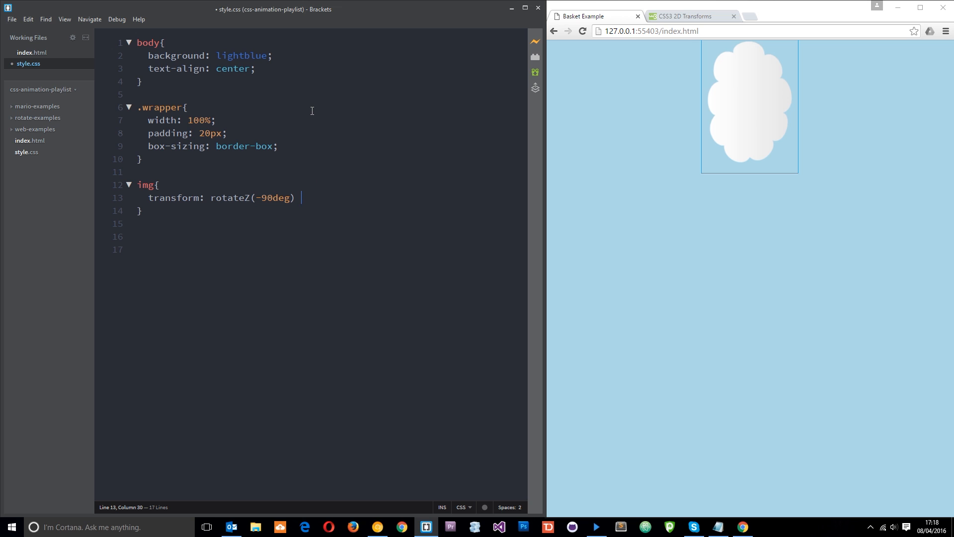
Append translateY(200px) after rotateZ(-90deg) in the img transform.
type("translateY(")
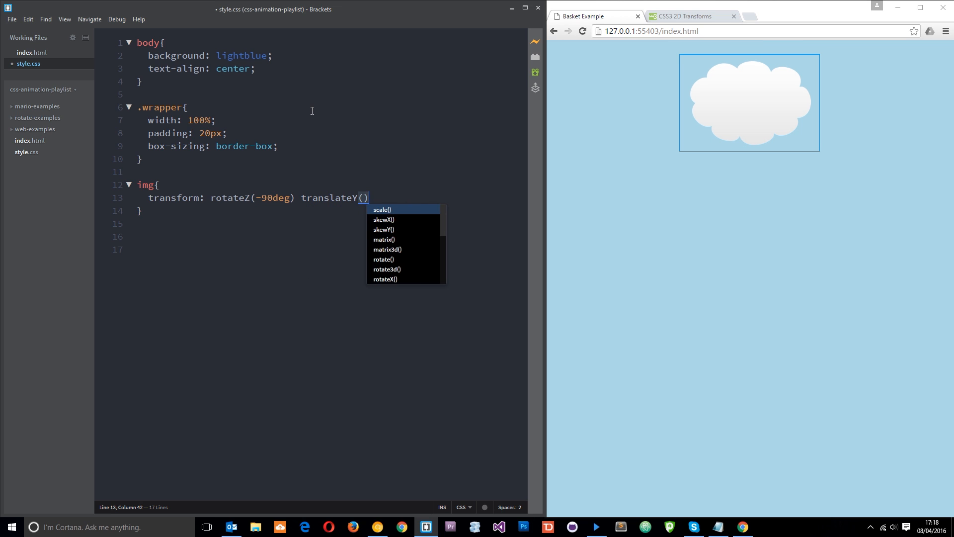
type("200px")
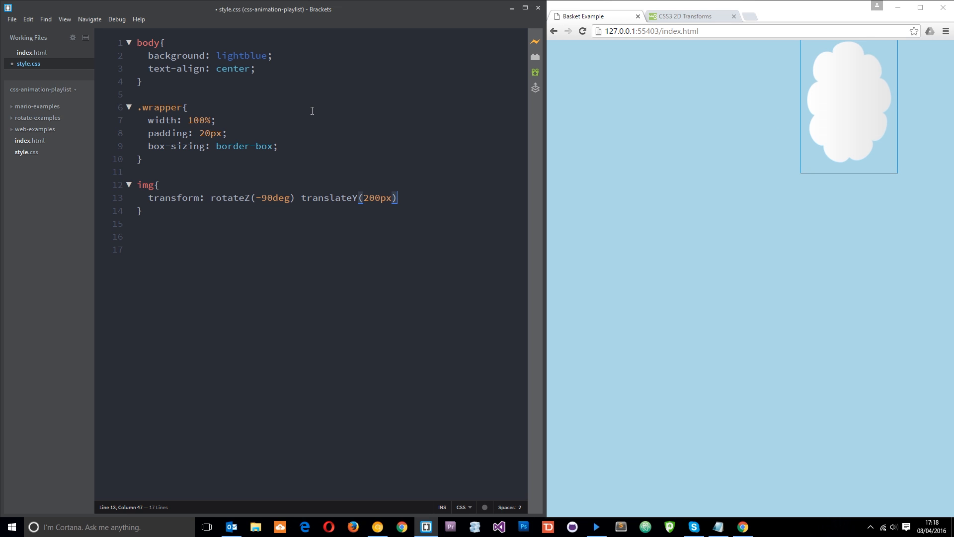
mouse_move(296, 209)
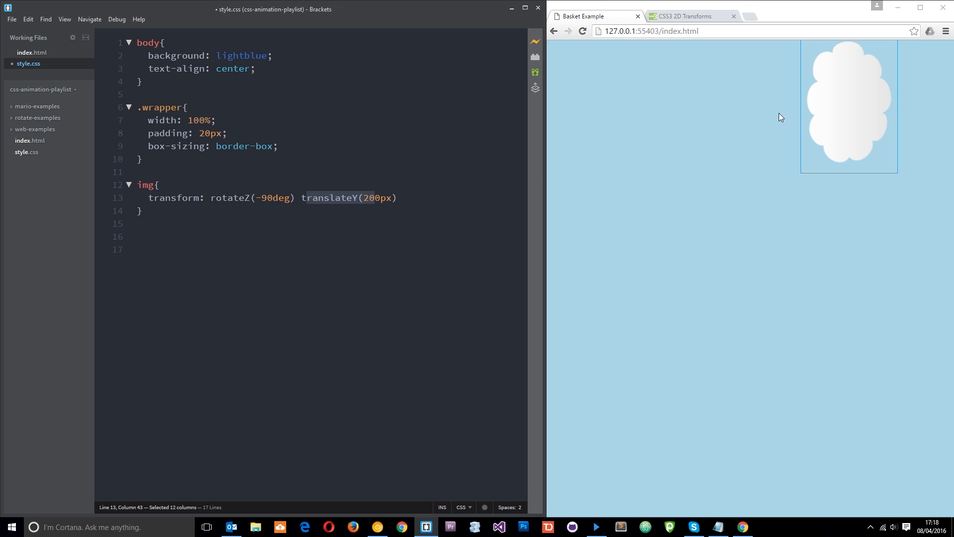
mouse_move(371, 230)
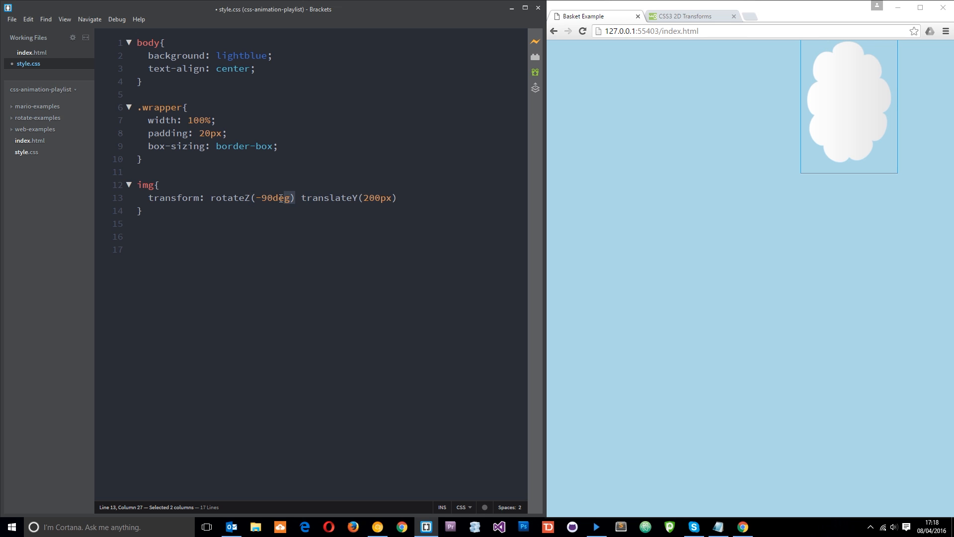
key("Delete")
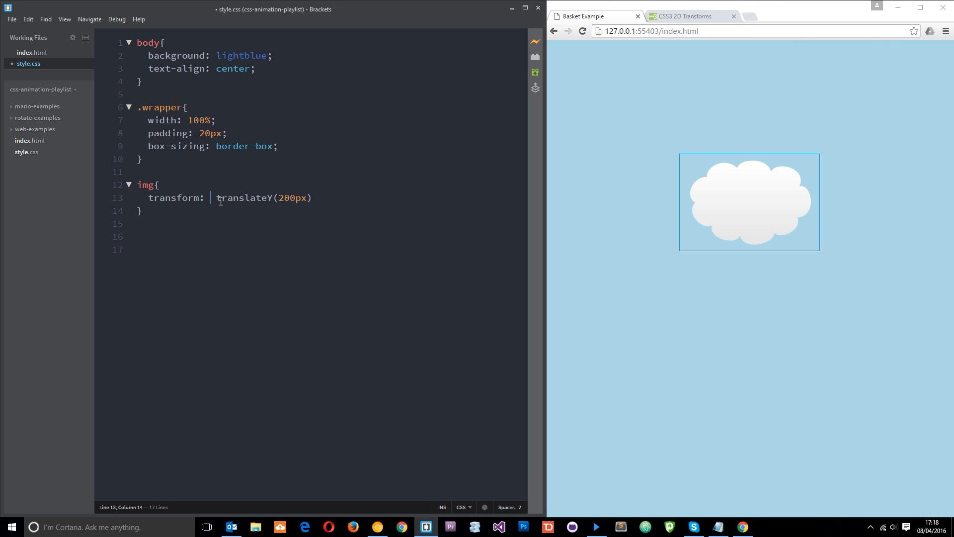
mouse_move(767, 199)
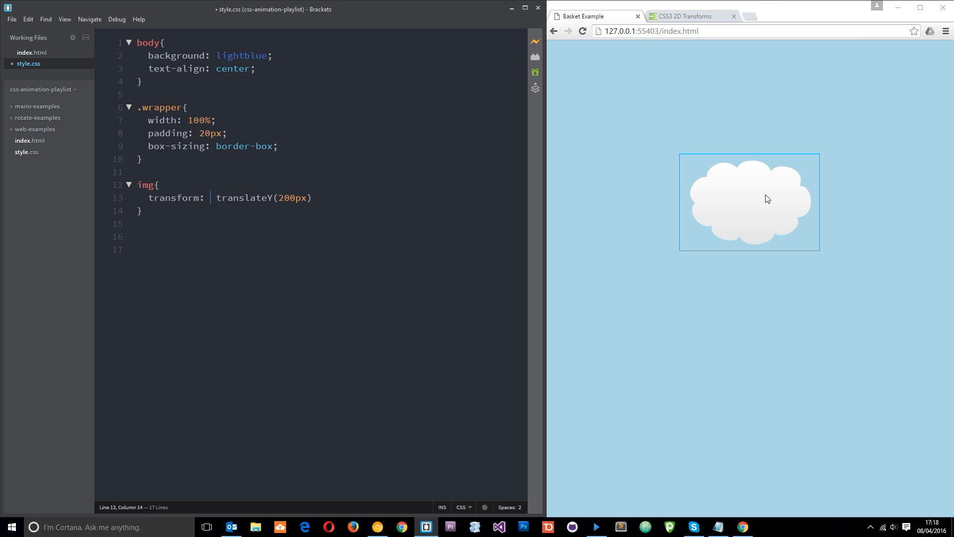
mouse_move(802, 146)
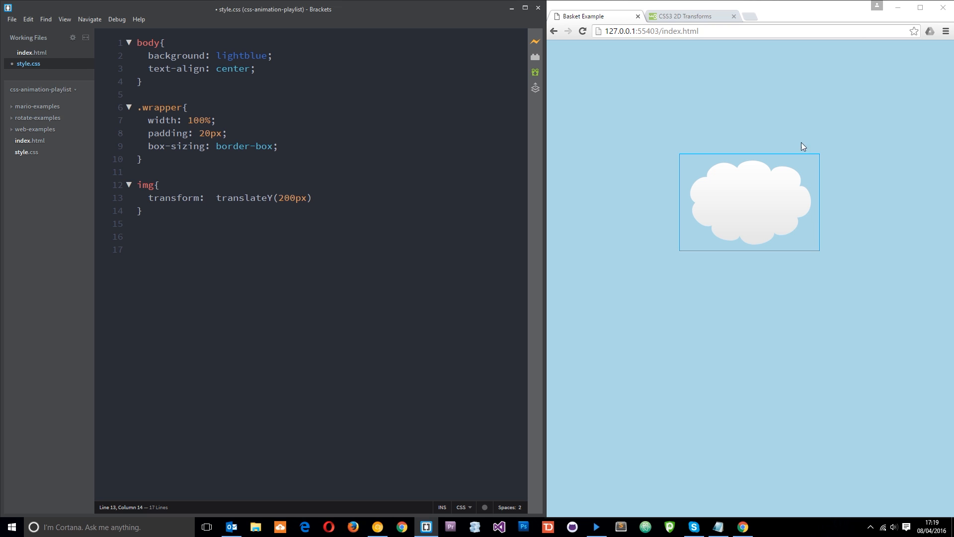
mouse_move(266, 193)
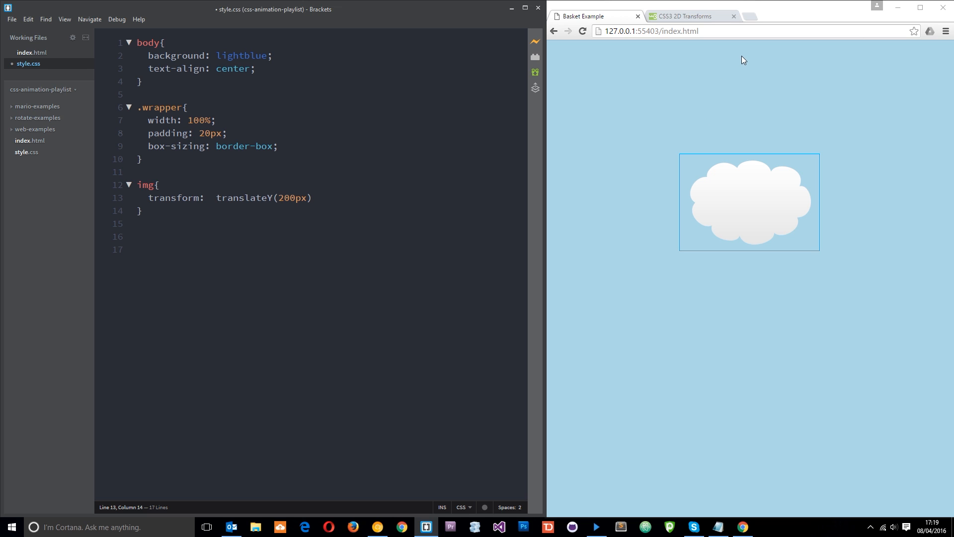
mouse_move(746, 63)
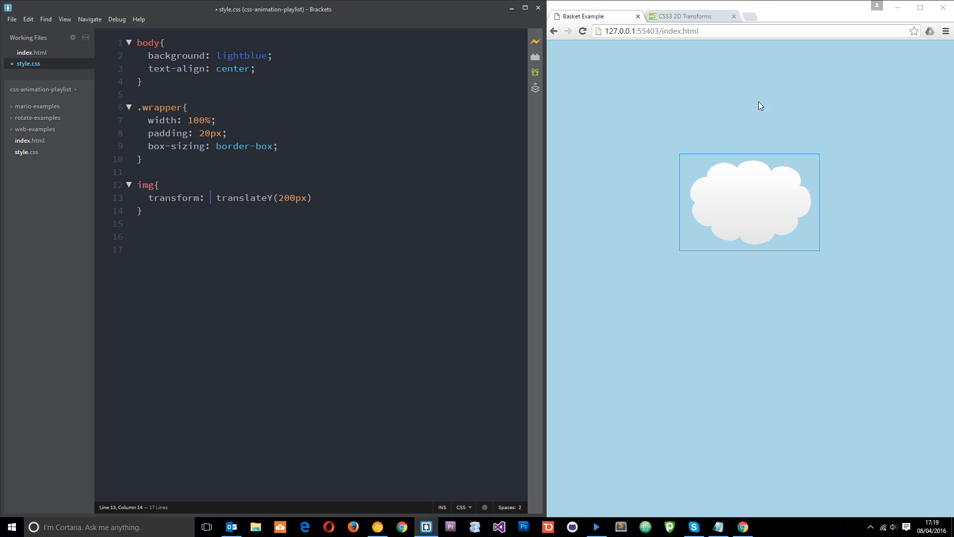
mouse_move(751, 55)
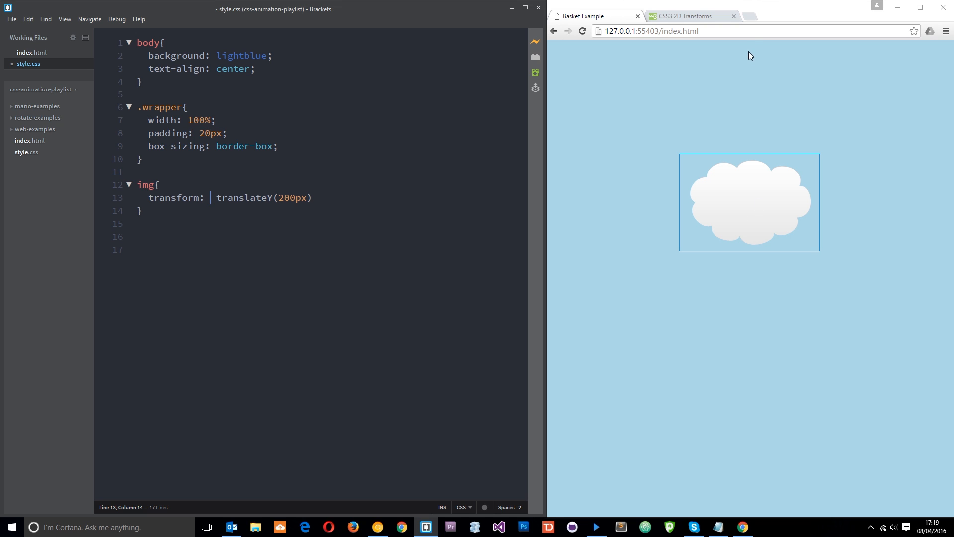
mouse_move(755, 56)
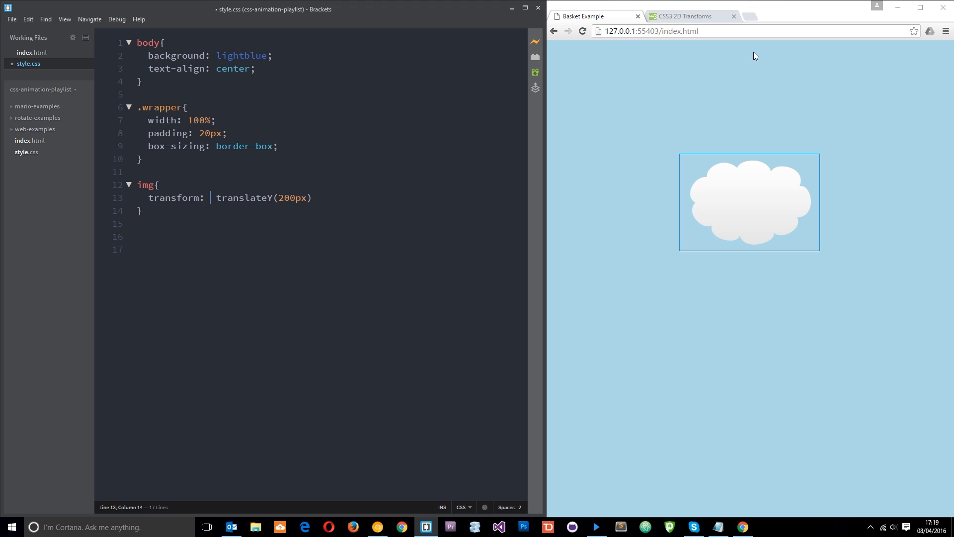
mouse_move(743, 187)
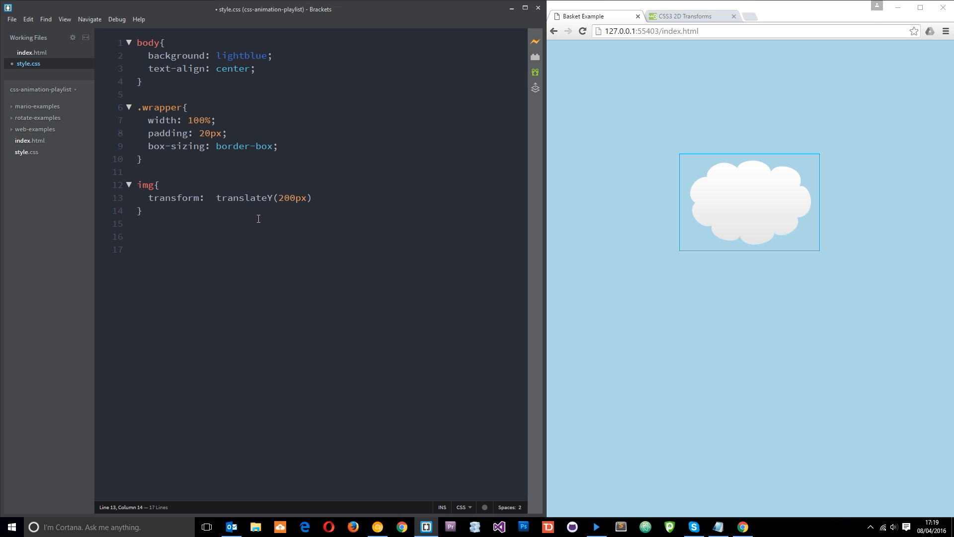
type("roatete")
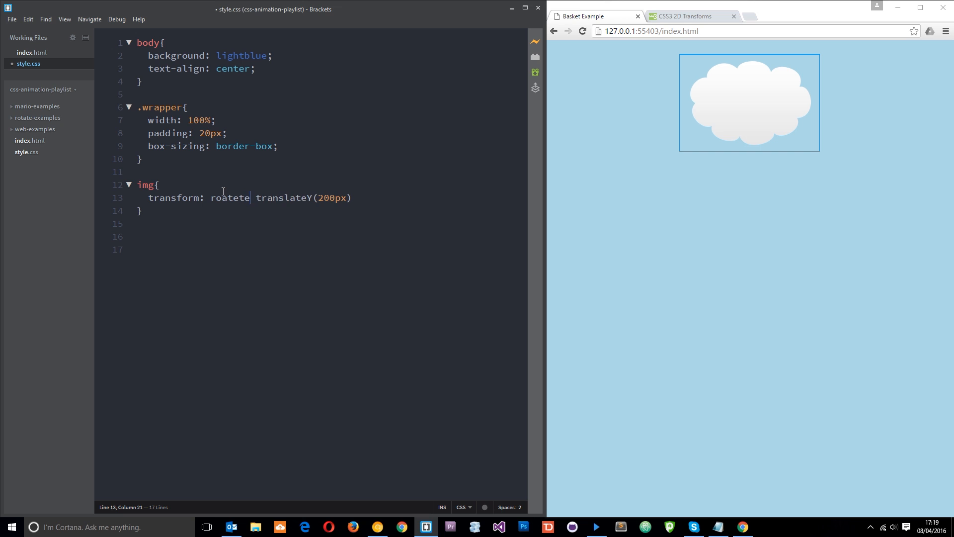
type("Z()")
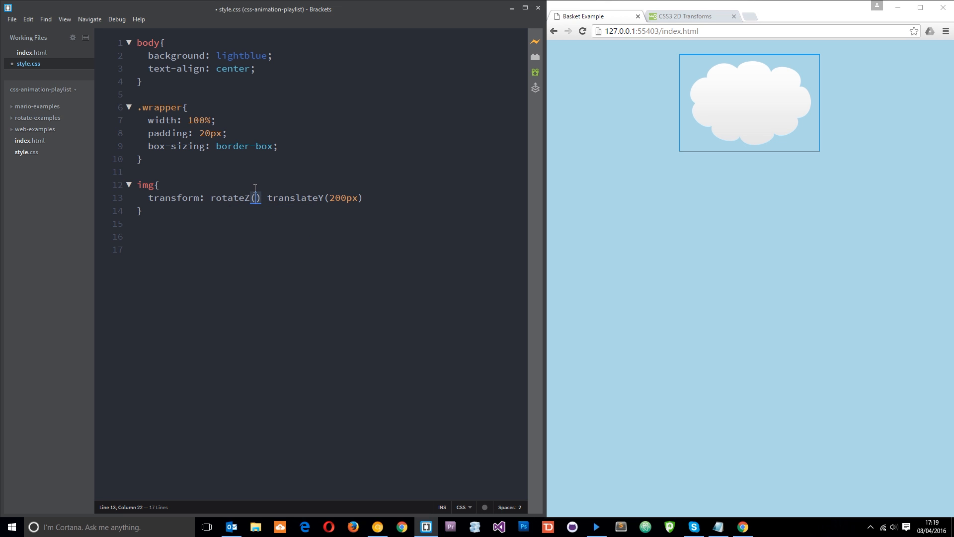
type("-90deg")
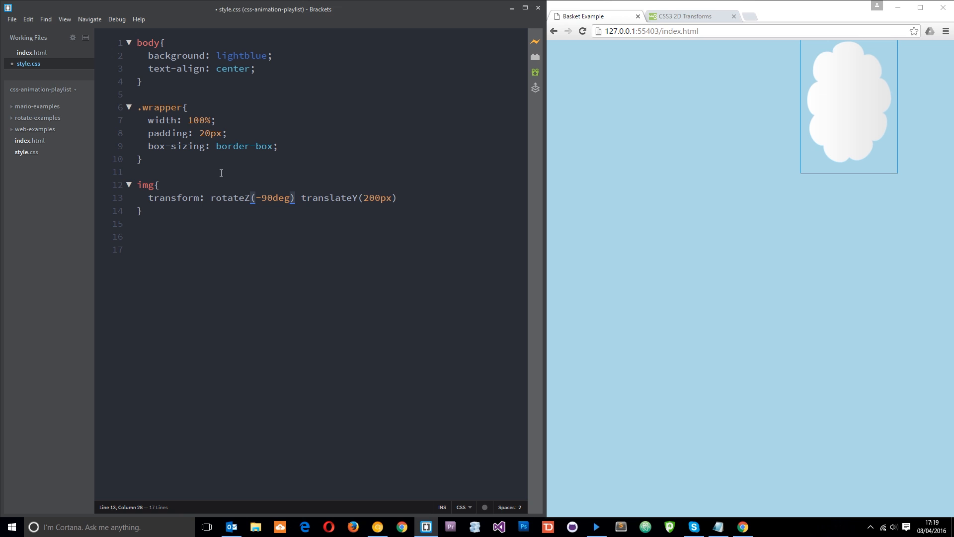
mouse_move(715, 261)
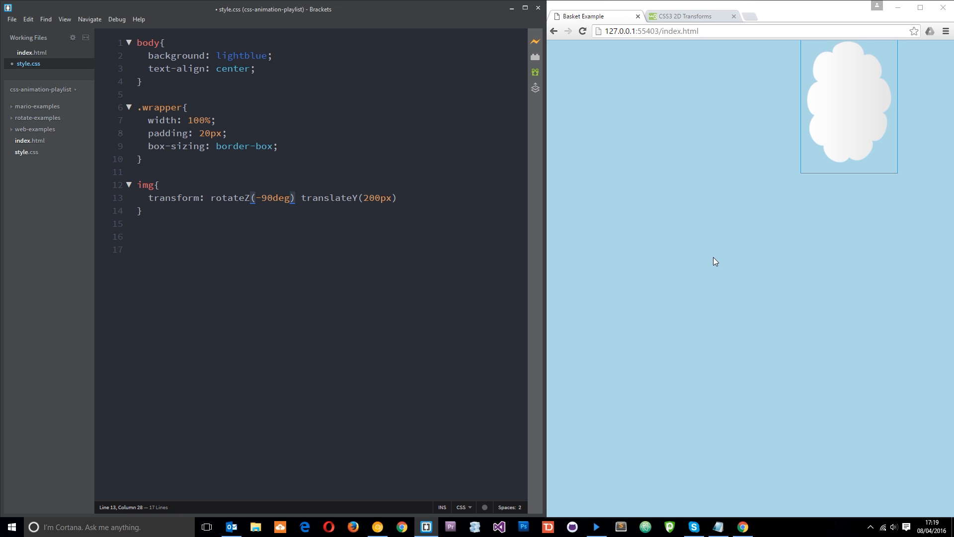
mouse_move(410, 257)
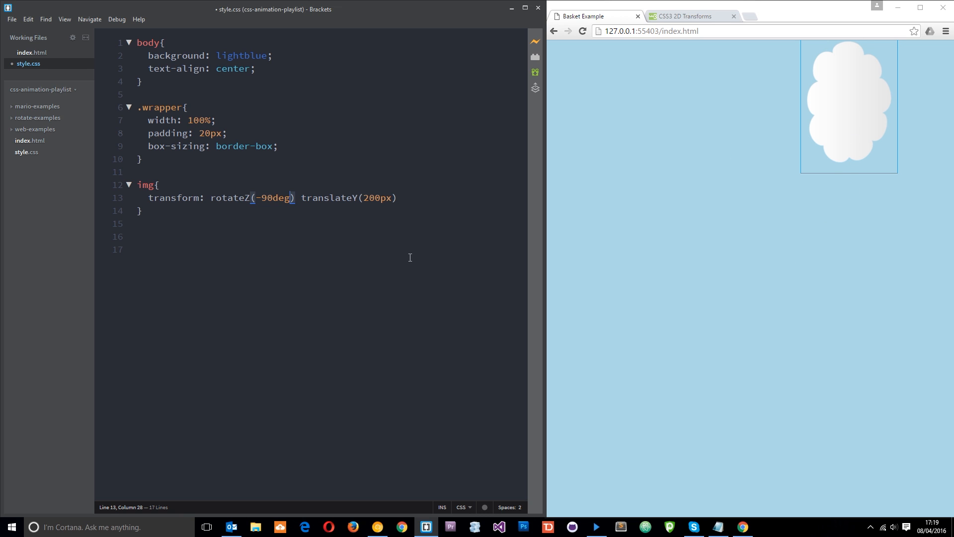
left_click(405, 197)
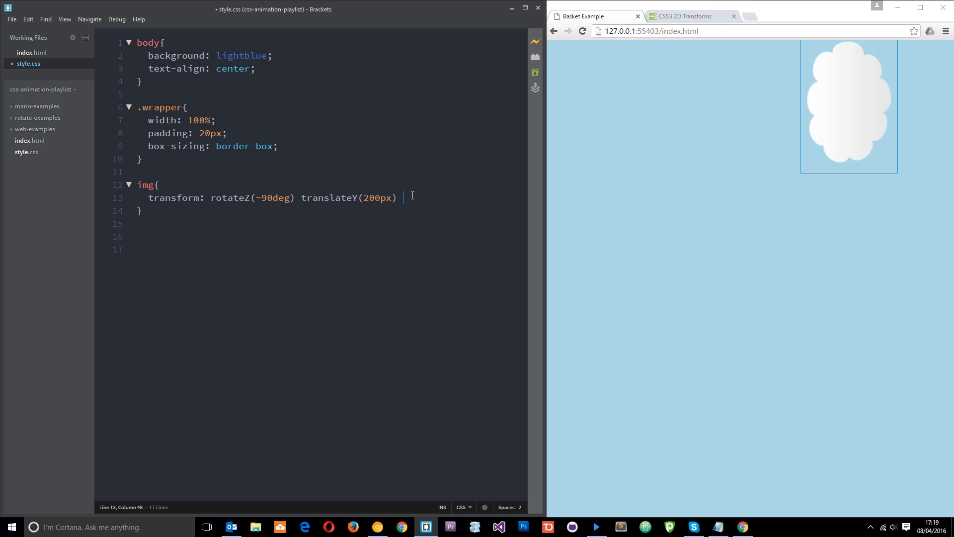
Append scale(2) to the img transform and highlight the rotation and translation functions.
type("sa")
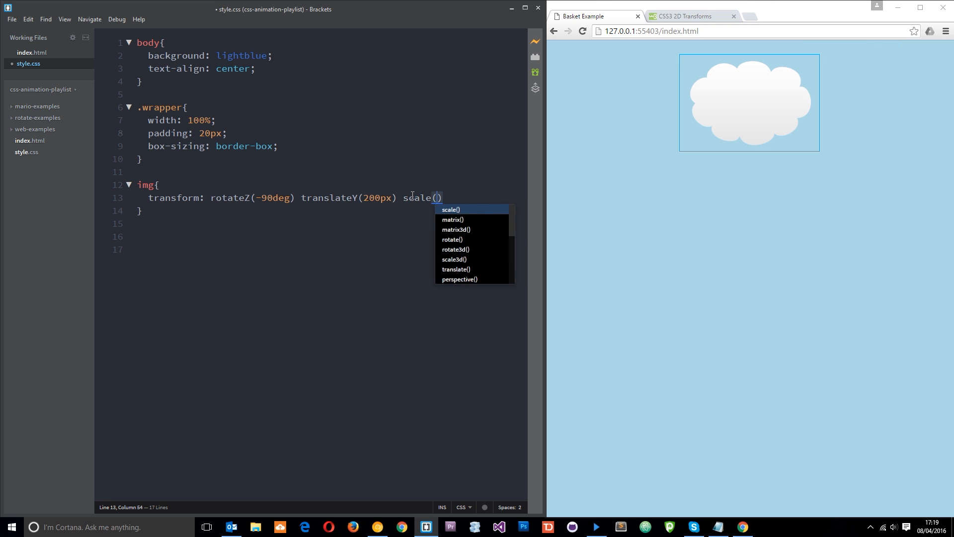
type("2")
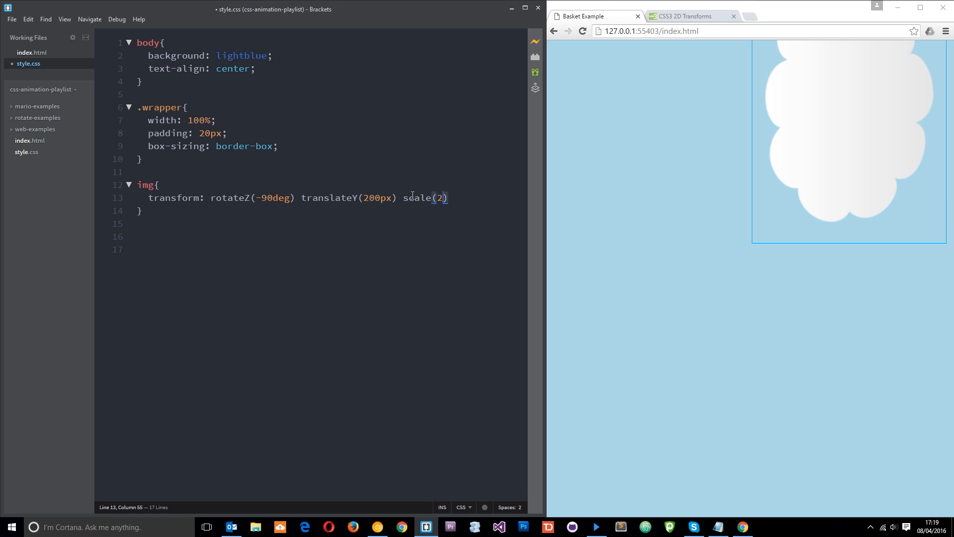
mouse_move(215, 197)
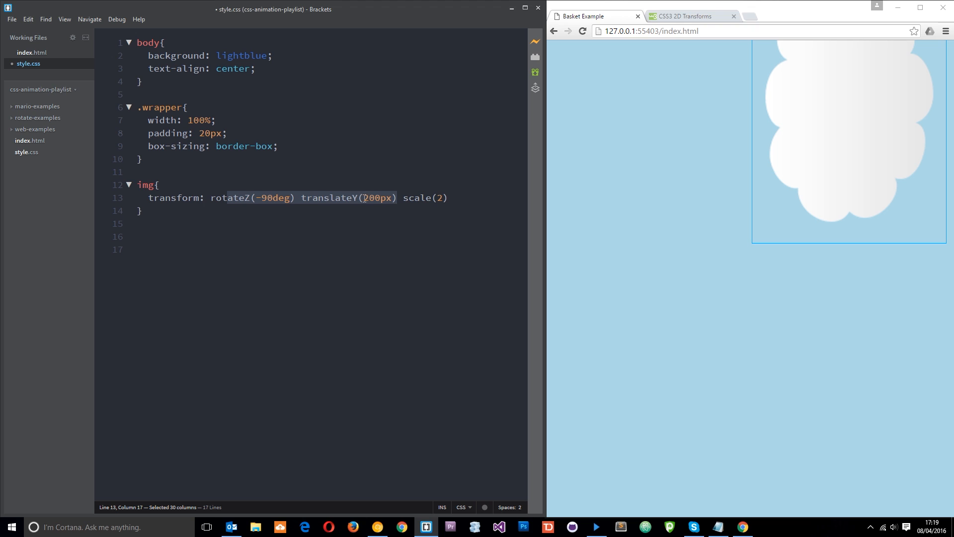
left_click(449, 197)
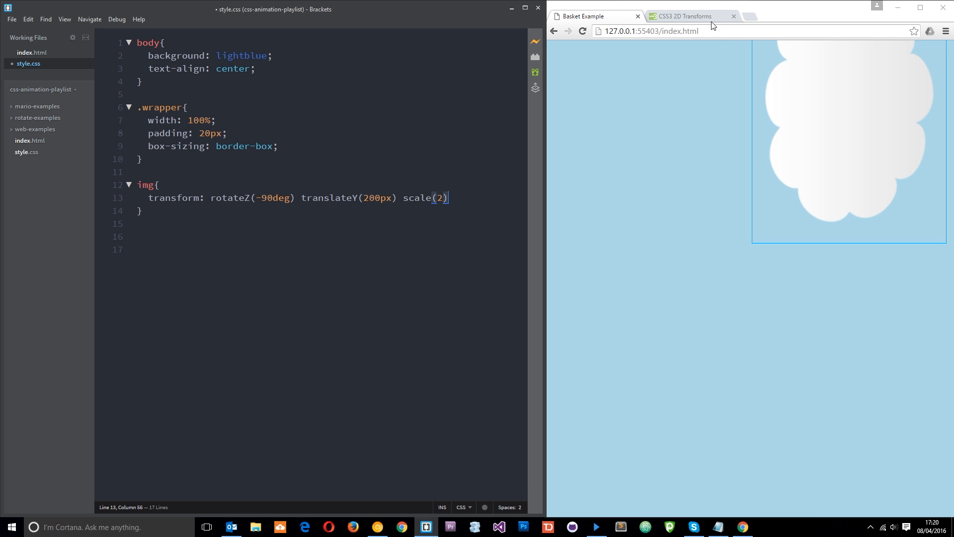
Browse the W3Schools CSS3 2D Transforms page through its translate, scale and skew sections.
left_click(681, 16)
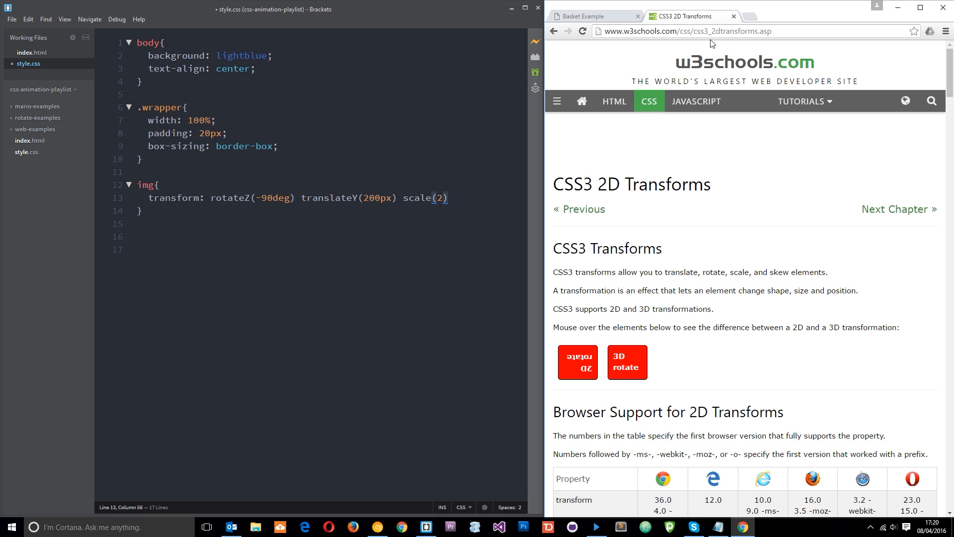
mouse_move(940, 83)
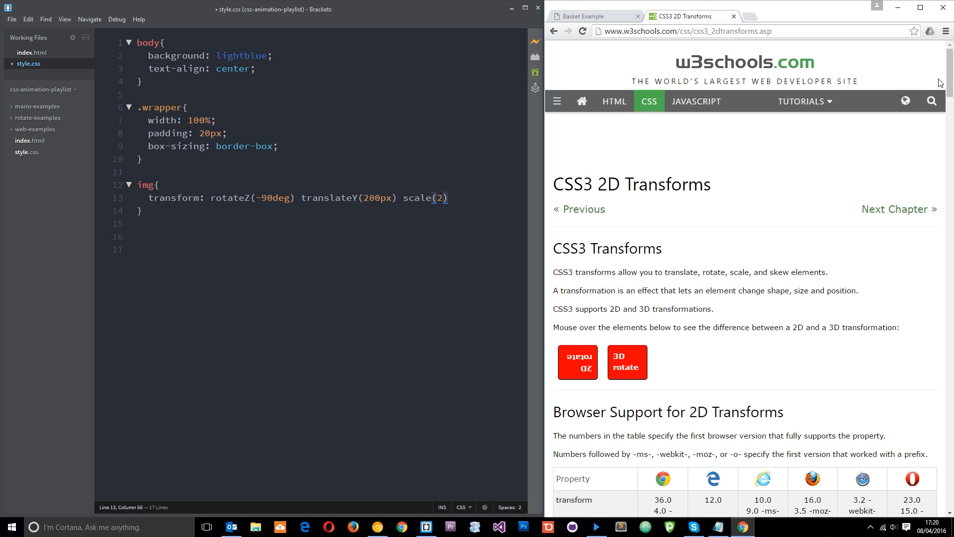
scroll("down", 3)
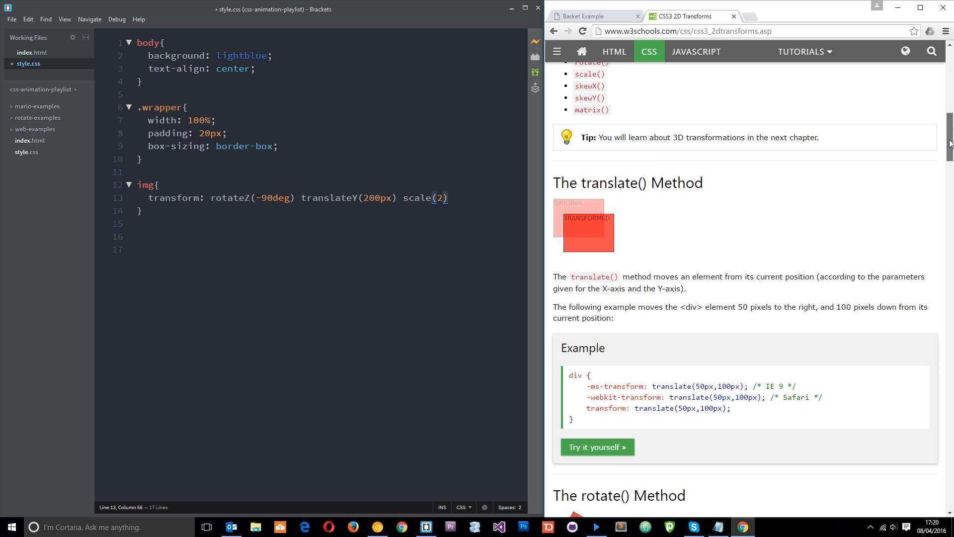
scroll("down", 3)
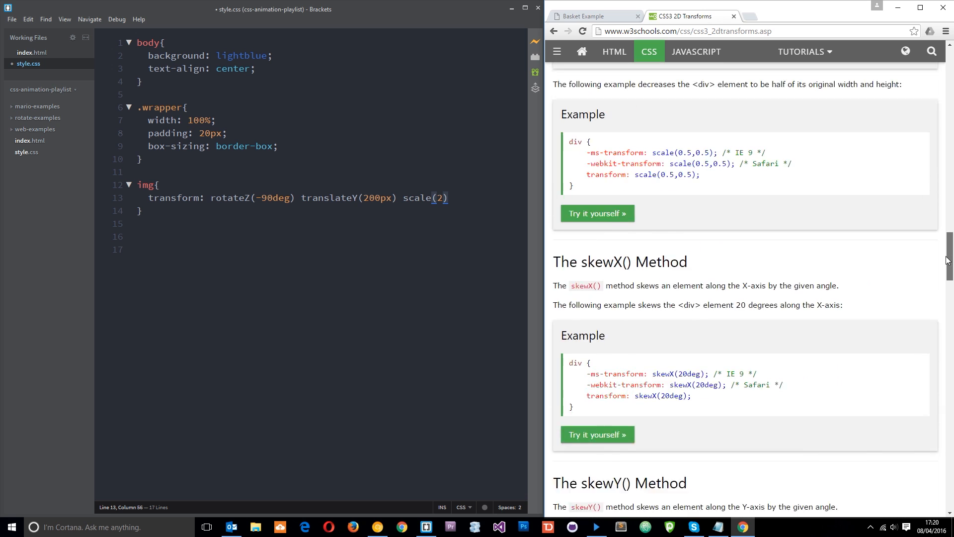
scroll("up", 3)
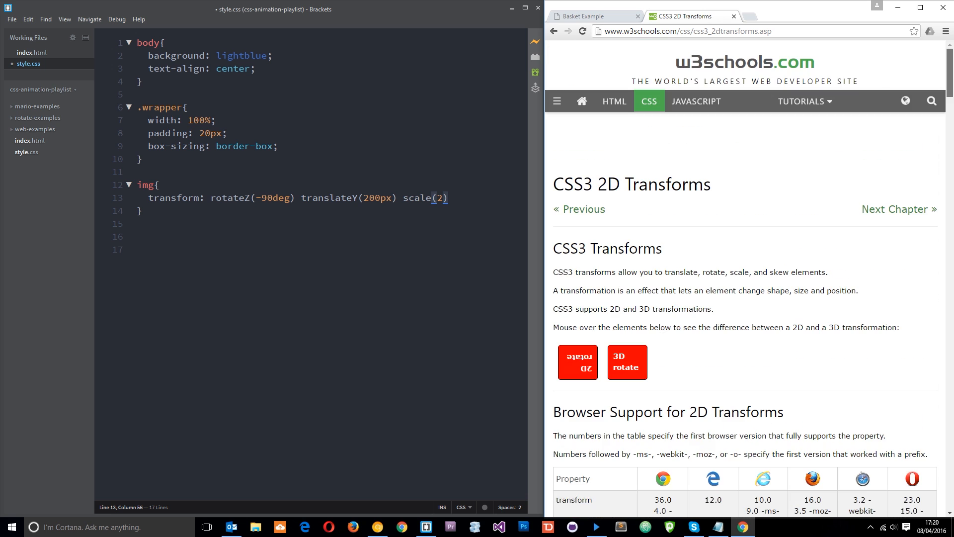